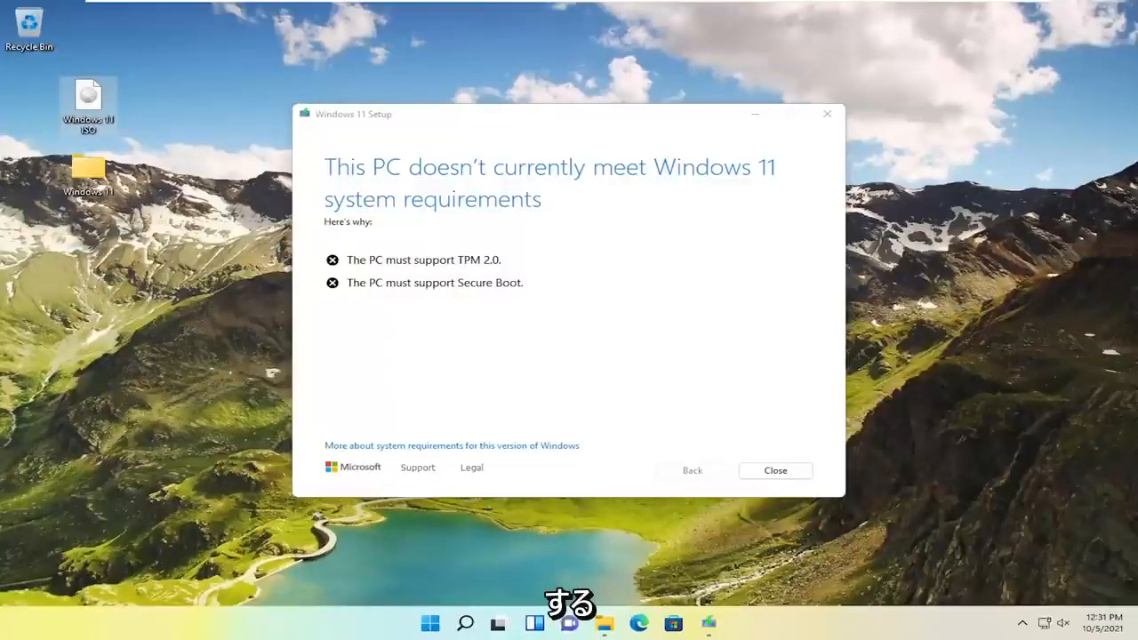
pyautogui.moveTo(727, 422)
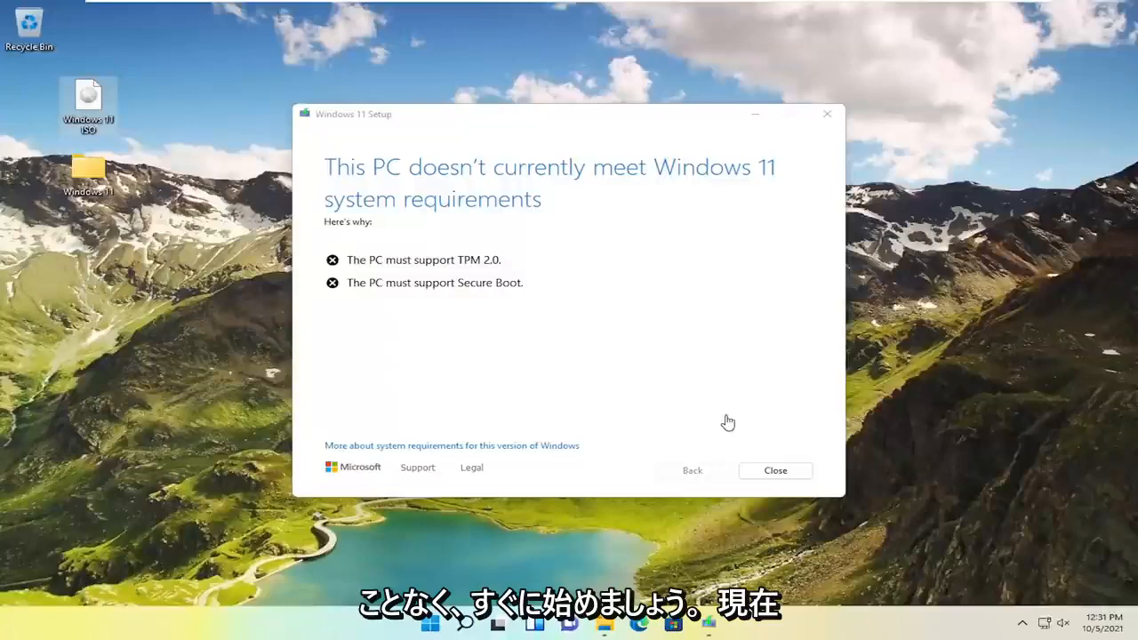
pyautogui.moveTo(519, 147)
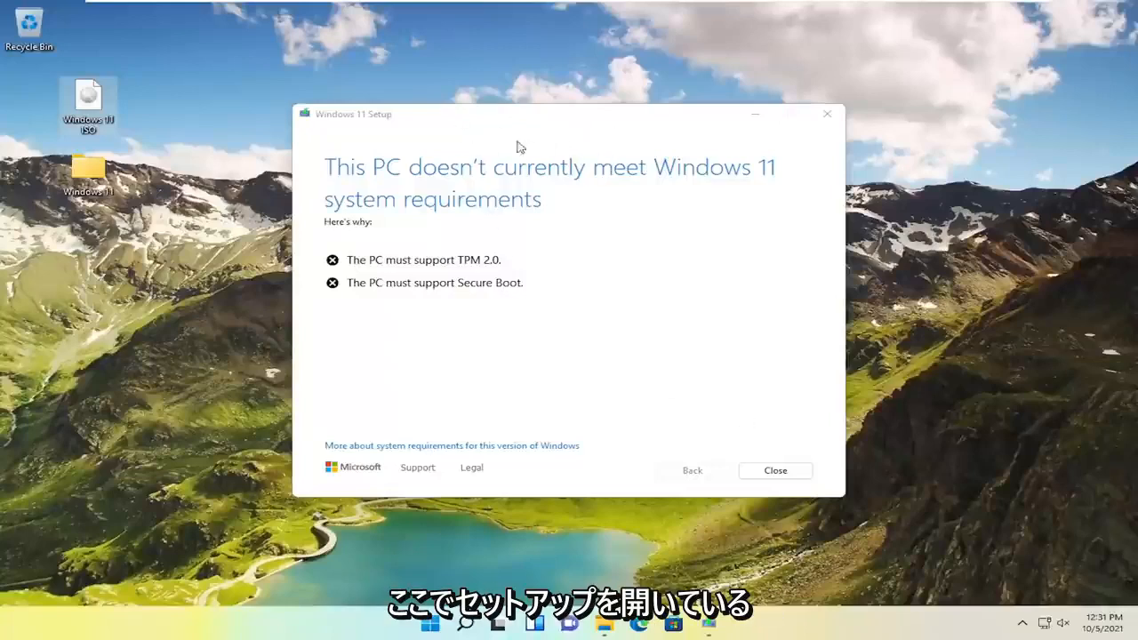
# - Close the failed Windows 11 requirements screen and open the desktop Windows 11 folder
pyautogui.click(775, 470)
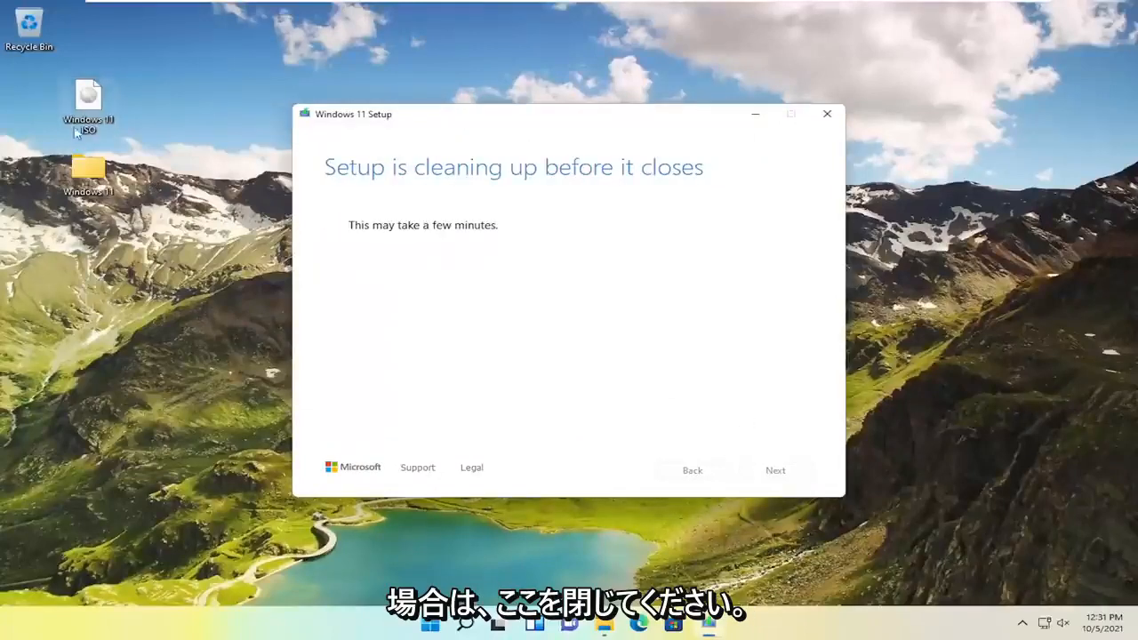
pyautogui.moveTo(87, 98)
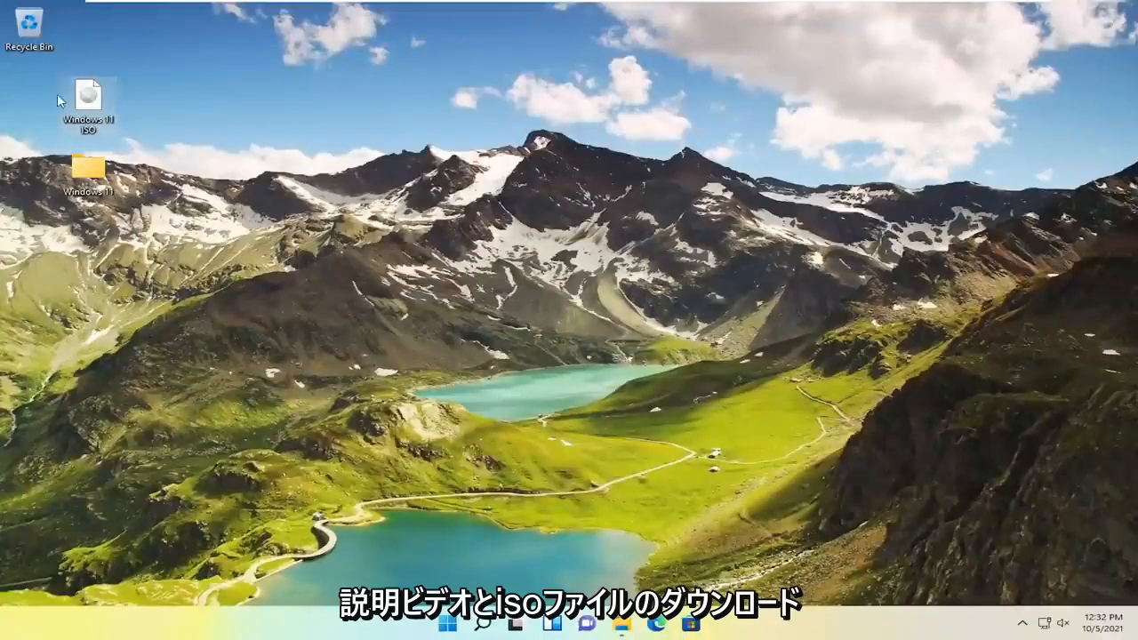
pyautogui.moveTo(87, 95)
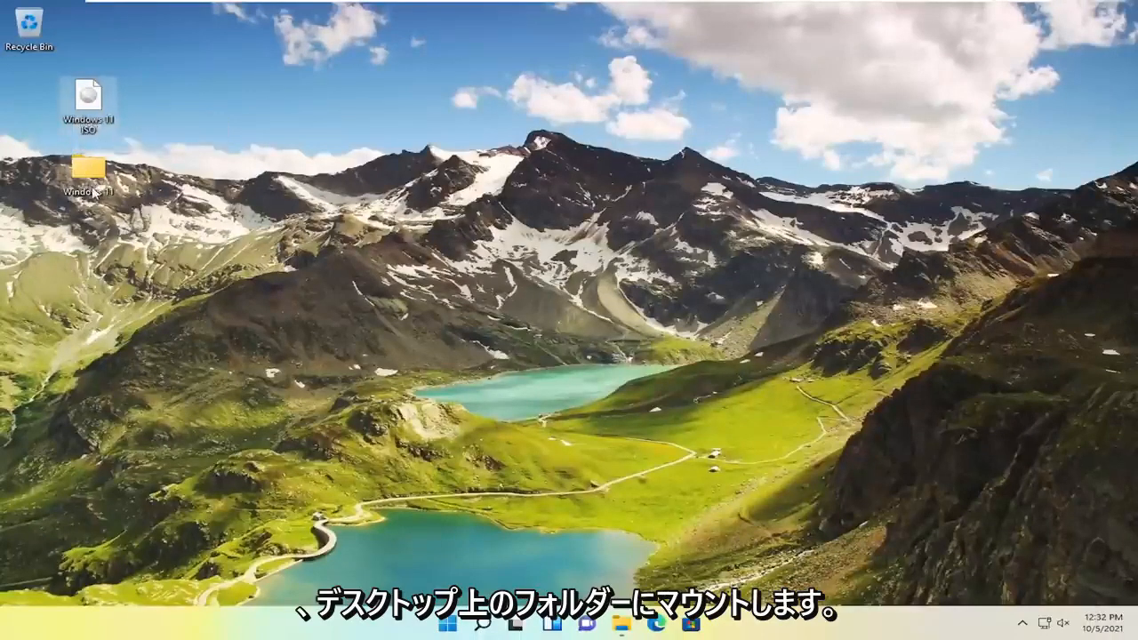
pyautogui.doubleClick(87, 169)
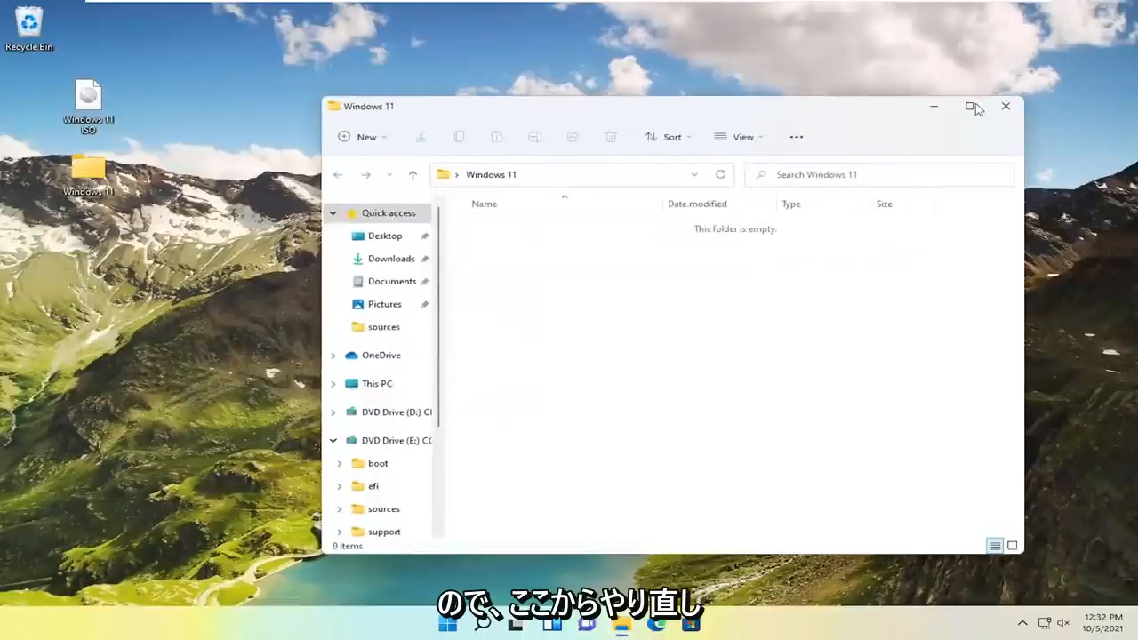
# - Maximize the empty Windows 11 folder window, then close it
pyautogui.click(971, 106)
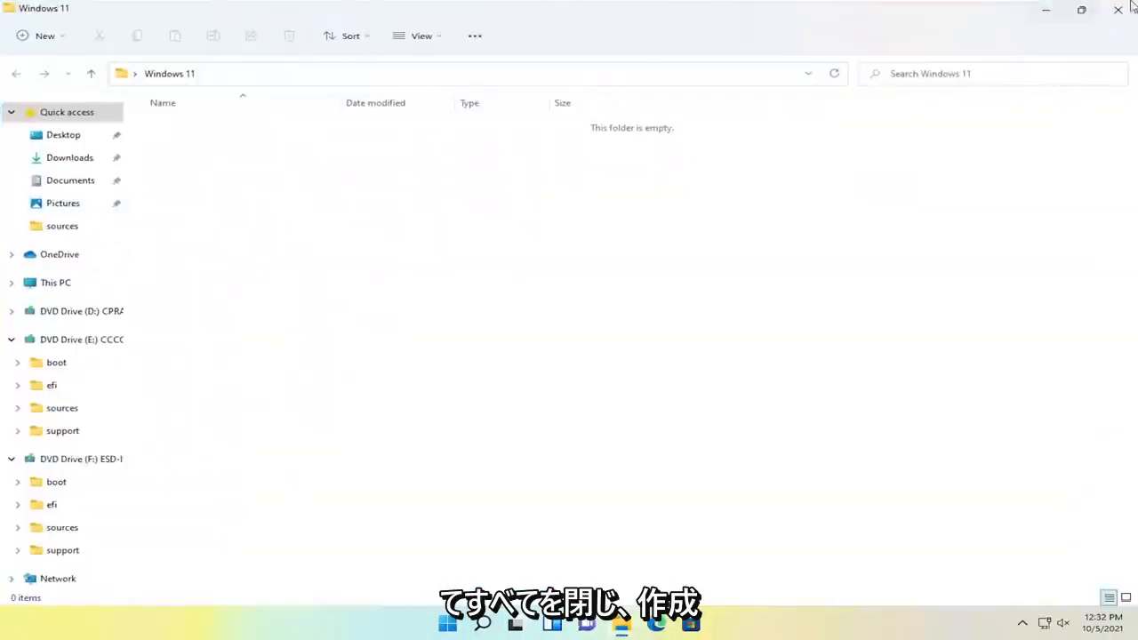
pyautogui.click(1117, 10)
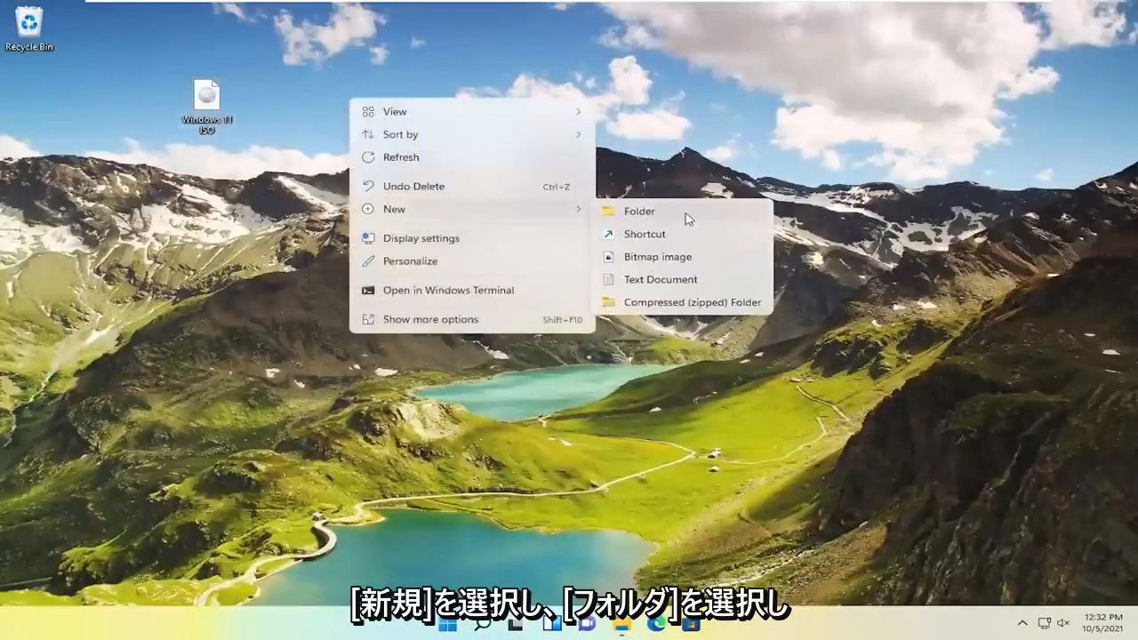
# - Create a desktop folder named 'Windows 11 ISO' and open the Windows 11 ISO image
pyautogui.click(638, 210)
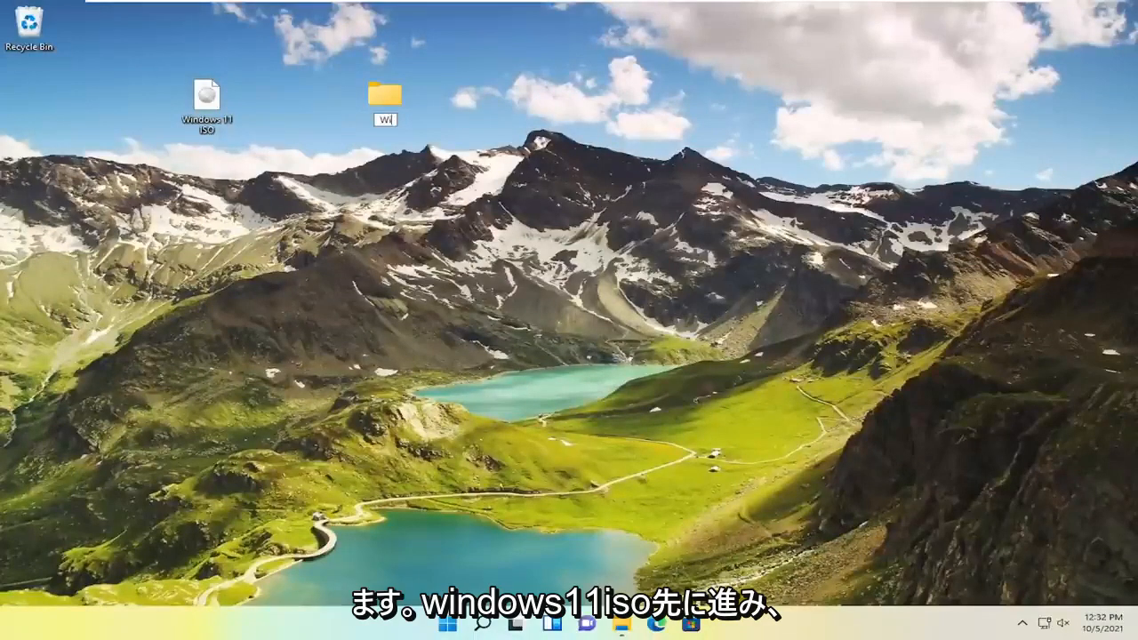
pyautogui.write('Windows 11 ISO')
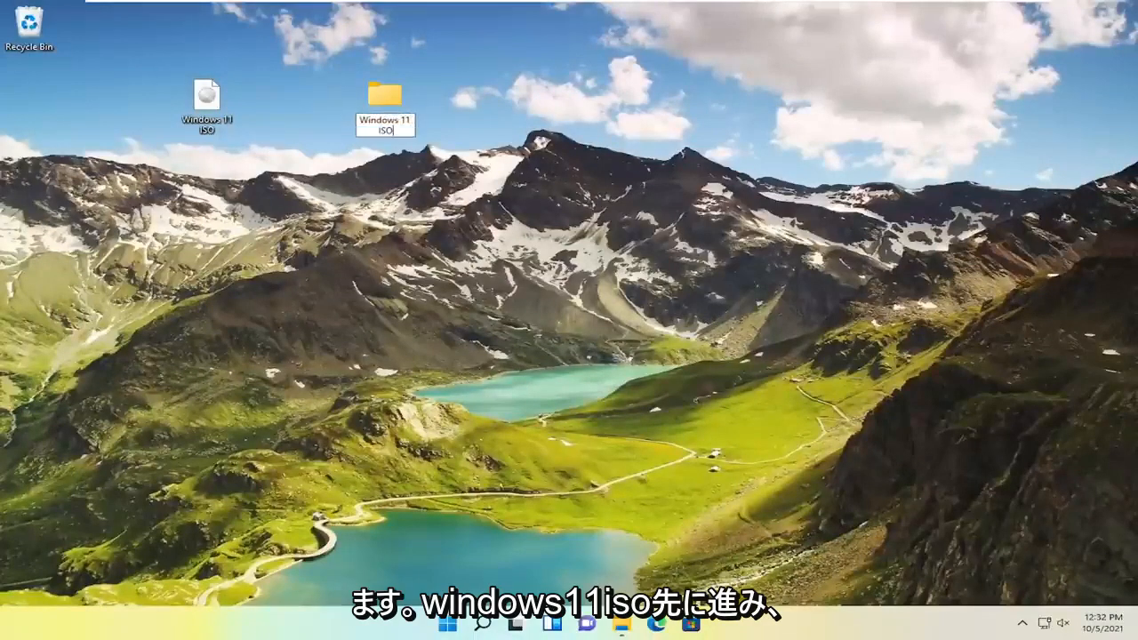
pyautogui.press('Return')
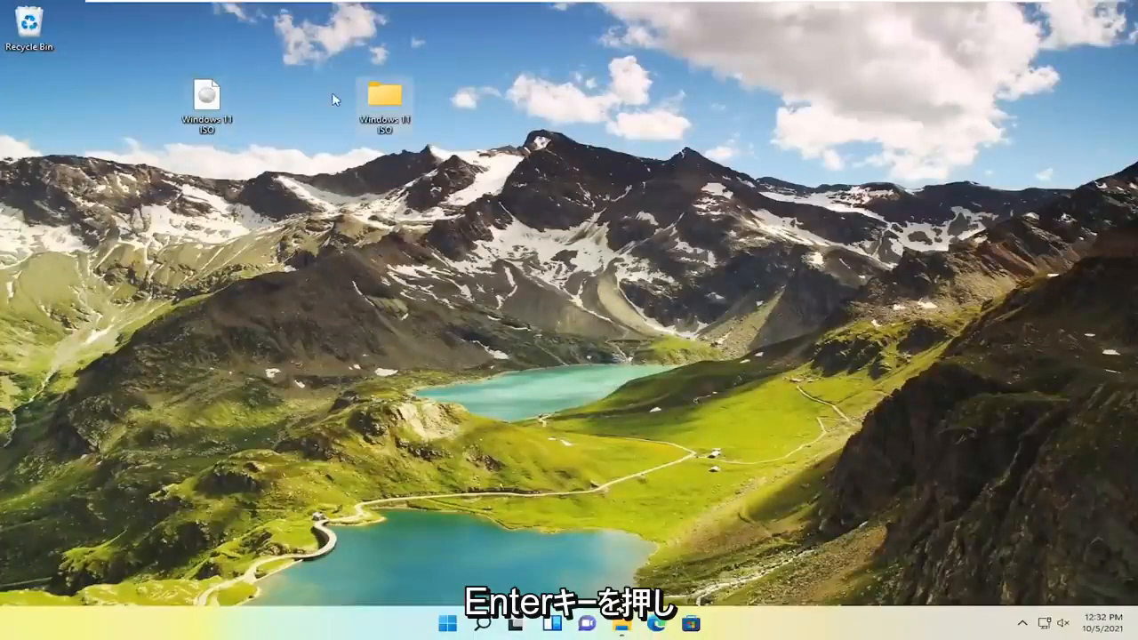
pyautogui.doubleClick(385, 93)
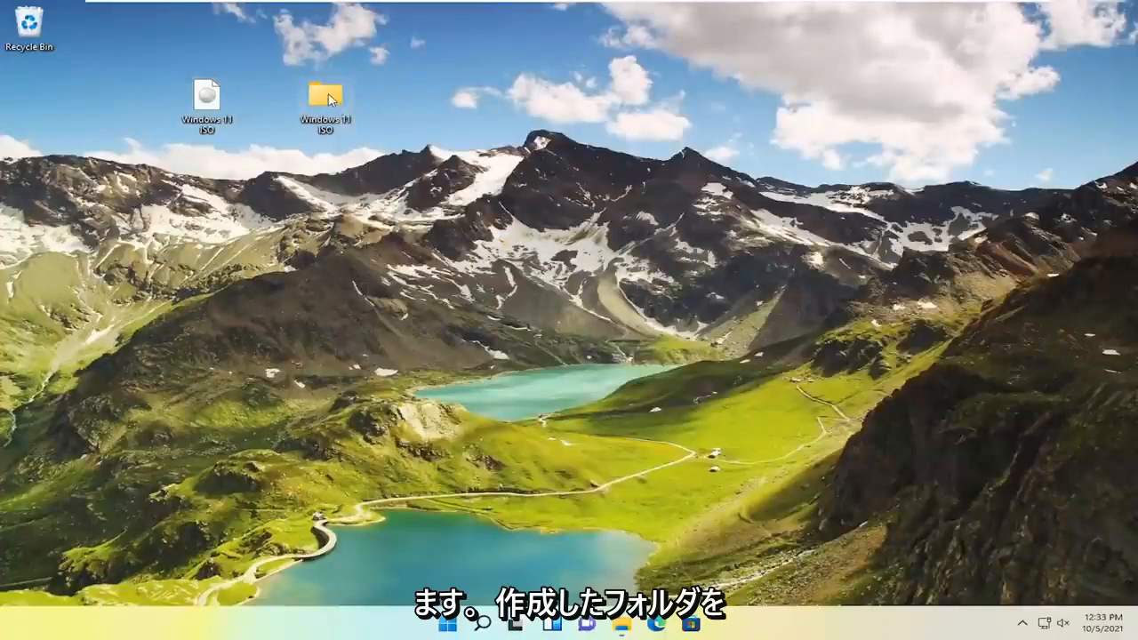
# - Browse to Windows 11 ISO > sources and bring up appraiserres.dll's context menu
pyautogui.doubleClick(325, 93)
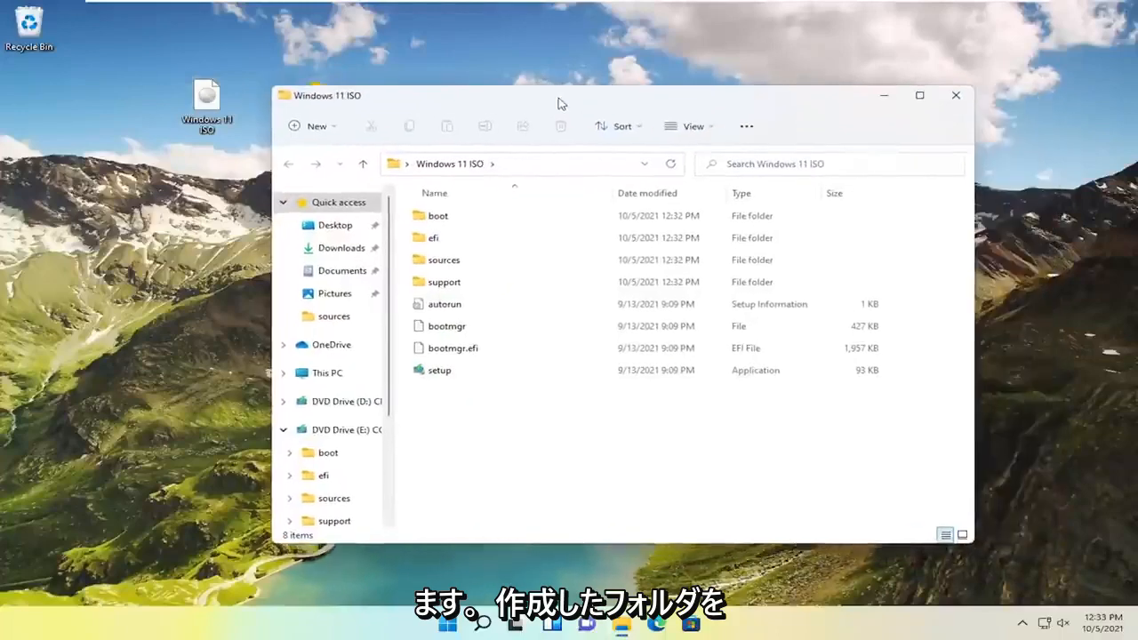
pyautogui.doubleClick(444, 260)
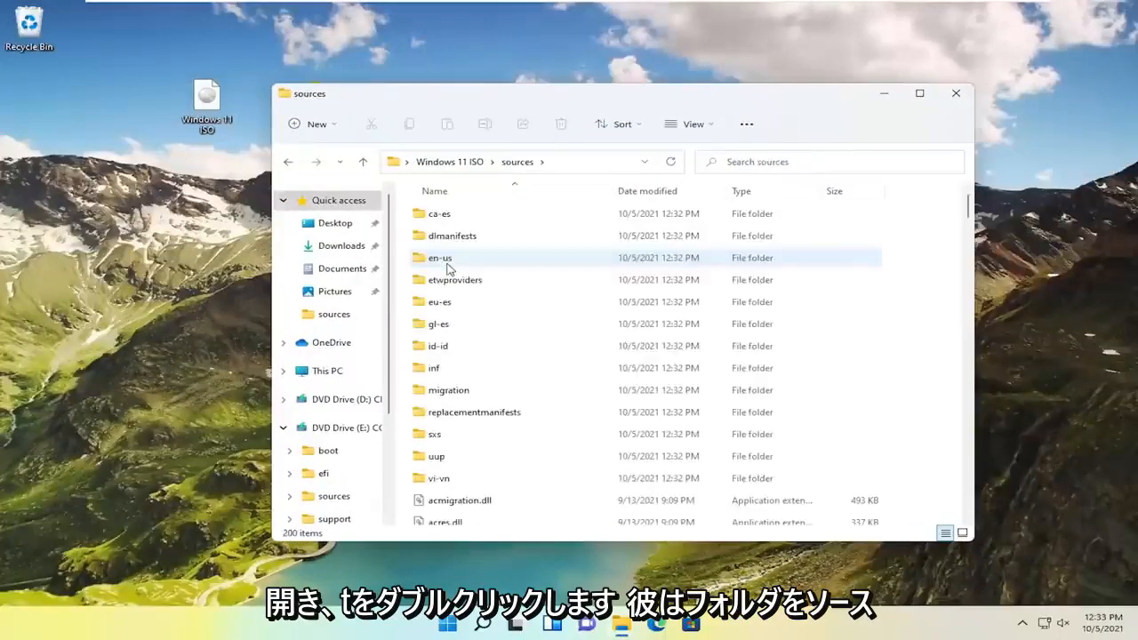
pyautogui.scroll(-3)
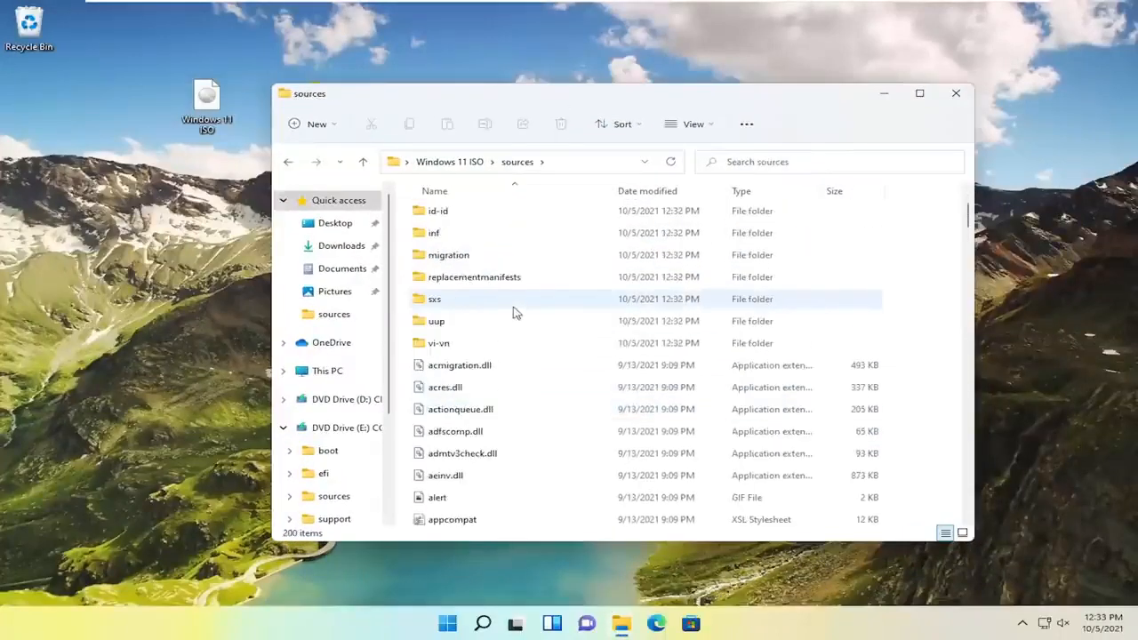
pyautogui.scroll(-3)
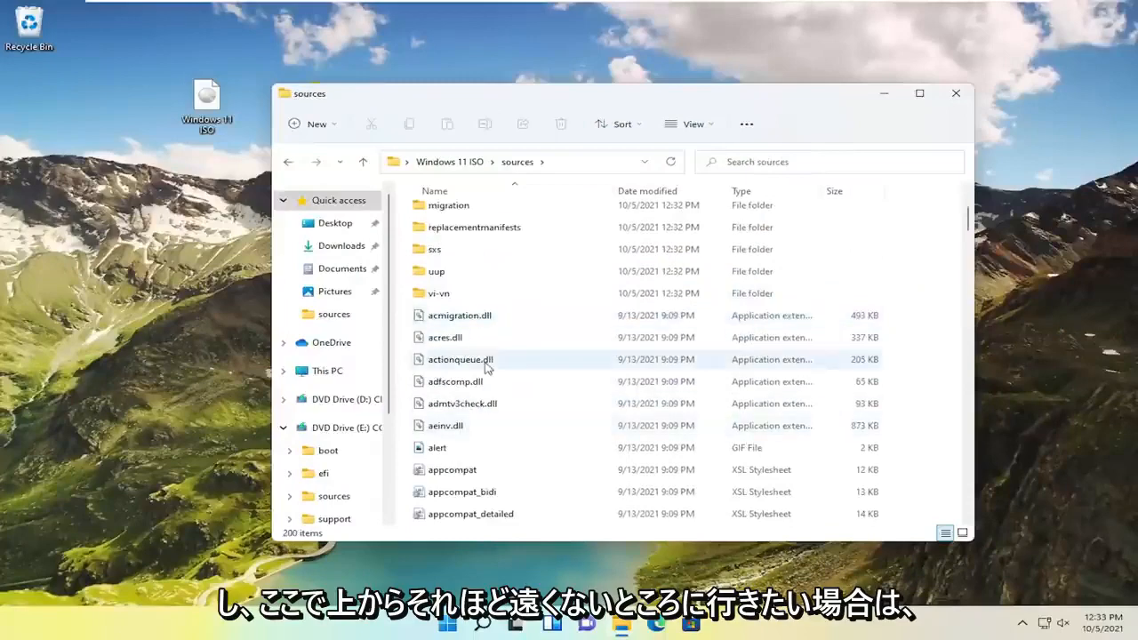
pyautogui.scroll(-3)
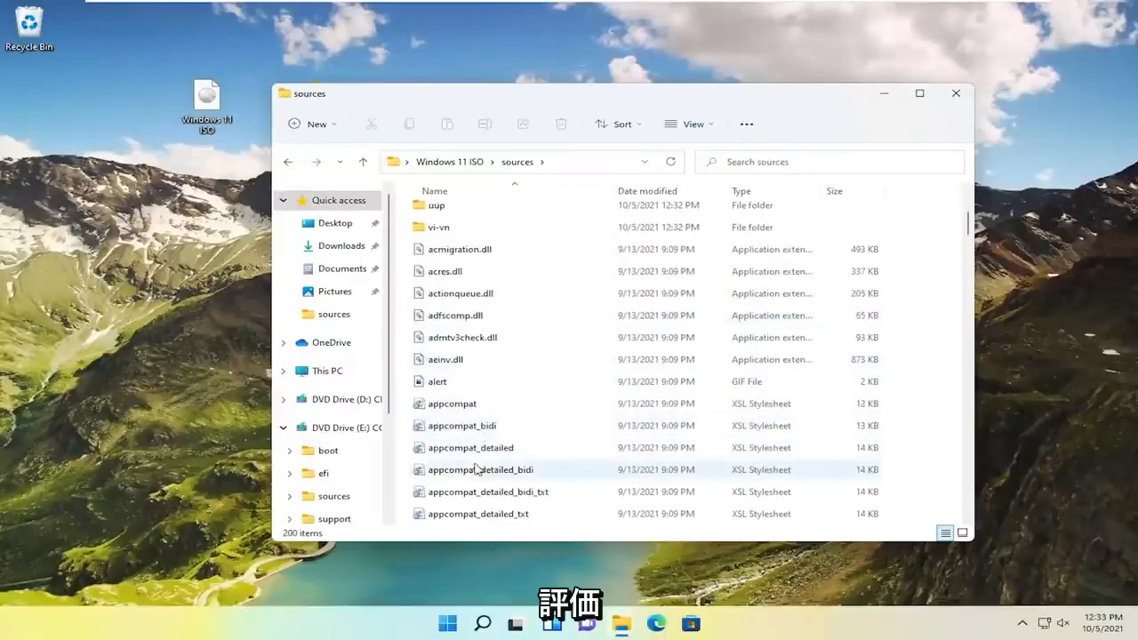
pyautogui.scroll(-3)
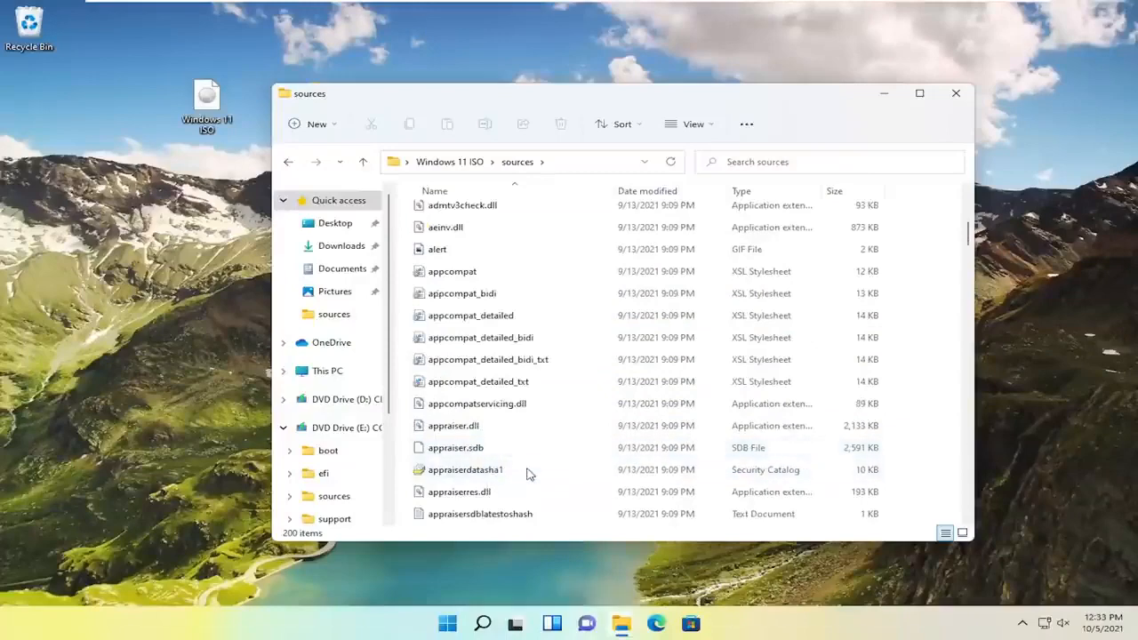
pyautogui.click(458, 491)
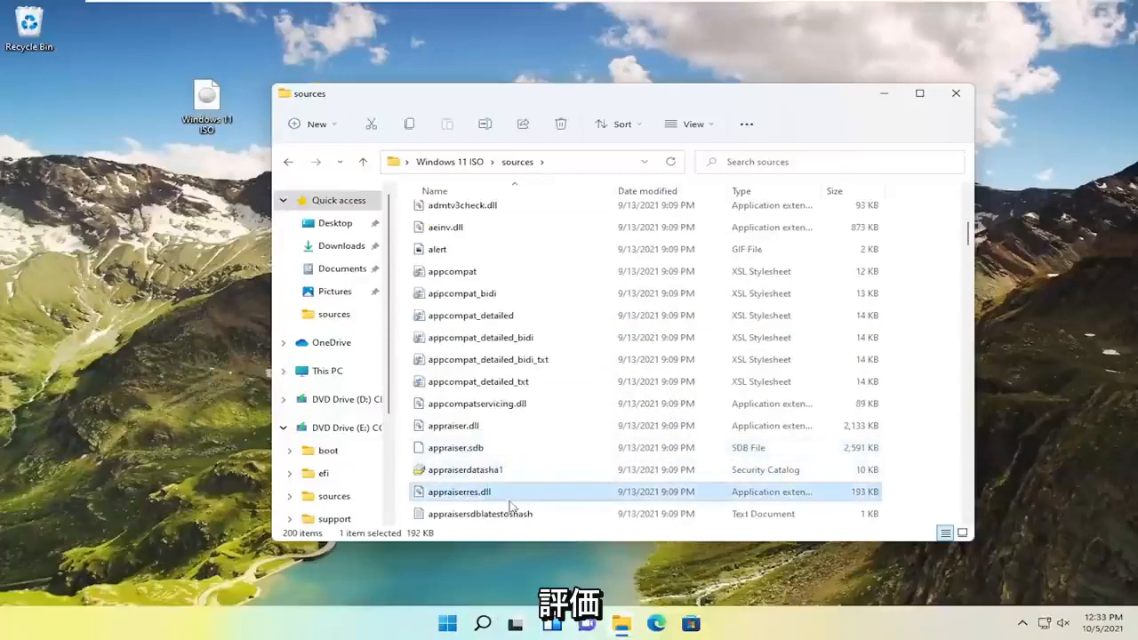
pyautogui.moveTo(459, 492)
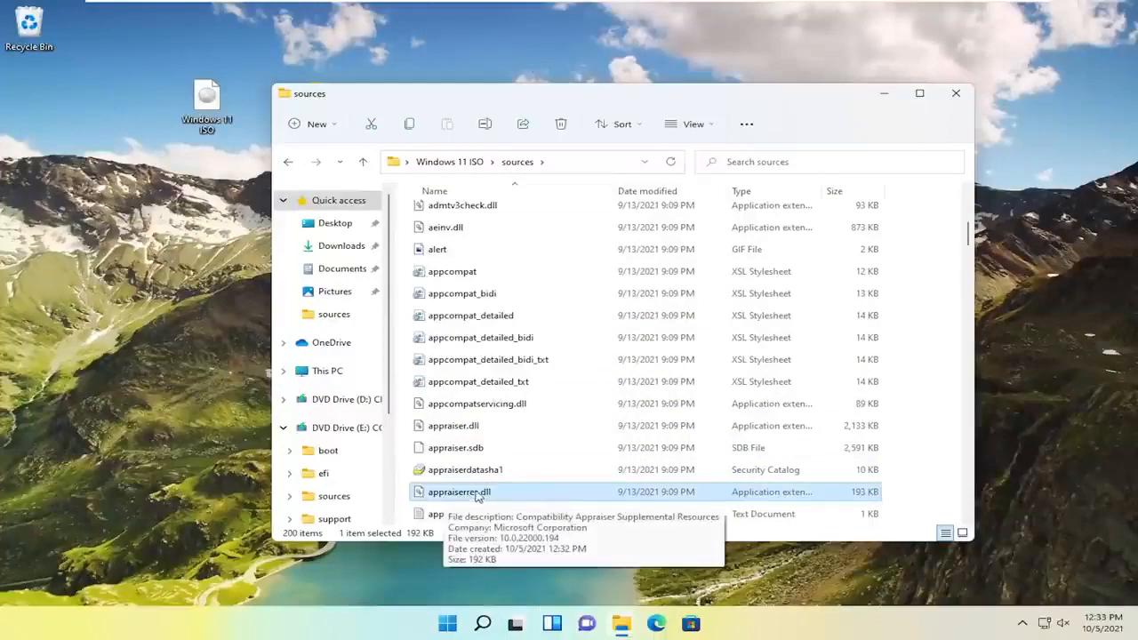
pyautogui.rightClick(459, 491)
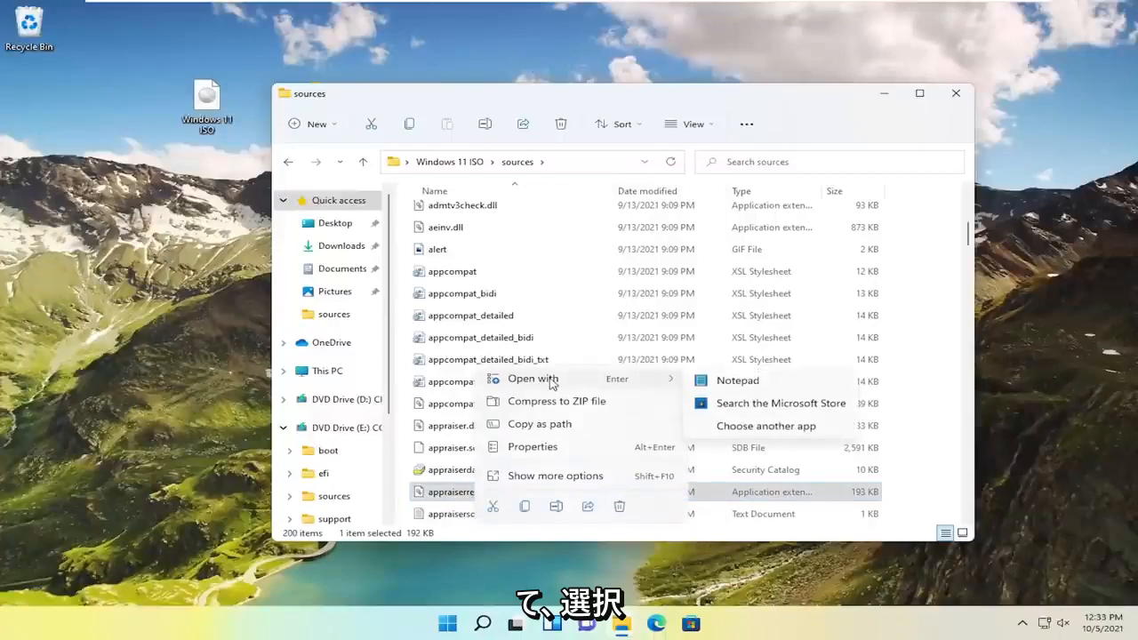
# - Open appraiserres.dll in Notepad and find 'TPM', selecting the FT_ALL_AssetTypesForTpmVersion lines
pyautogui.click(737, 380)
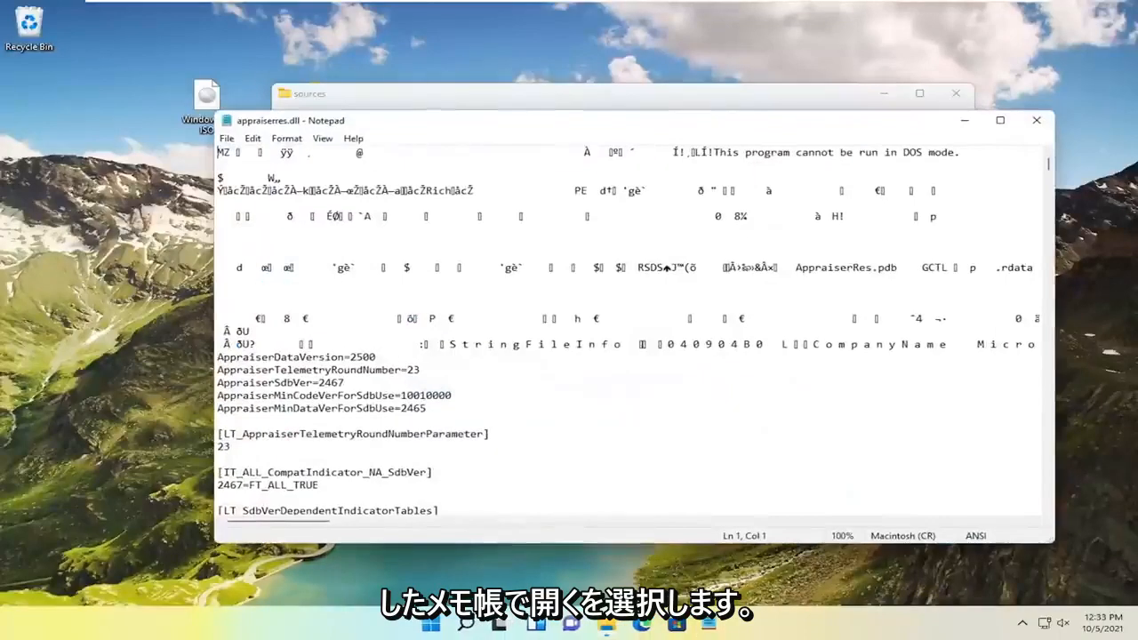
pyautogui.click(252, 138)
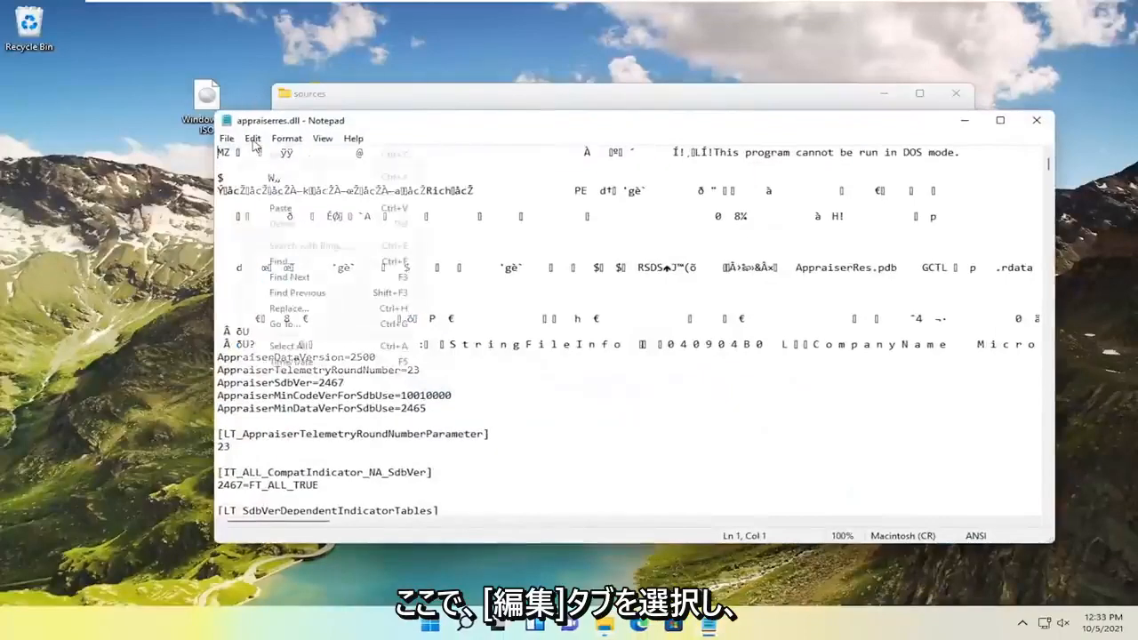
pyautogui.click(278, 262)
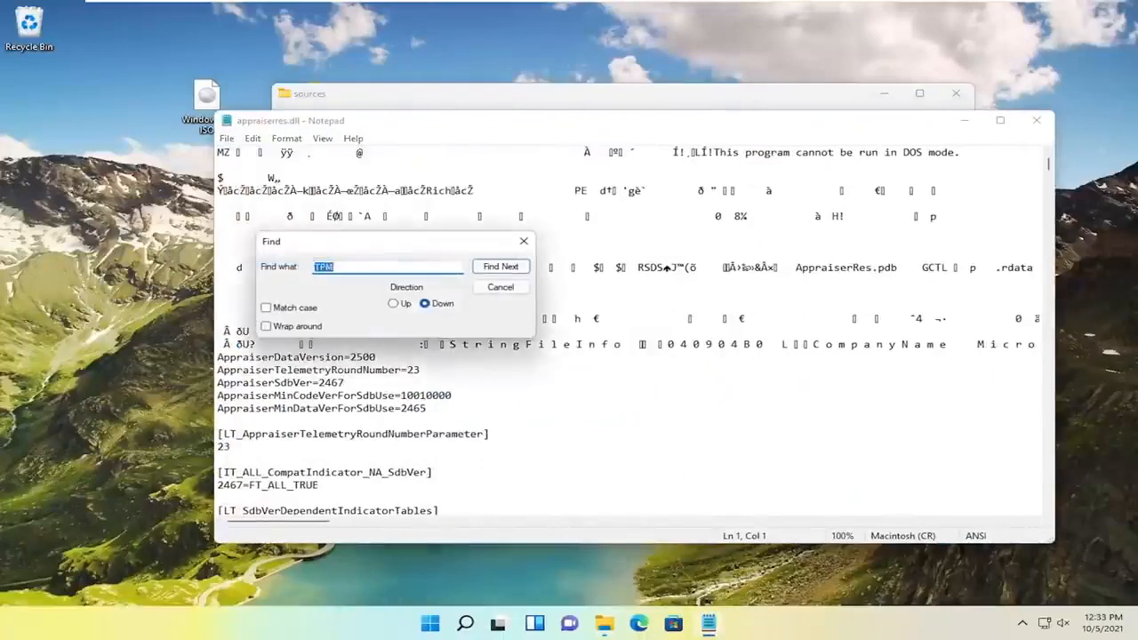
pyautogui.click(386, 267)
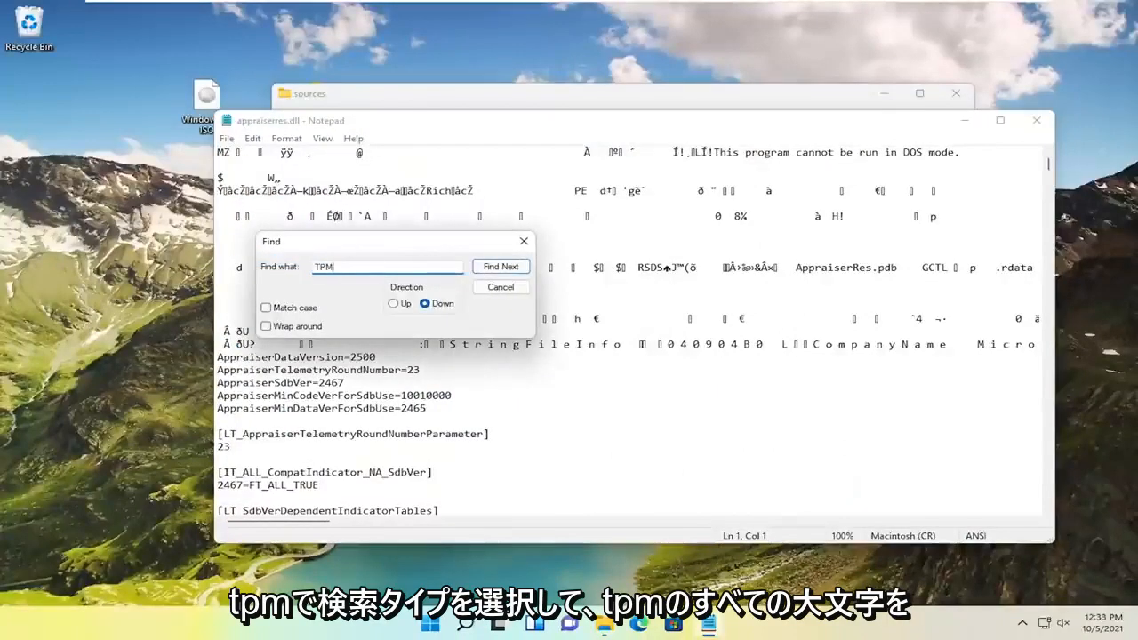
pyautogui.moveTo(523, 241)
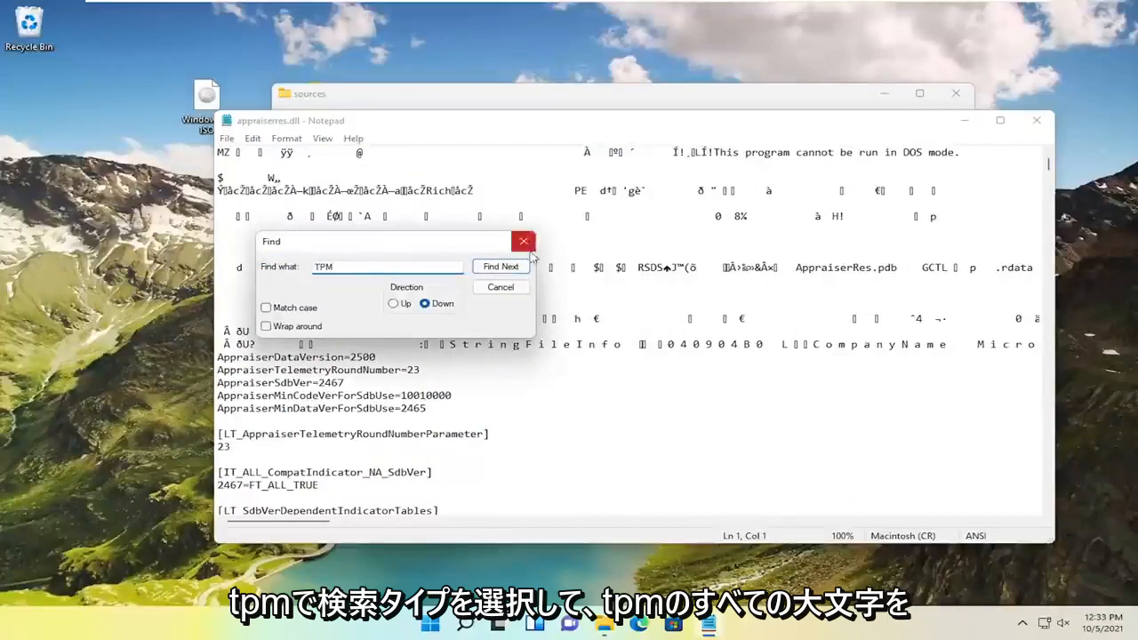
pyautogui.click(500, 266)
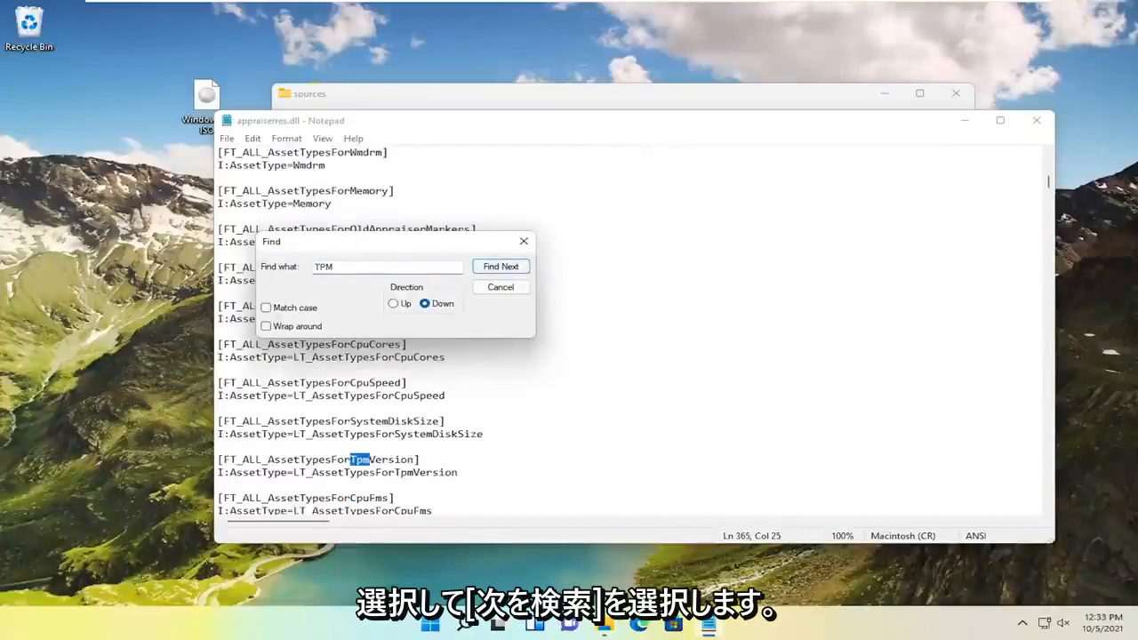
pyautogui.click(500, 265)
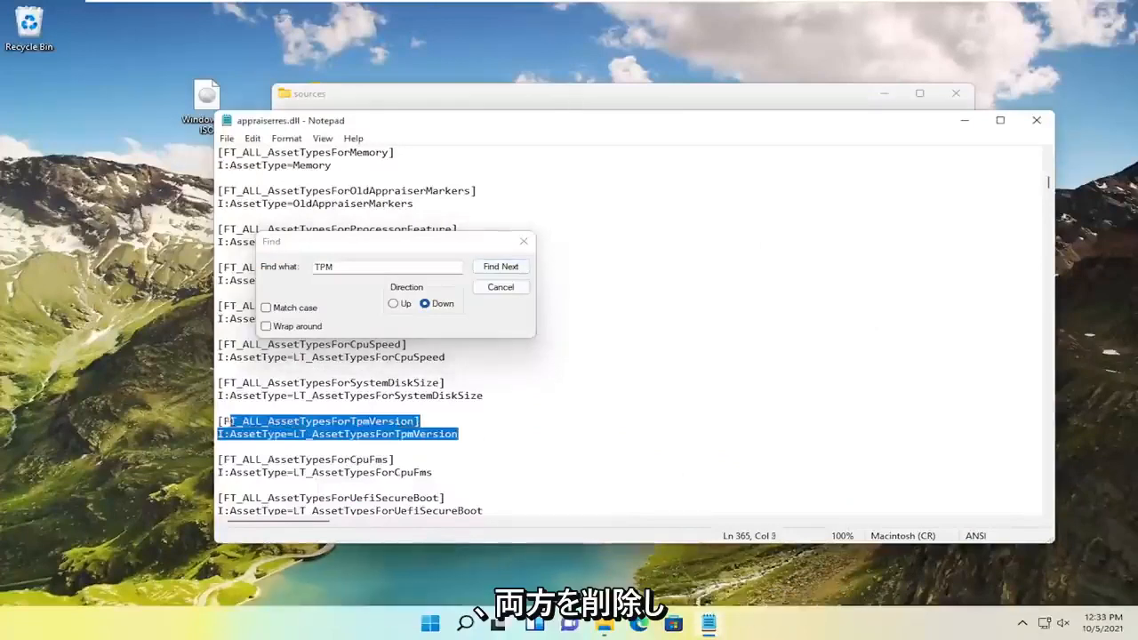
# - Delete the TpmVersion asset entry and the UefiSecureBootBlockingSV line under SubBucket_125
pyautogui.press('Delete')
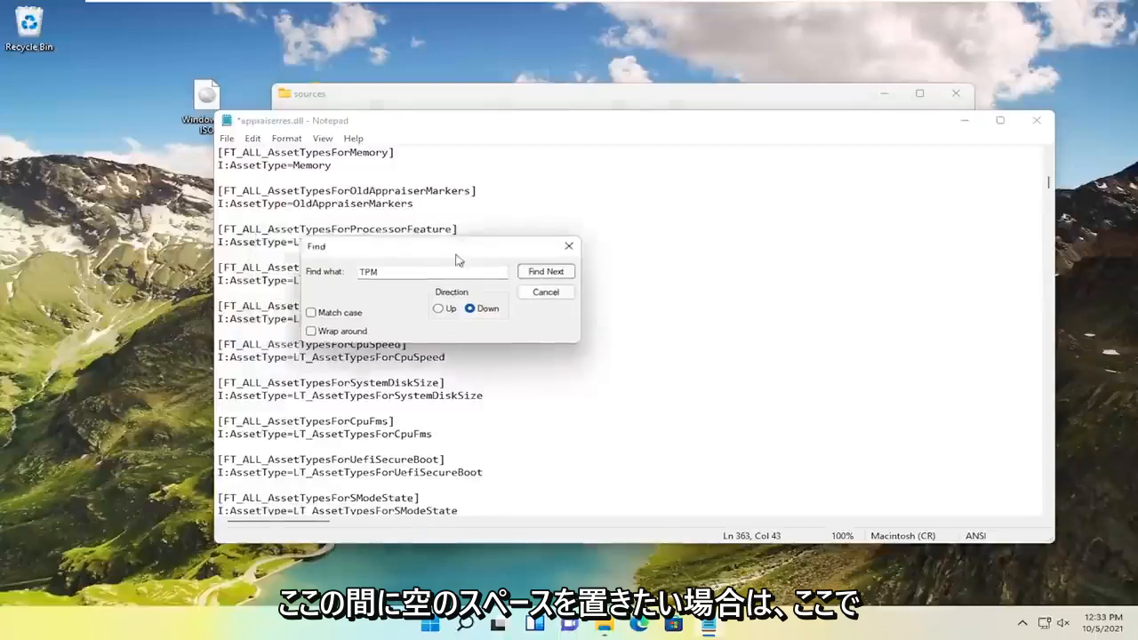
pyautogui.click(546, 271)
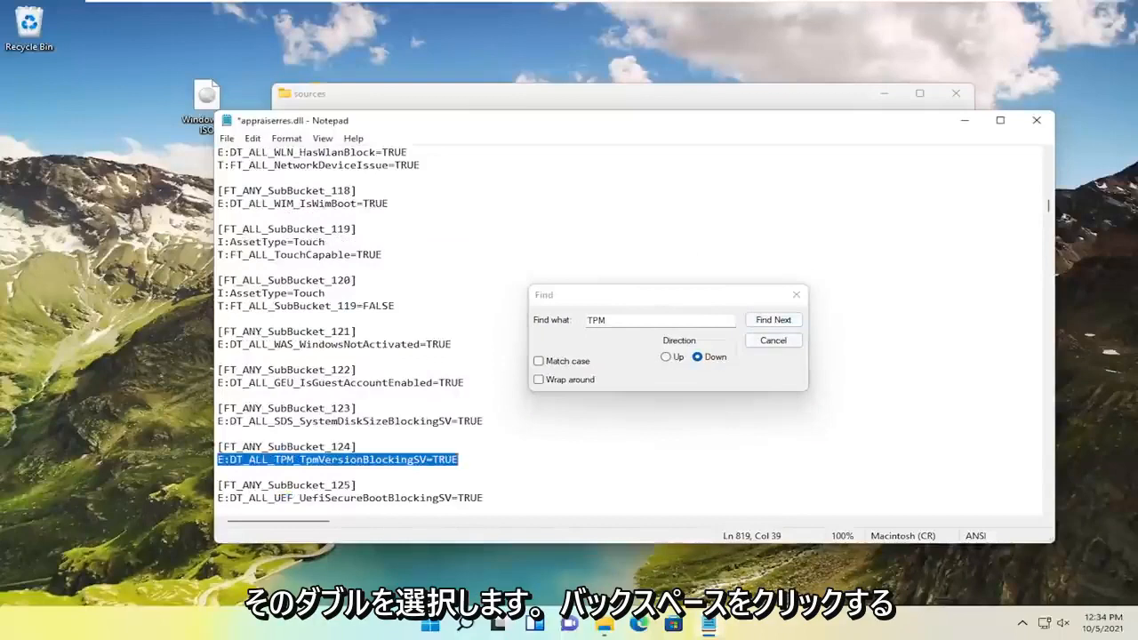
pyautogui.press('backspace')
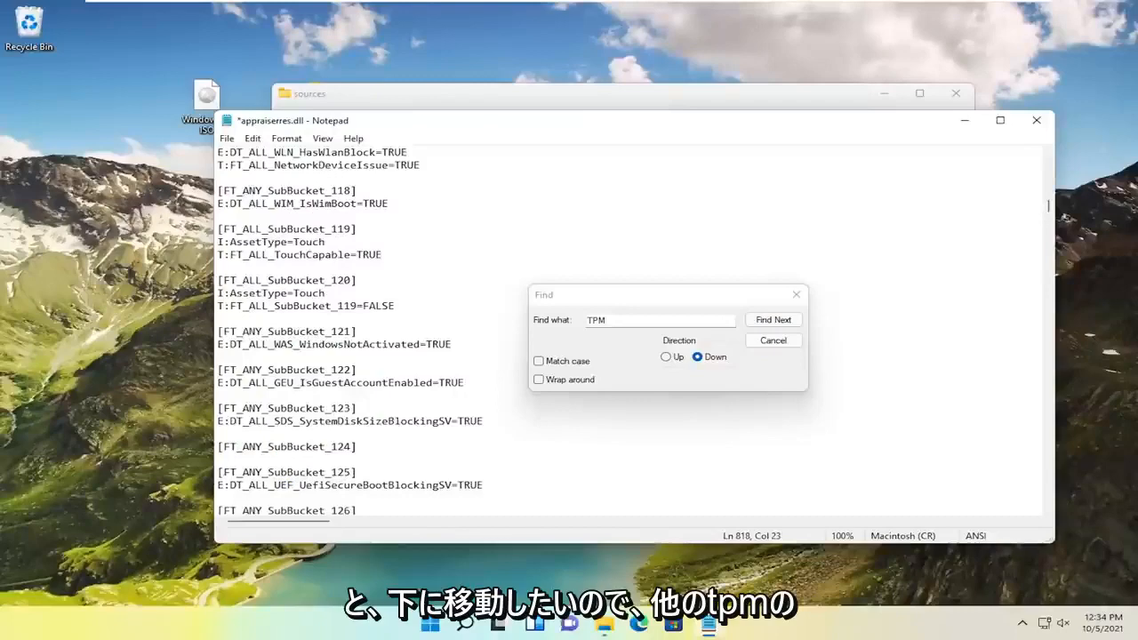
pyautogui.click(773, 319)
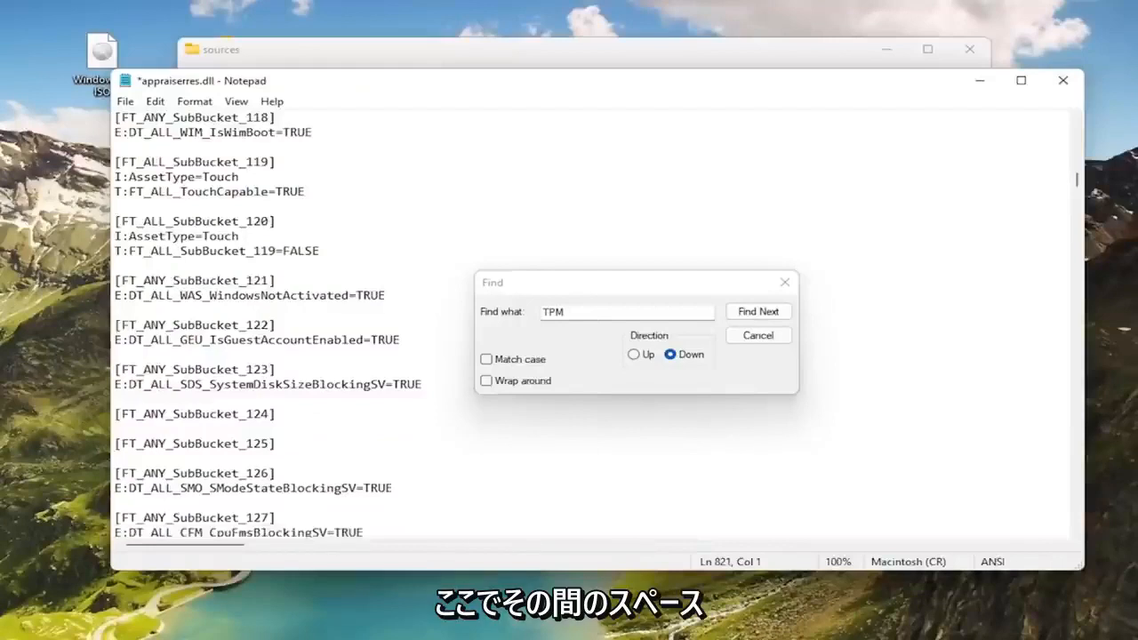
# - Step through TPM matches, removing the BlockedByTpmVersion marker and TpmVersion asset-type entries
pyautogui.click(113, 457)
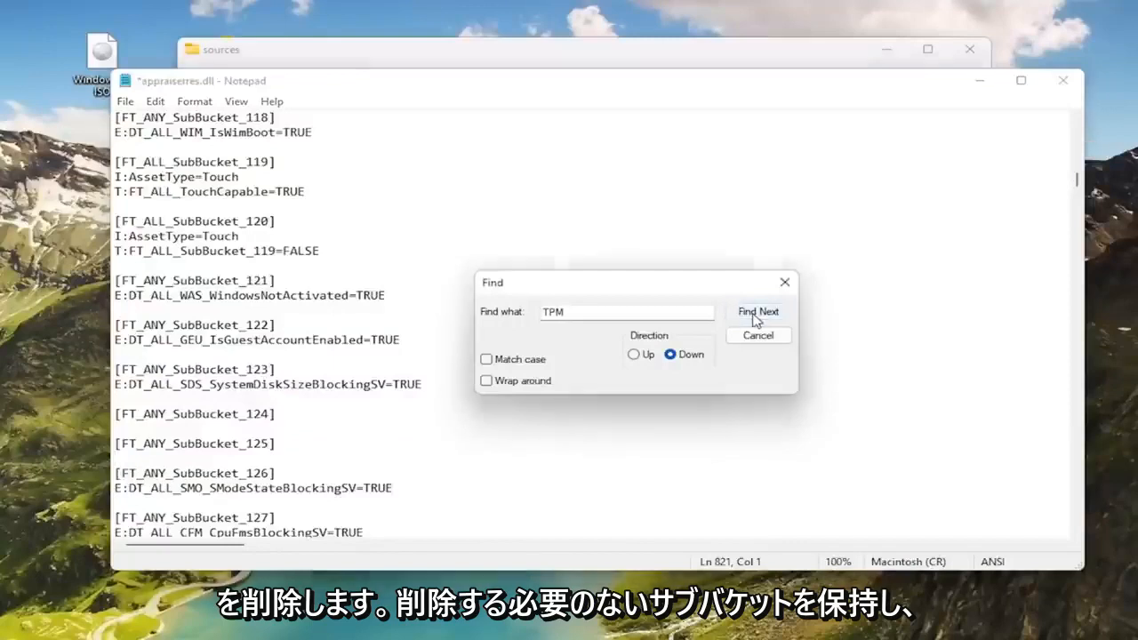
pyautogui.click(758, 311)
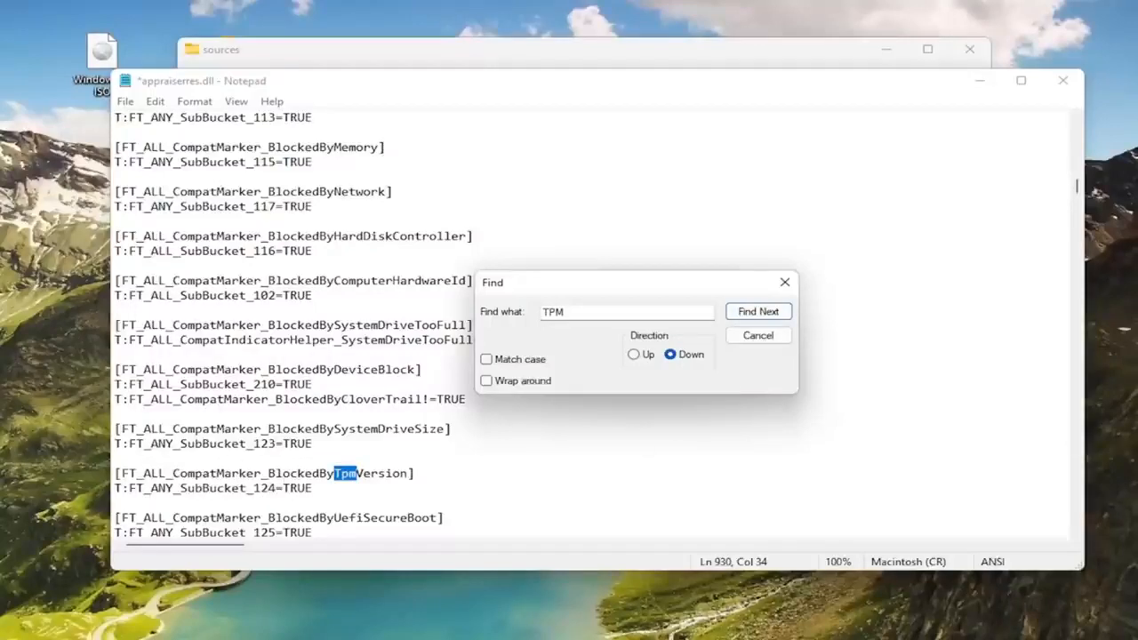
pyautogui.click(758, 311)
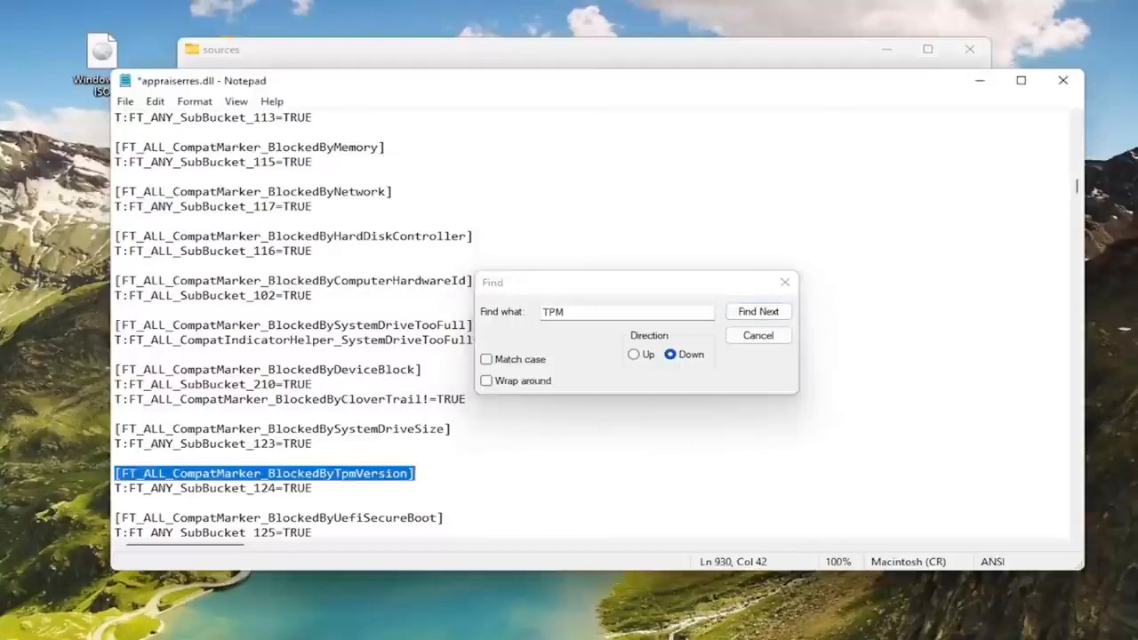
pyautogui.click(757, 311)
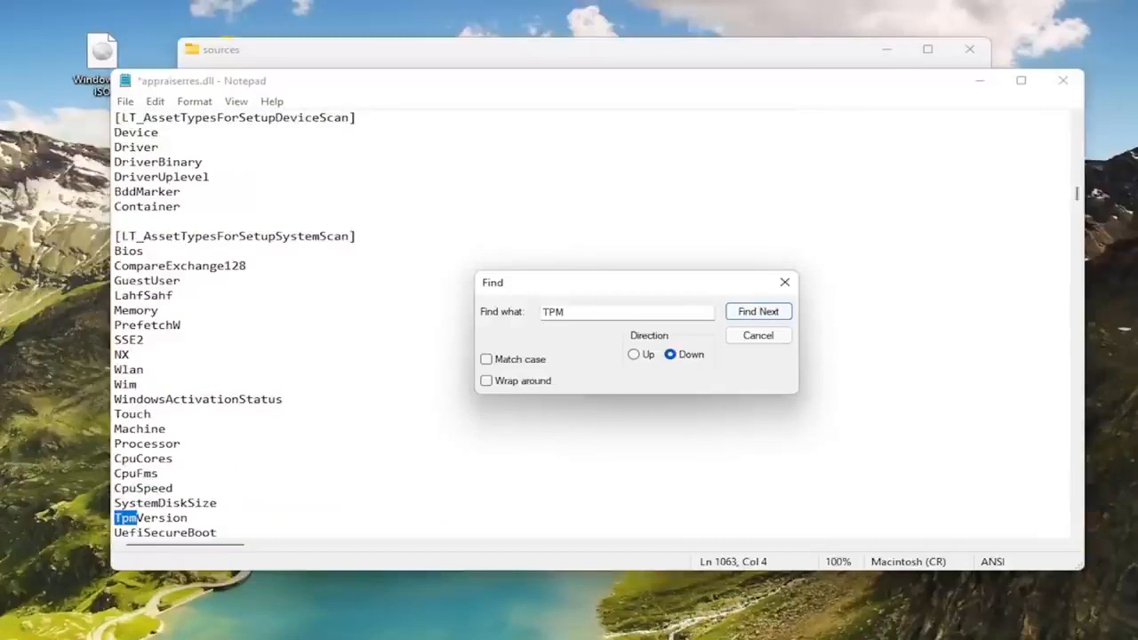
pyautogui.click(757, 311)
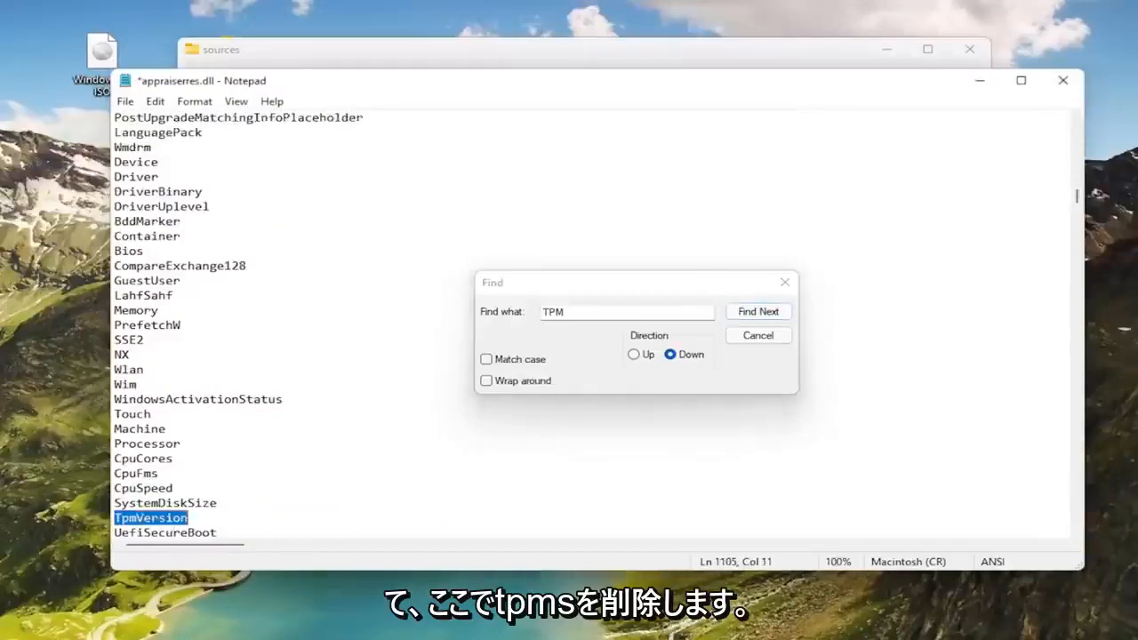
pyautogui.click(758, 311)
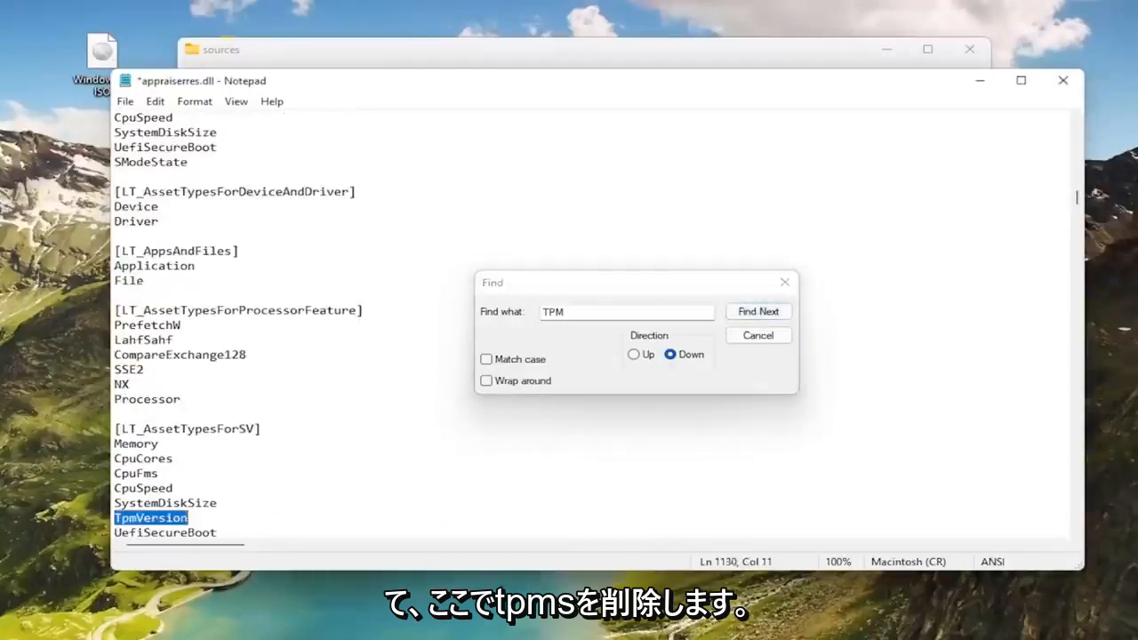
pyautogui.click(757, 311)
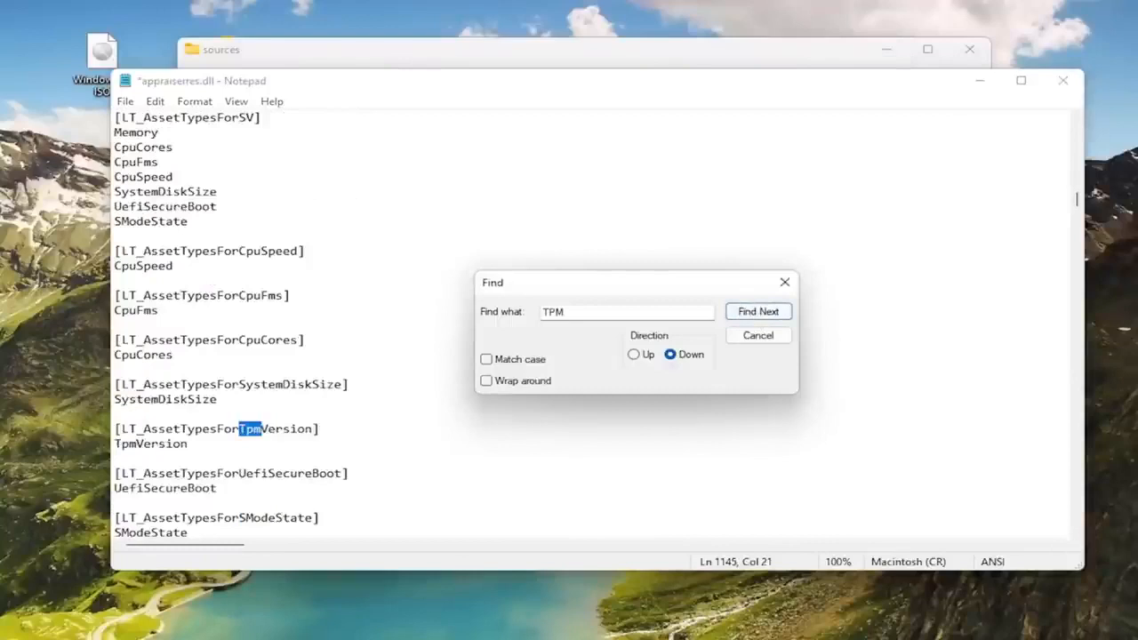
pyautogui.click(758, 311)
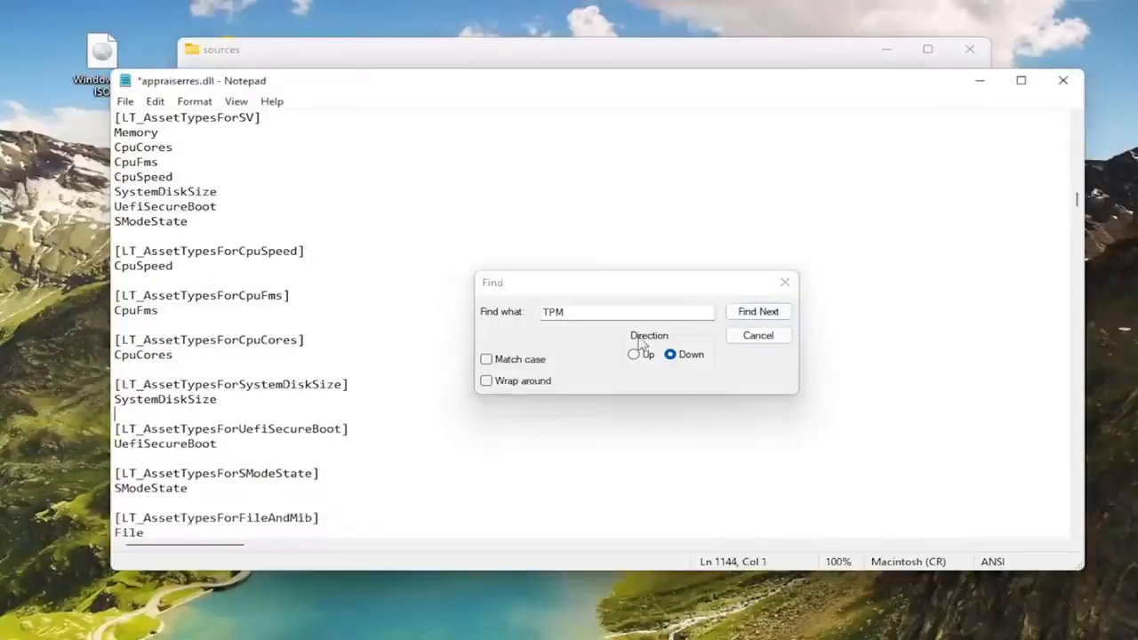
# - Remove TpmVersion from the blocking-system list and select the TpmVersionBlockingSVSetup line
pyautogui.click(757, 311)
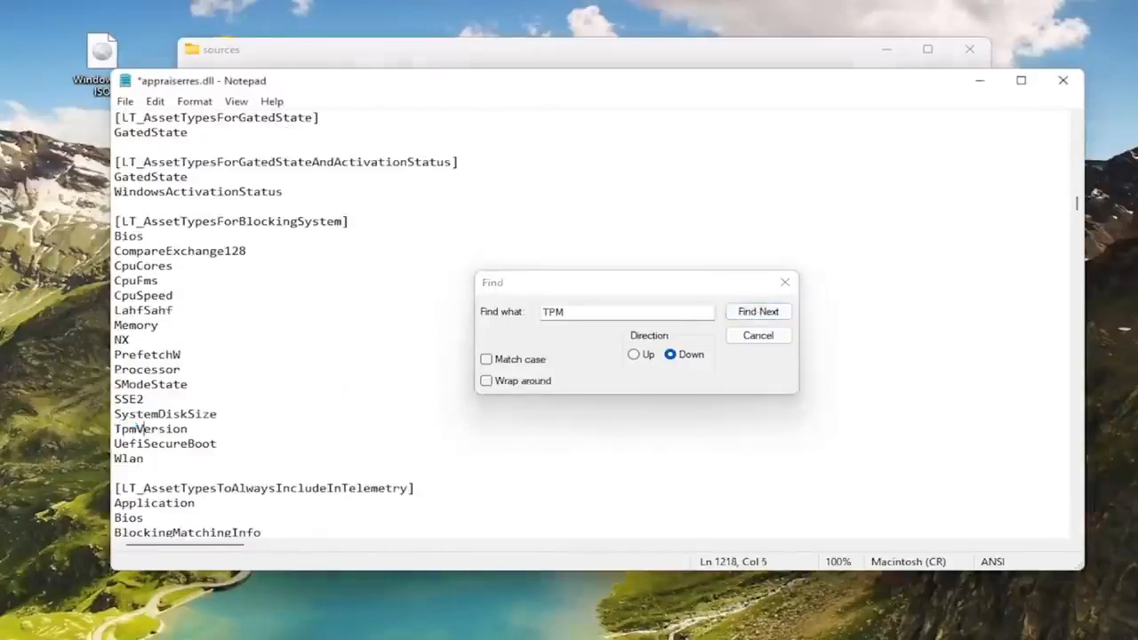
pyautogui.click(758, 311)
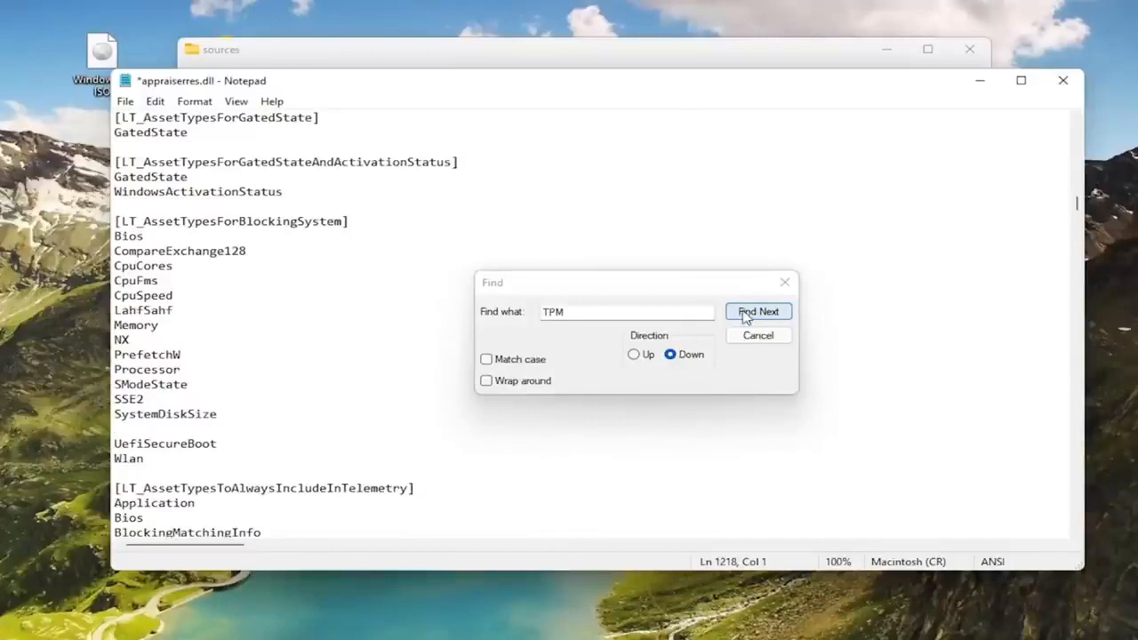
pyautogui.click(757, 311)
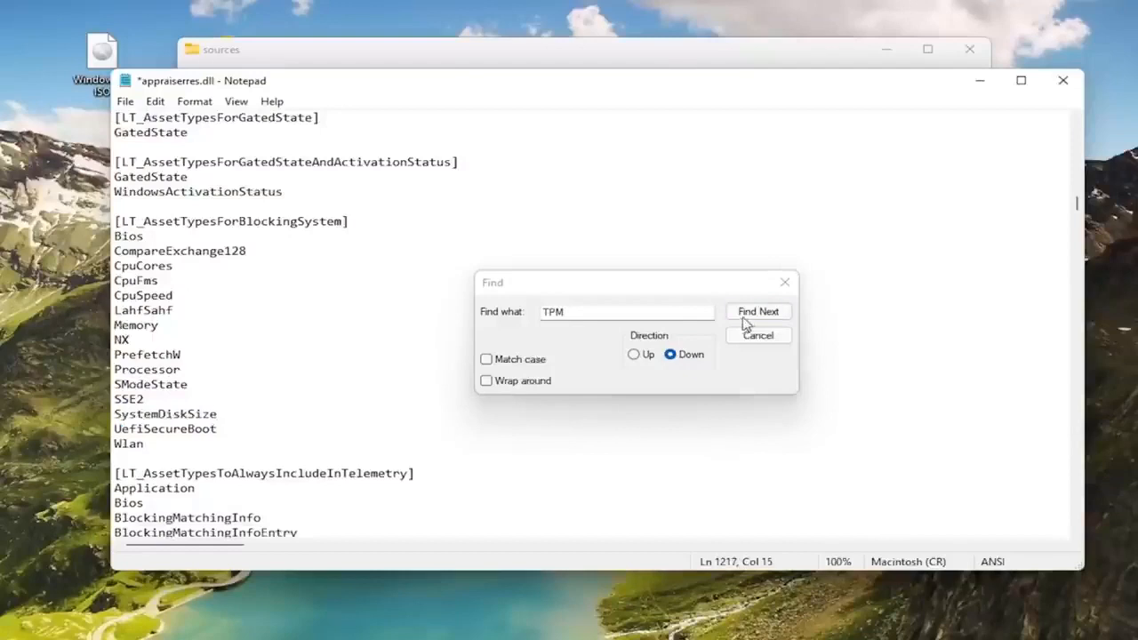
pyautogui.click(757, 311)
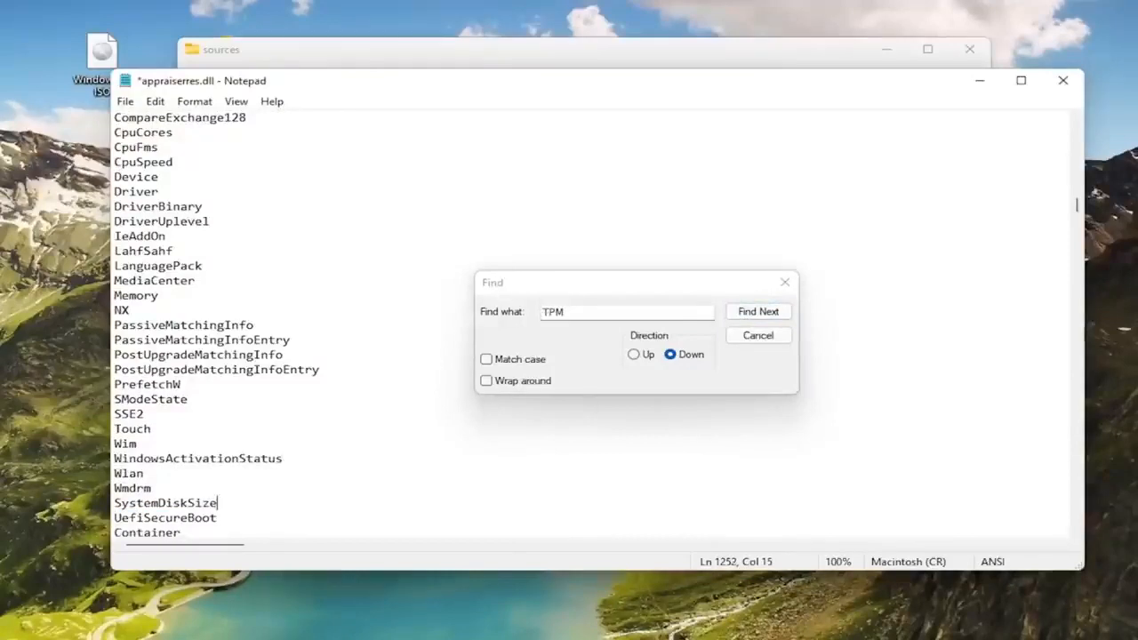
pyautogui.click(757, 311)
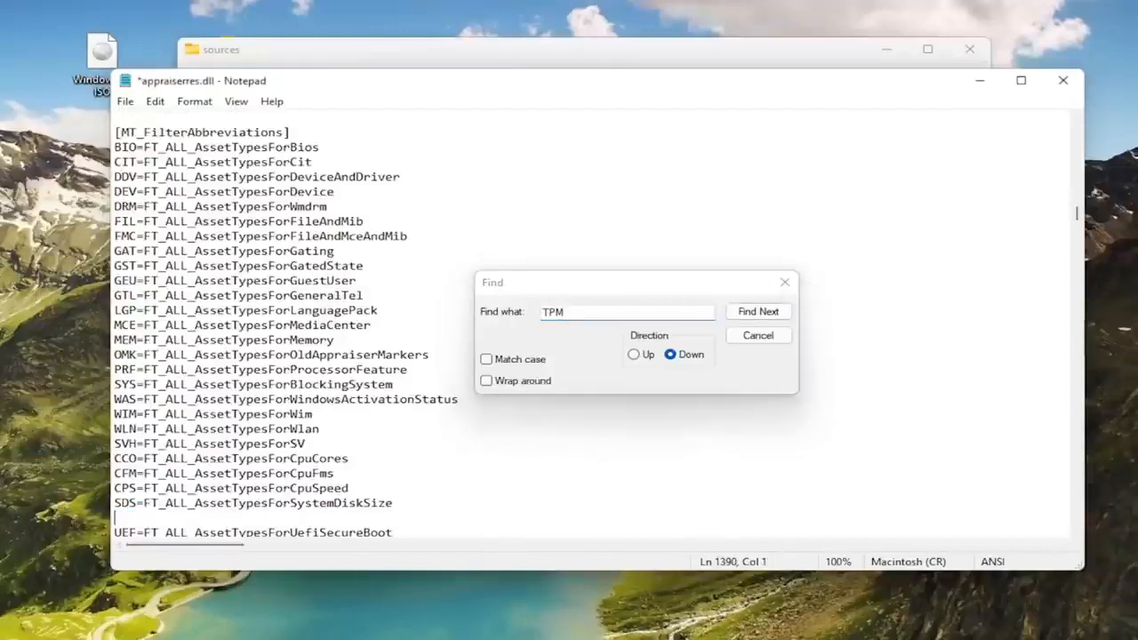
pyautogui.click(757, 311)
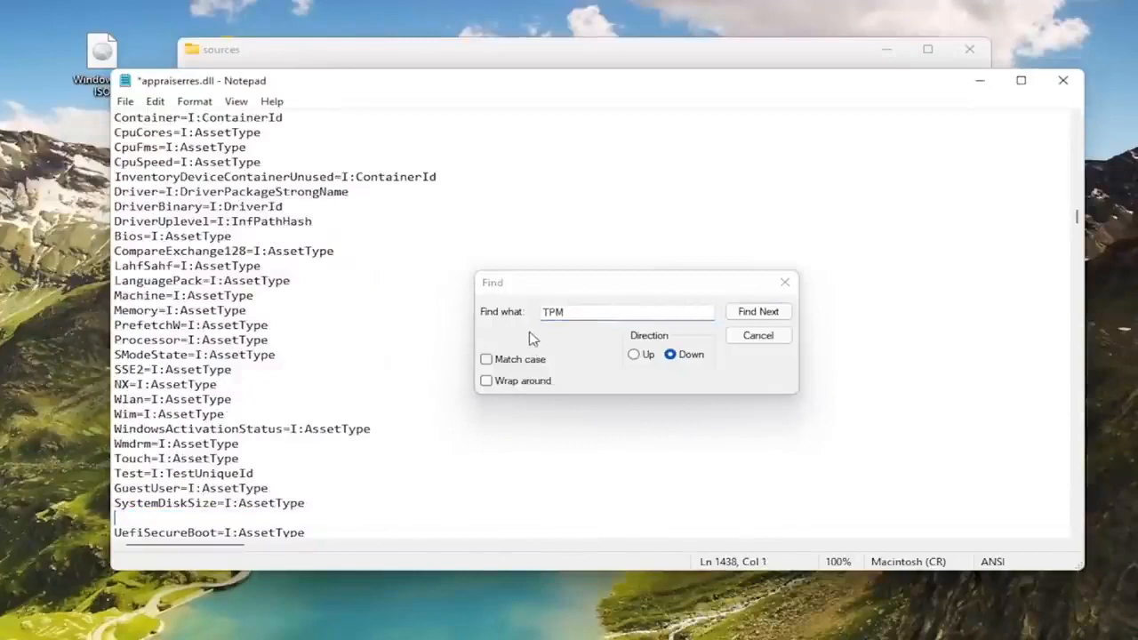
pyautogui.click(758, 311)
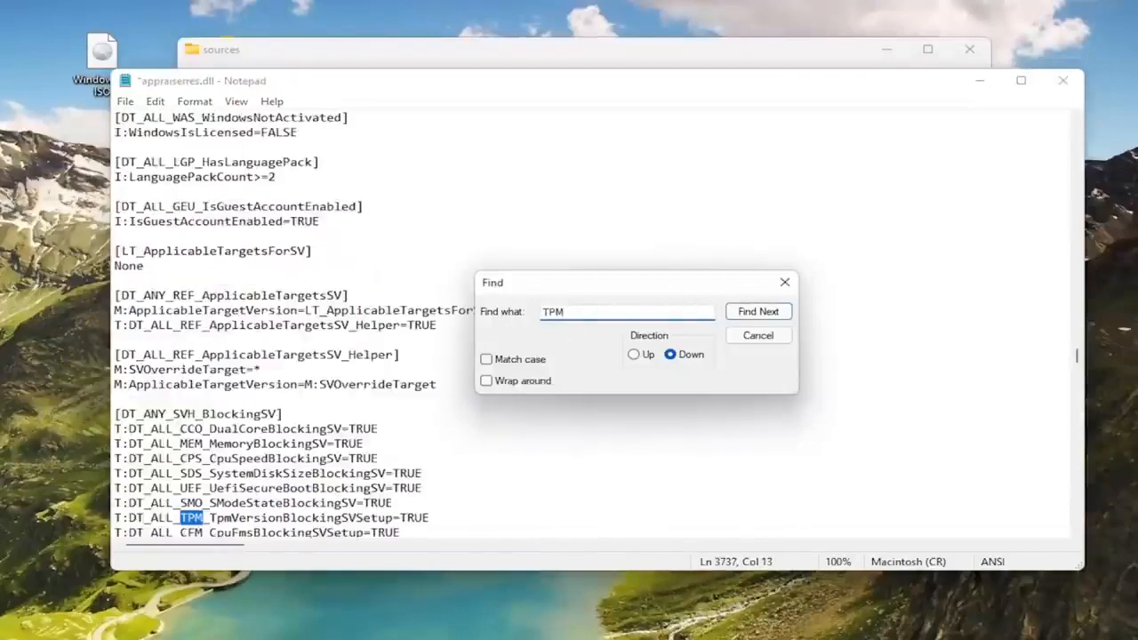
pyautogui.click(758, 311)
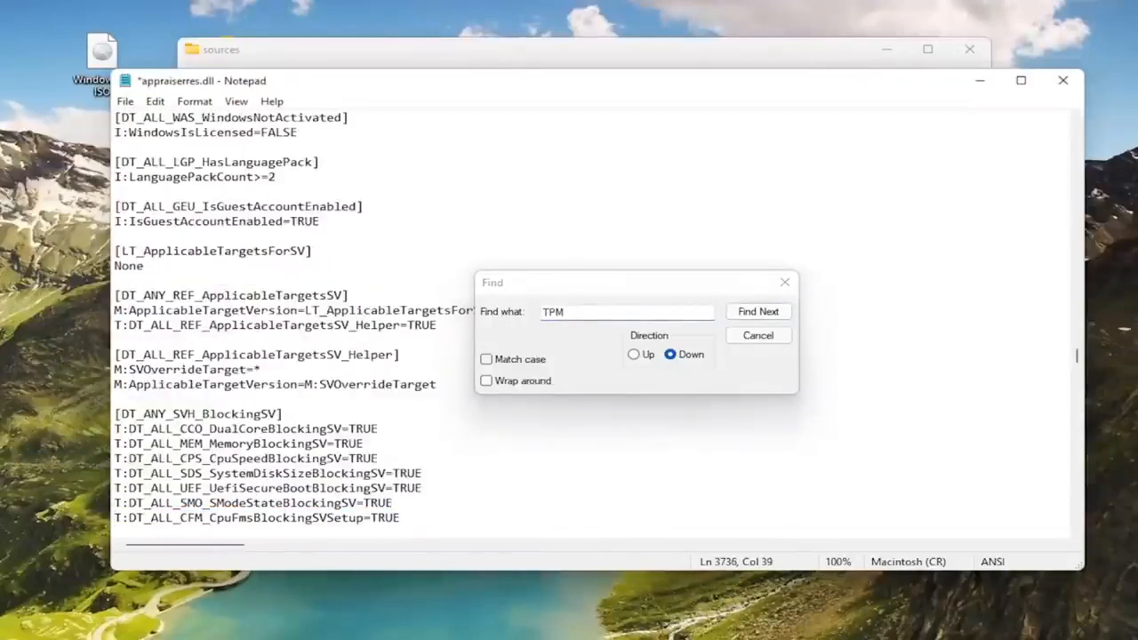
pyautogui.click(758, 311)
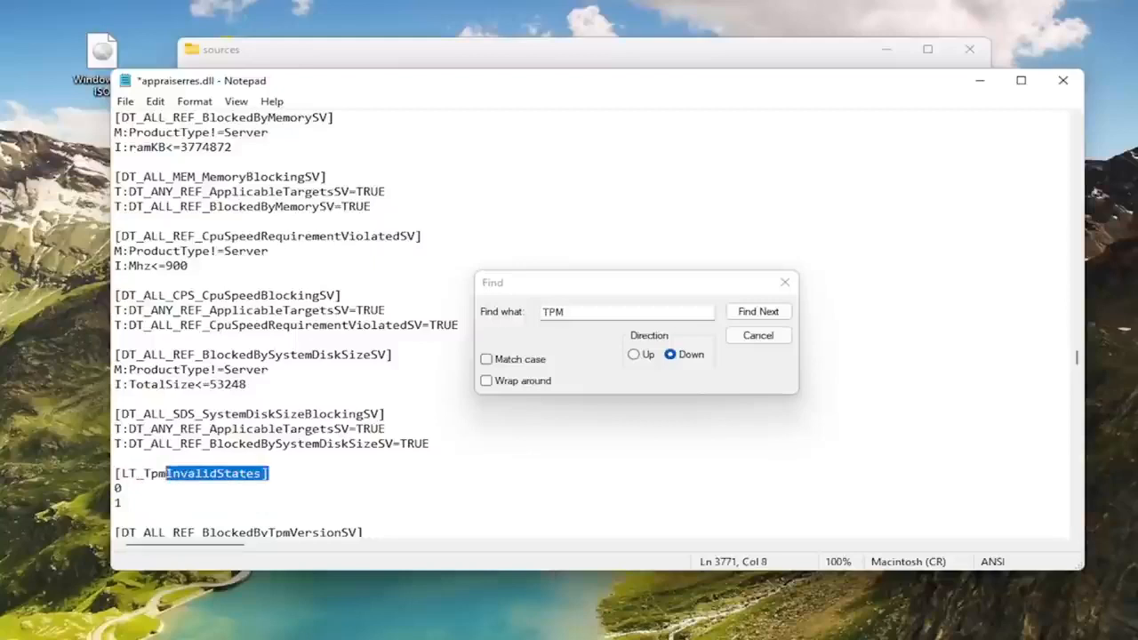
# - Delete the BlockedByTpmVersionSV header line and the TPM version blocking header
pyautogui.click(758, 311)
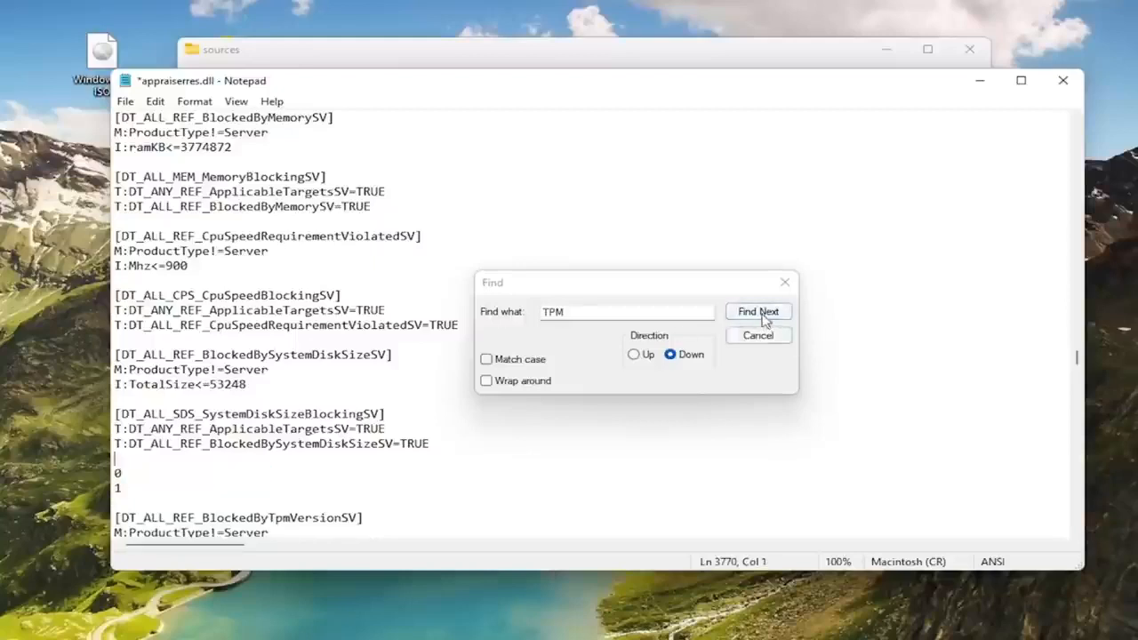
pyautogui.click(757, 311)
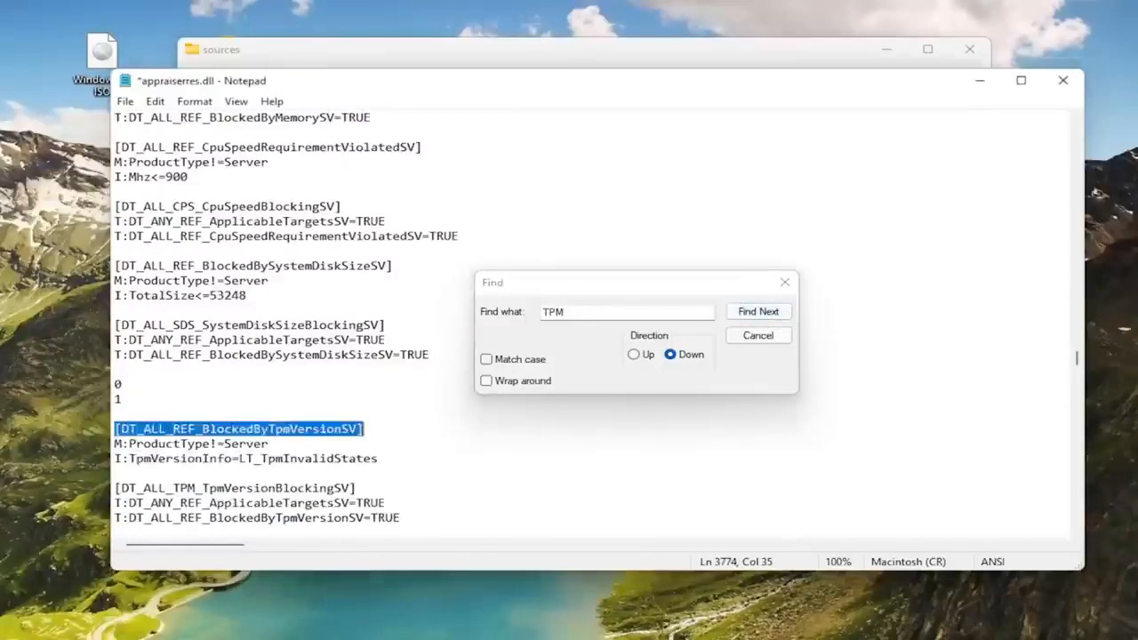
pyautogui.press('Delete')
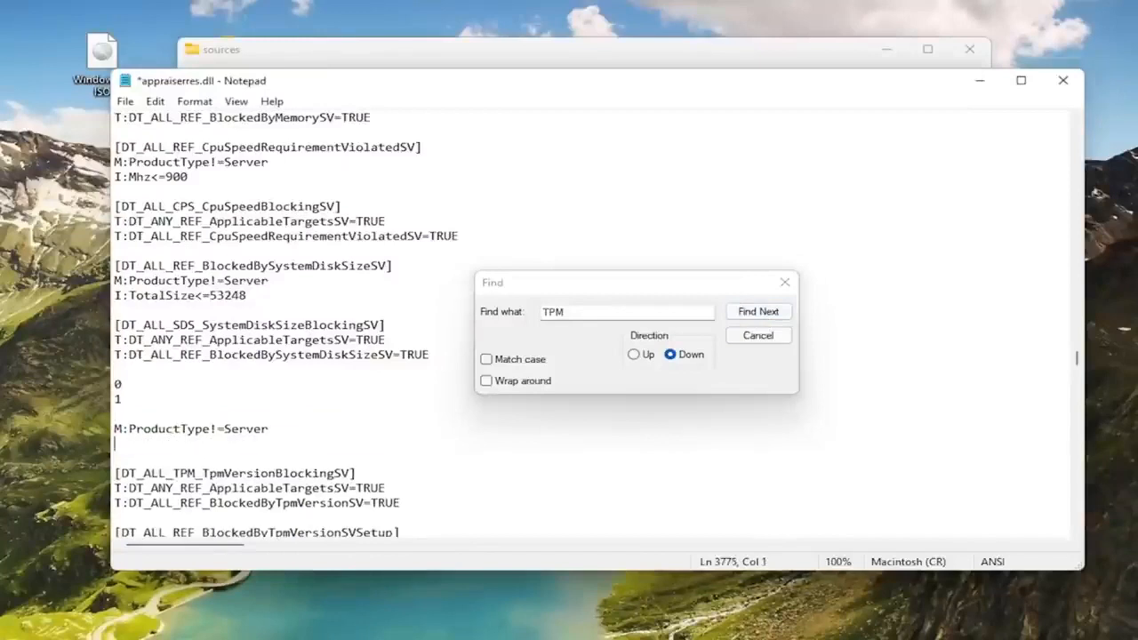
pyautogui.click(758, 311)
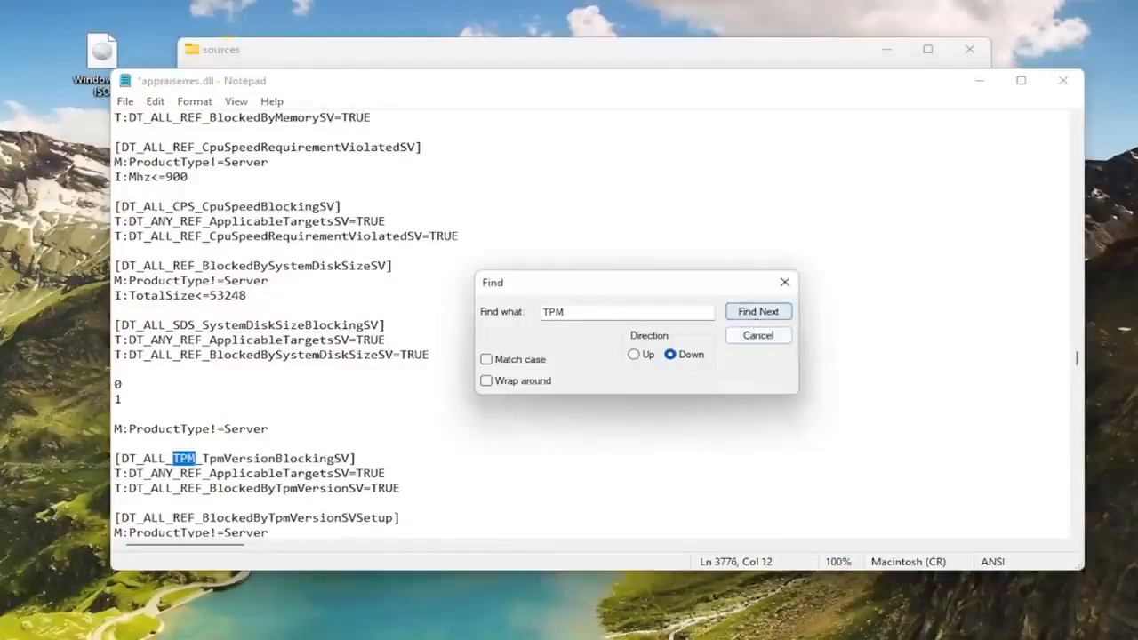
pyautogui.press('Delete')
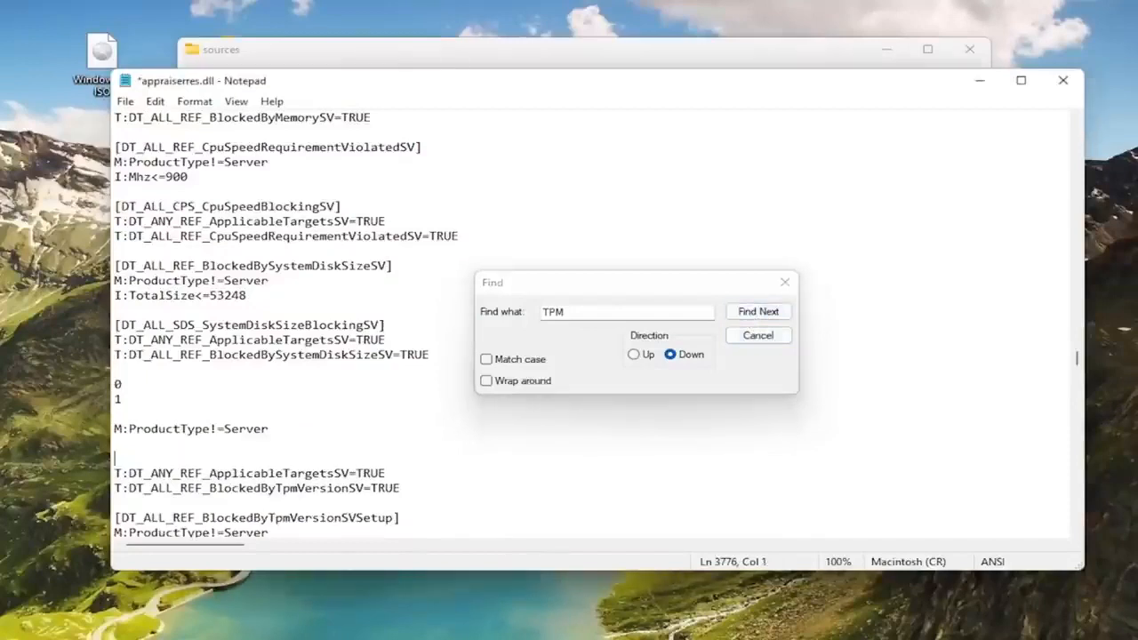
pyautogui.click(757, 311)
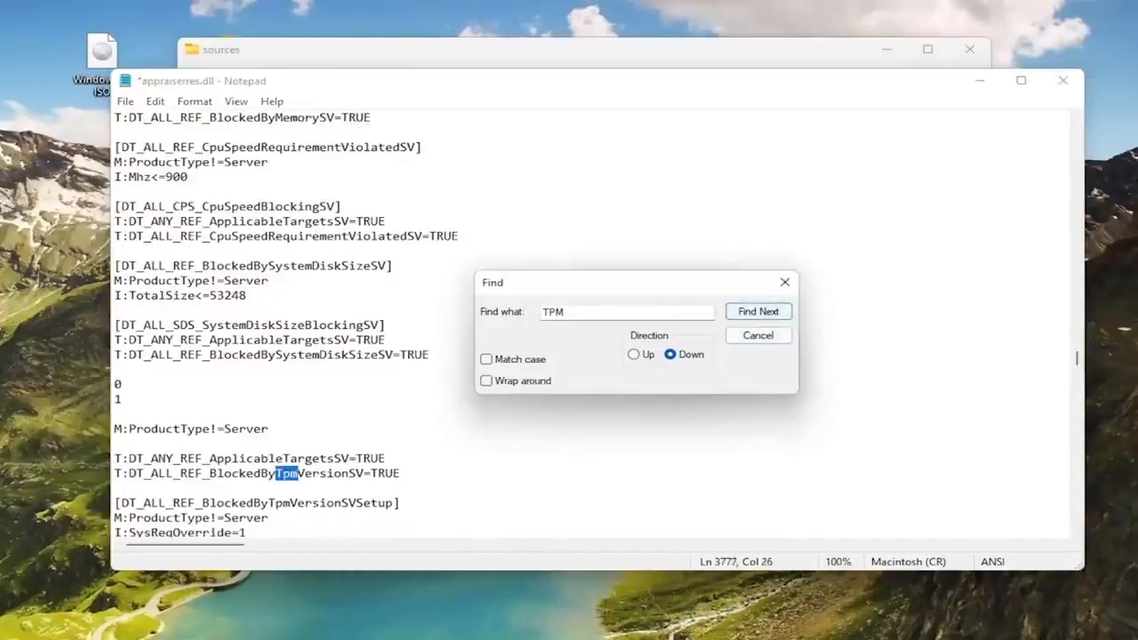
pyautogui.click(756, 311)
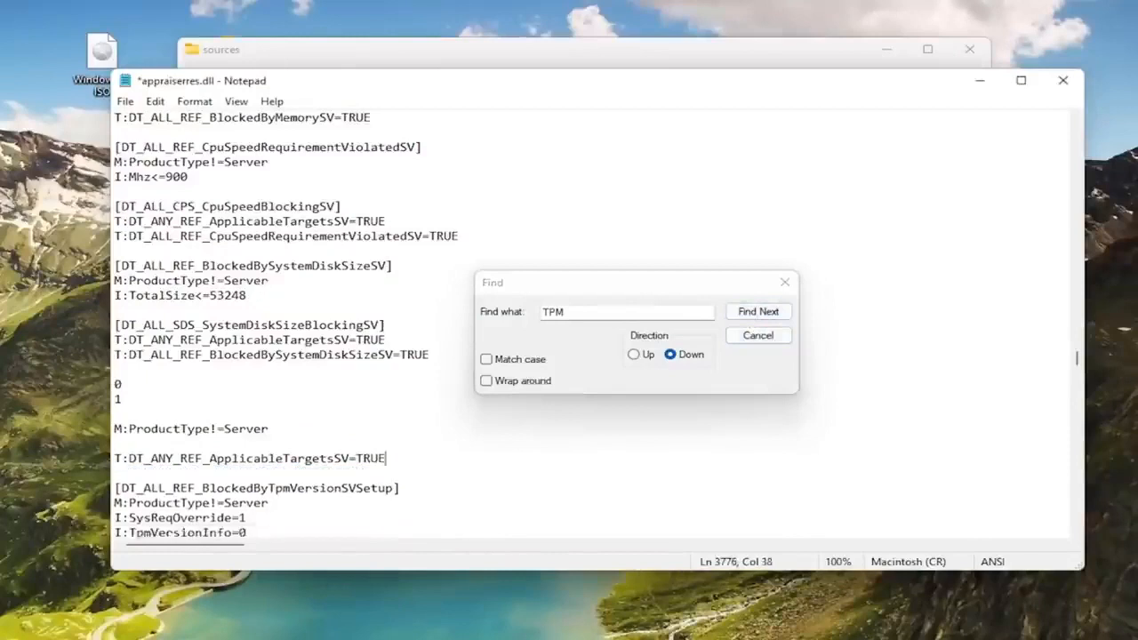
# - Remove the TpmVersionInfo=0 line, BlockedByTpmVersionSVSetupHelper header, and its helper line
pyautogui.click(758, 311)
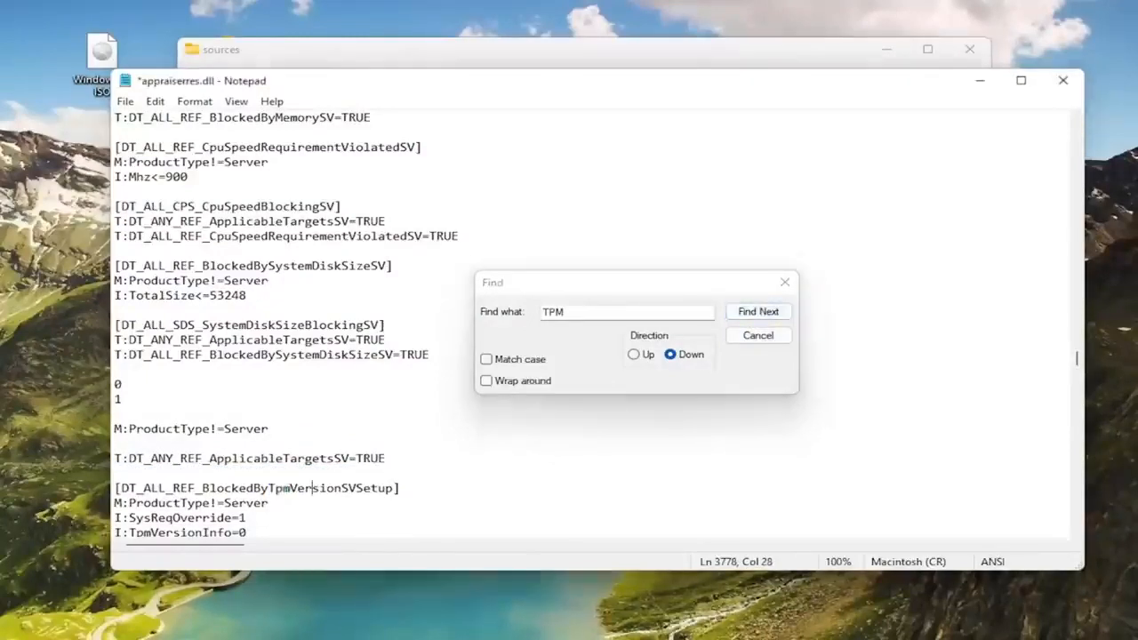
pyautogui.click(757, 311)
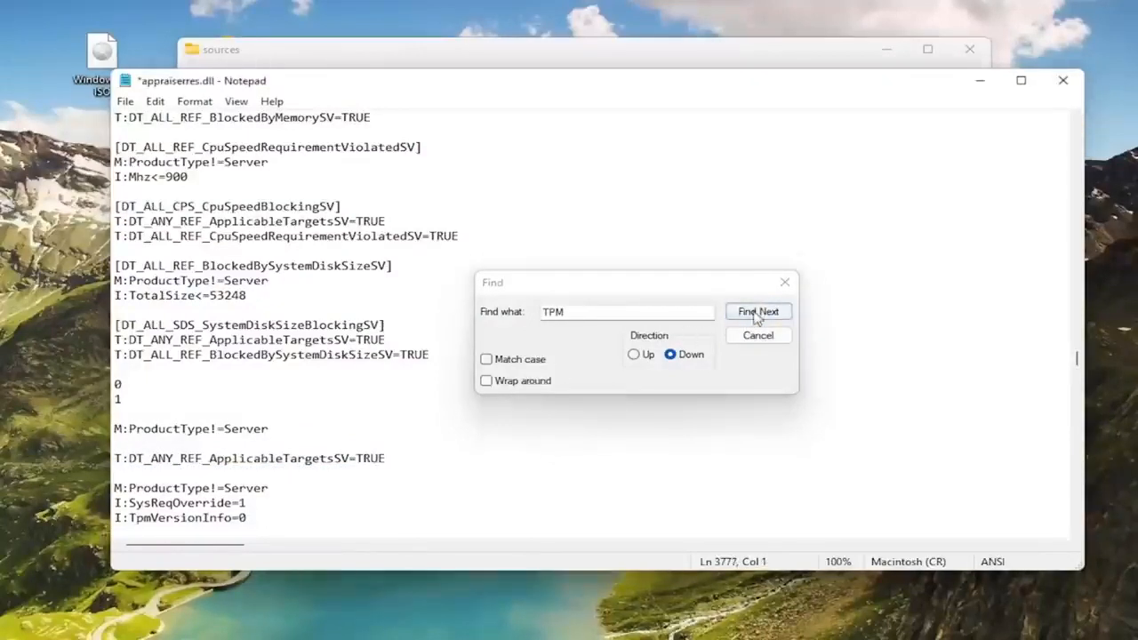
pyautogui.click(757, 311)
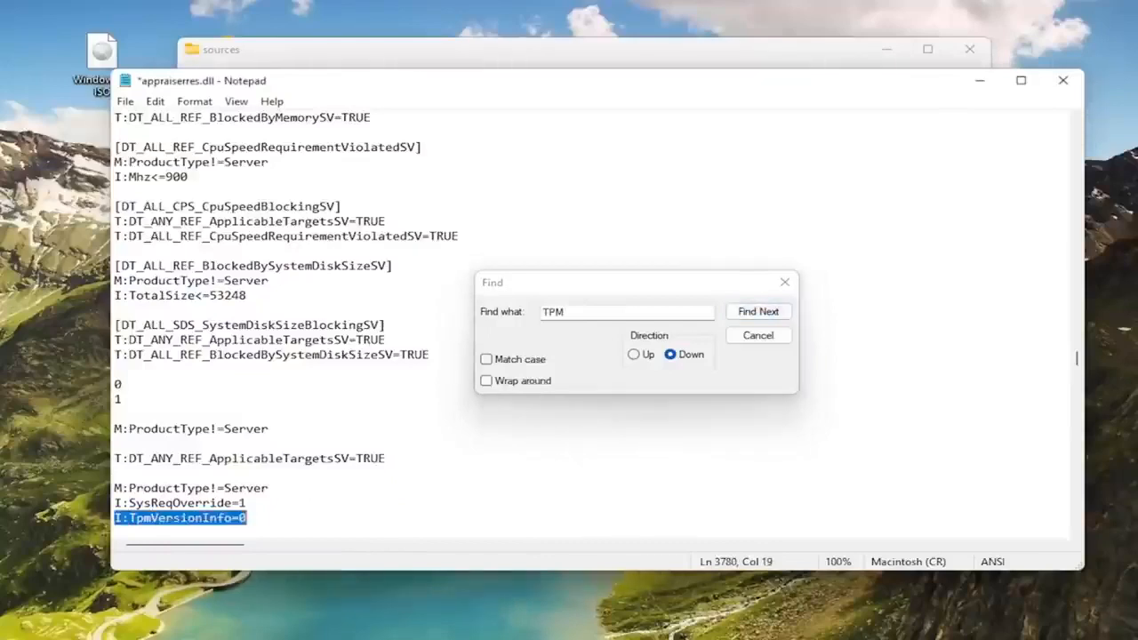
pyautogui.click(757, 310)
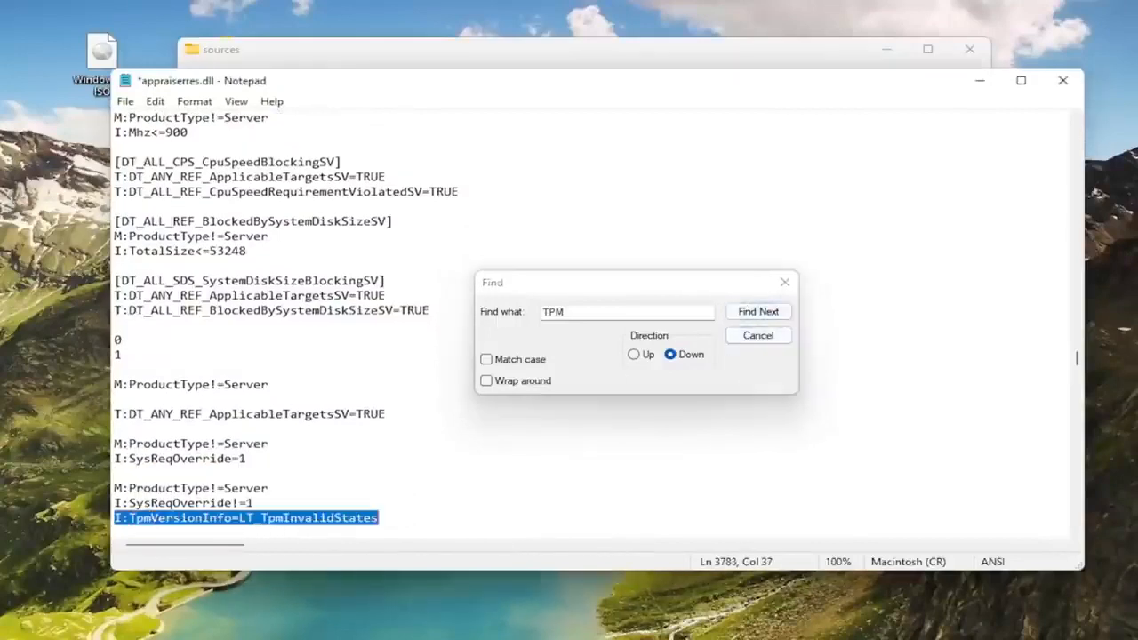
pyautogui.click(757, 311)
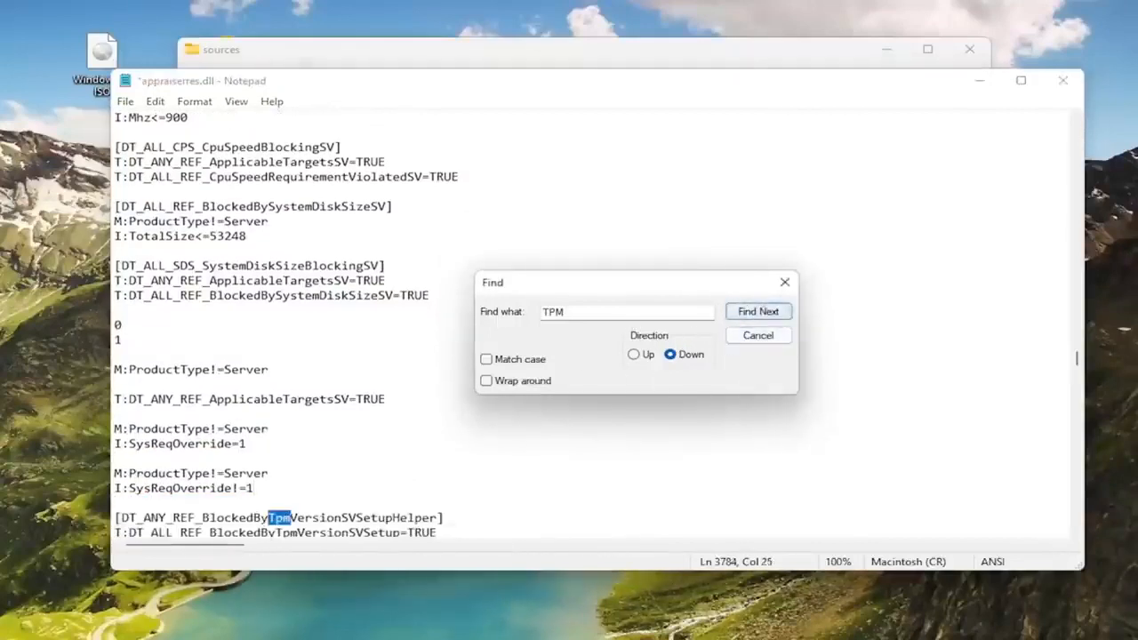
pyautogui.click(757, 310)
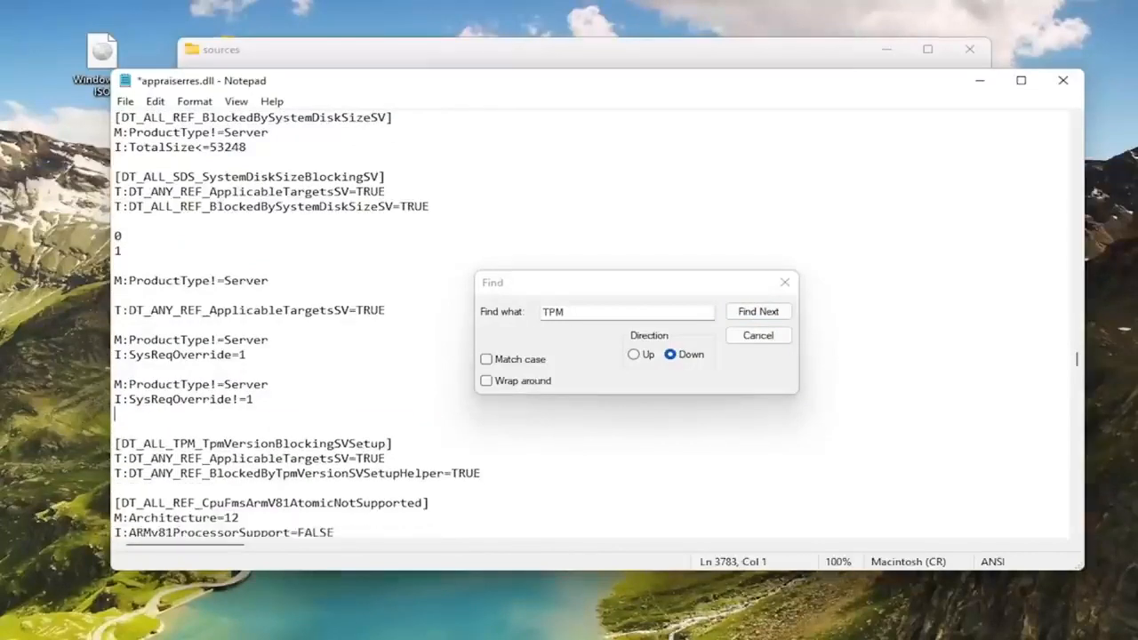
pyautogui.click(757, 310)
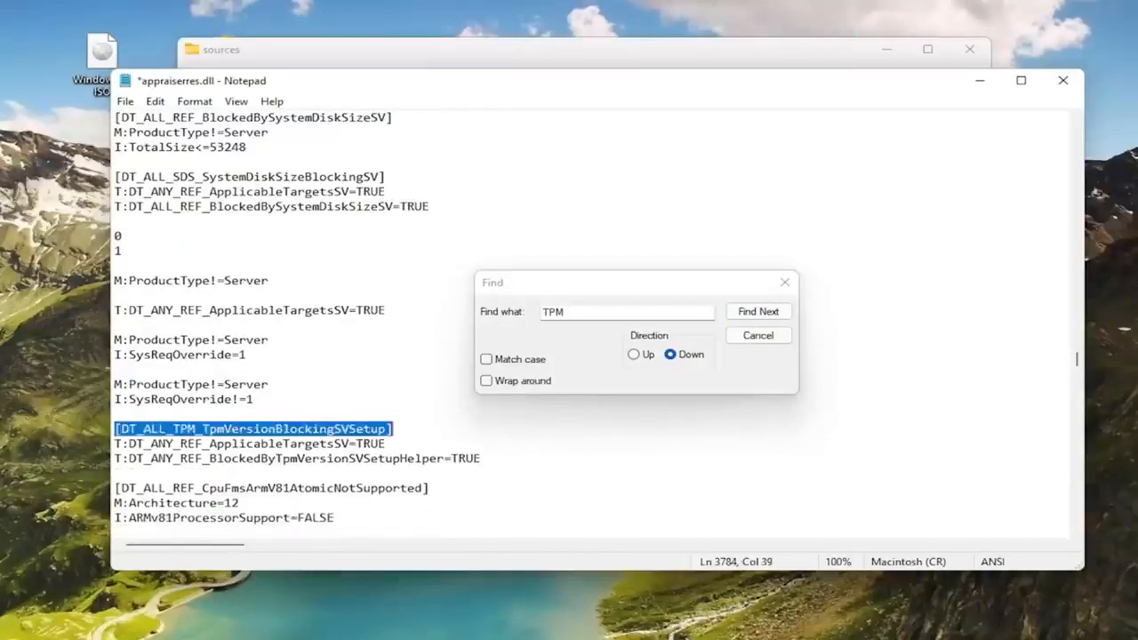
pyautogui.click(757, 311)
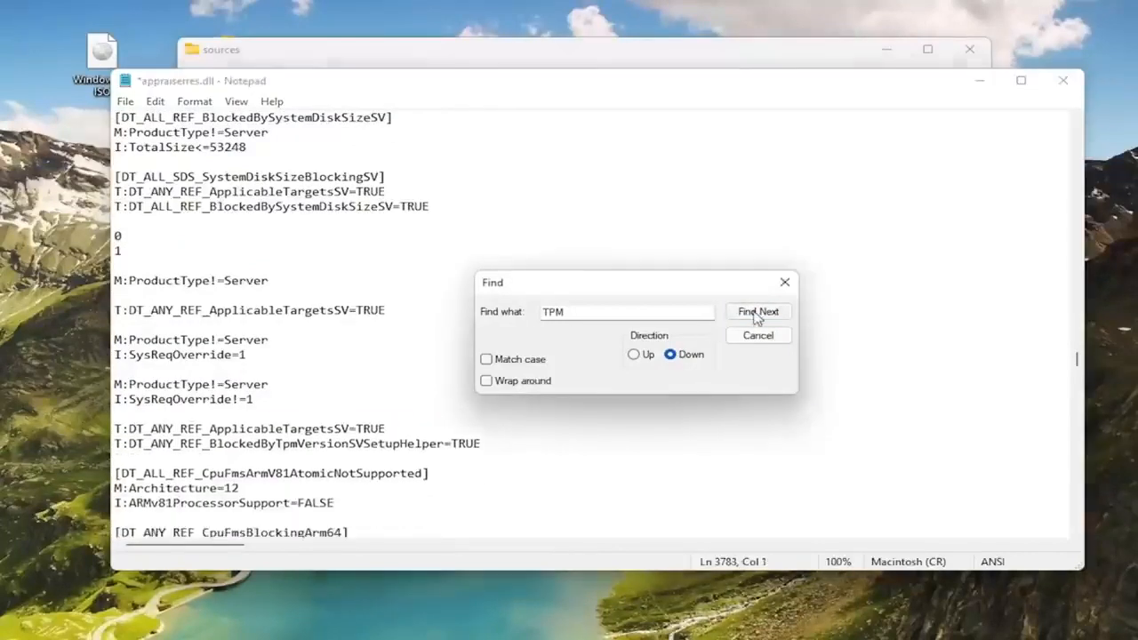
pyautogui.click(757, 312)
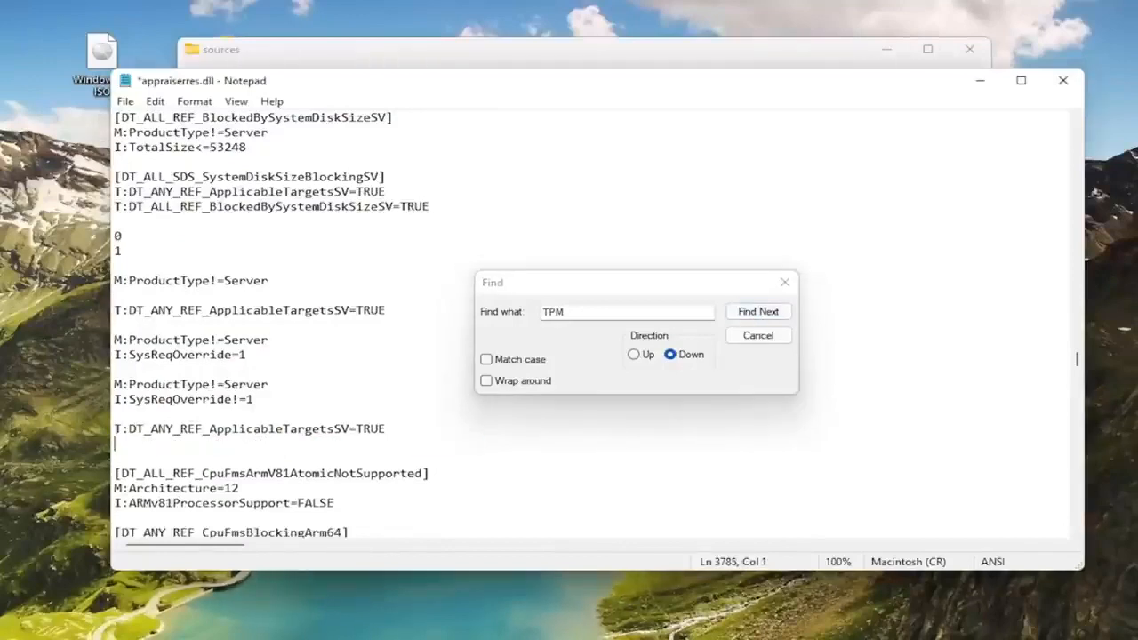
# - Delete the last BlockedByTpmVersion marker lines and dismiss the 'Cannot find TPM' message
pyautogui.click(757, 311)
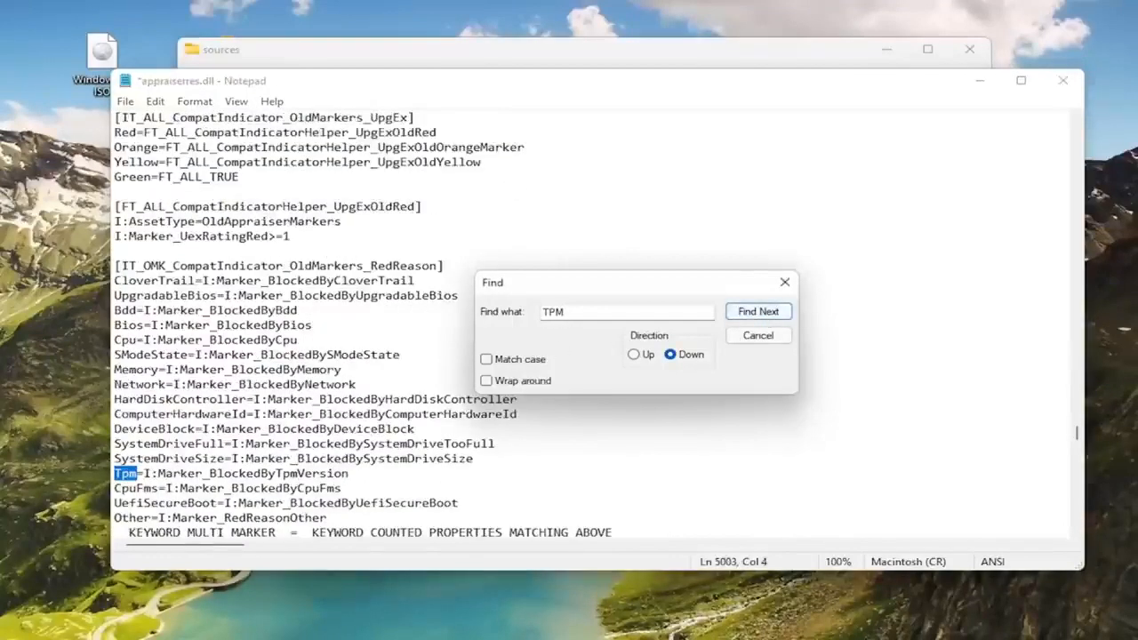
pyautogui.click(757, 311)
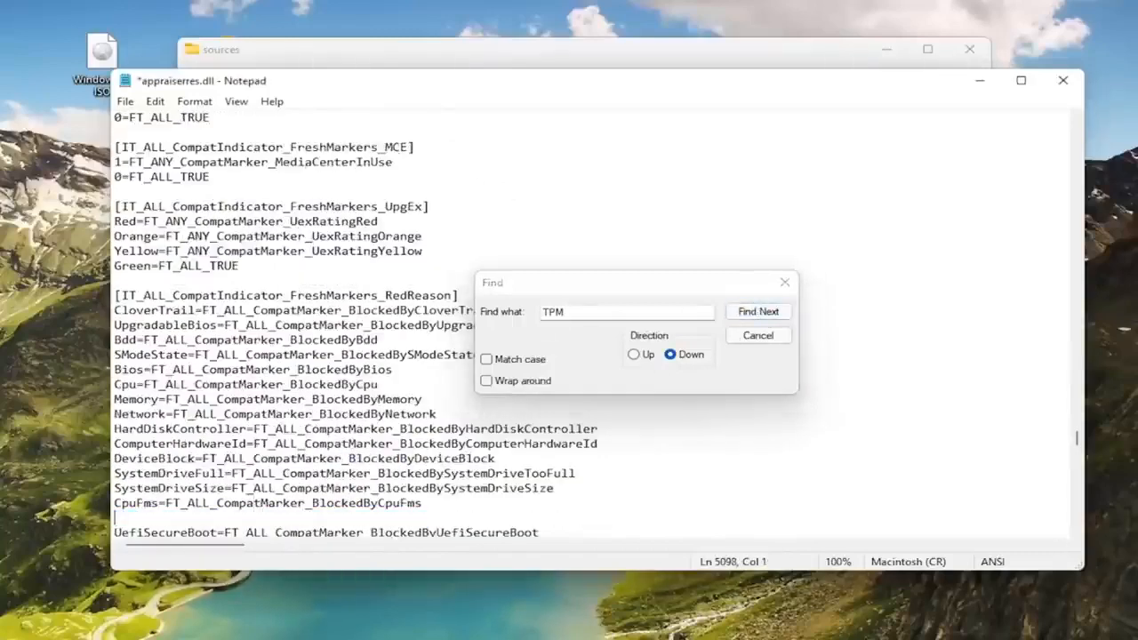
pyautogui.click(758, 310)
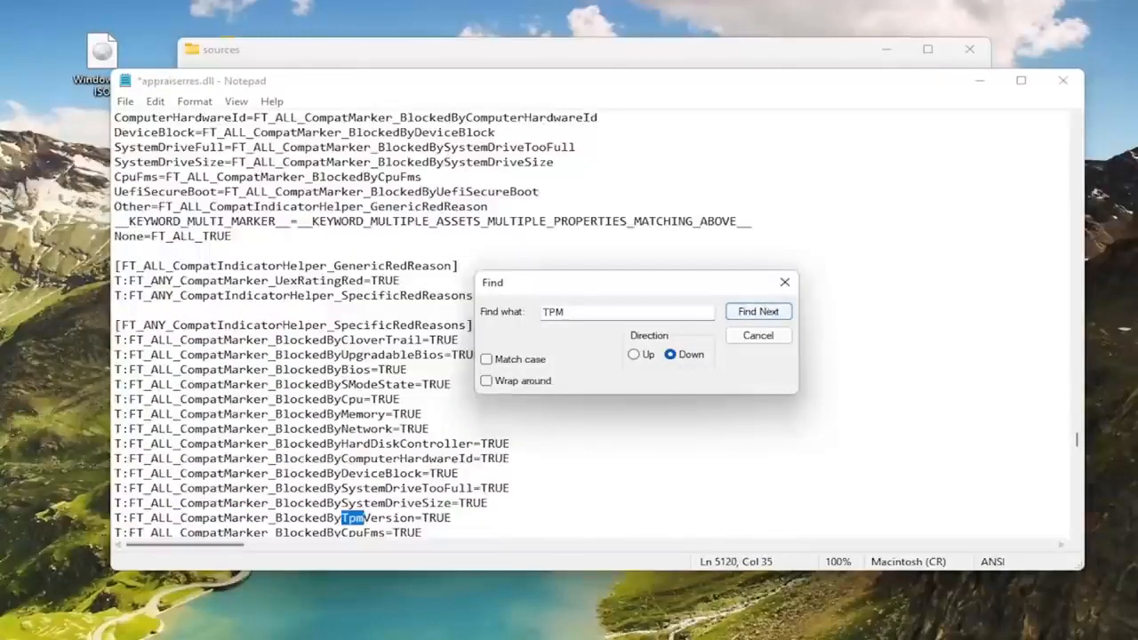
pyautogui.click(757, 312)
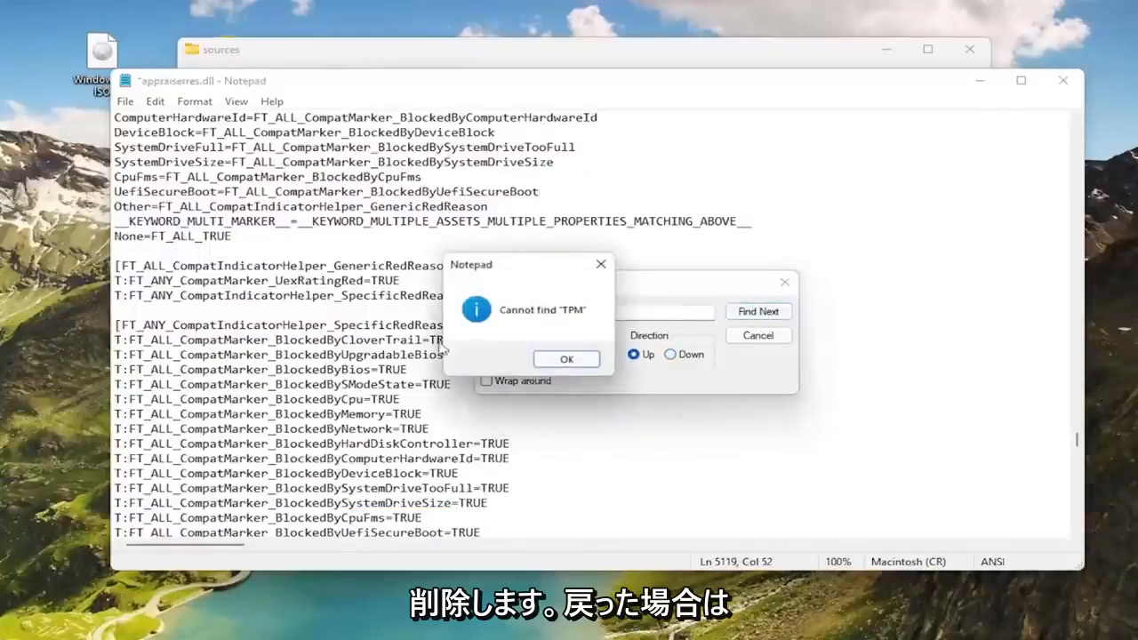
pyautogui.click(566, 358)
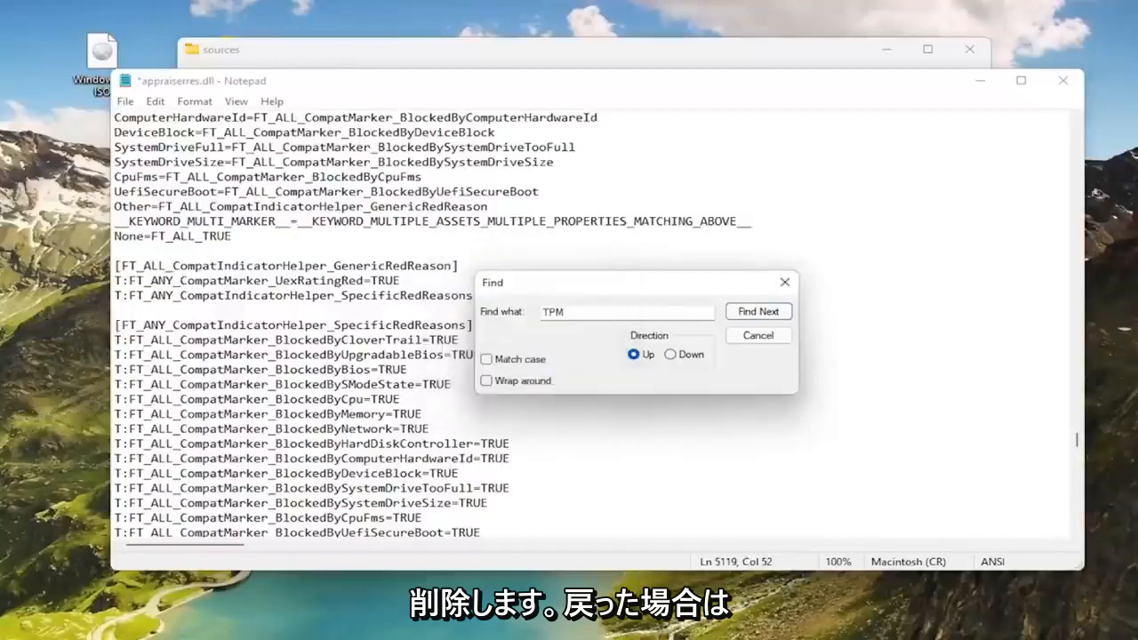
# - Search for 'UEFI' and delete the UefiSecureBoot markers and BlockedByUefiSecureBootSV=TRUE line
pyautogui.write('U')
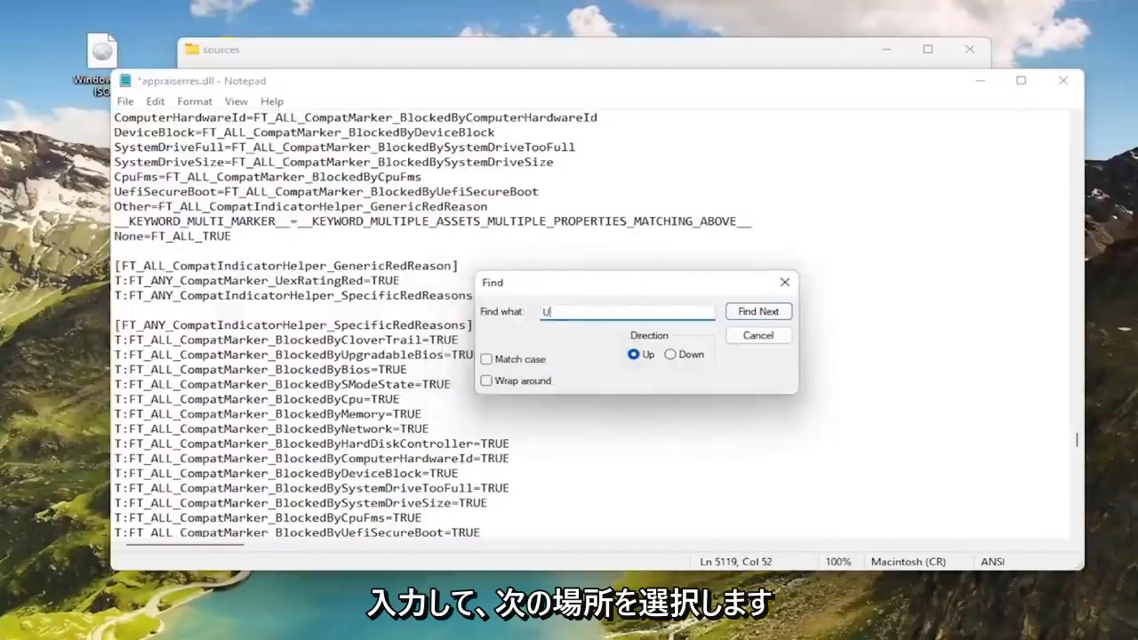
pyautogui.write('EFI')
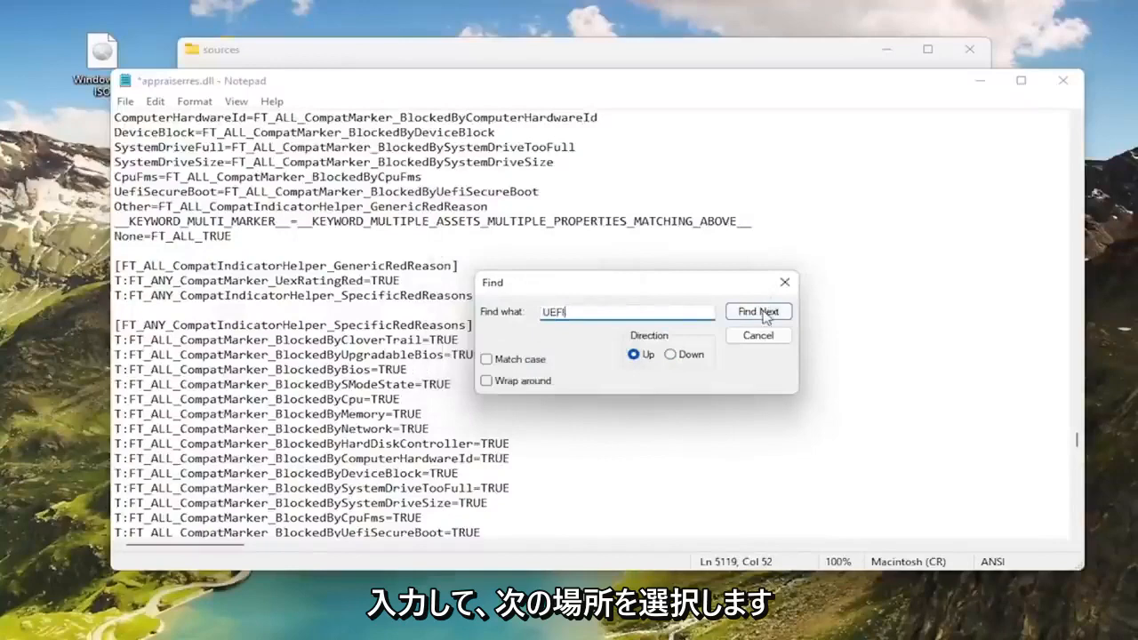
pyautogui.click(758, 311)
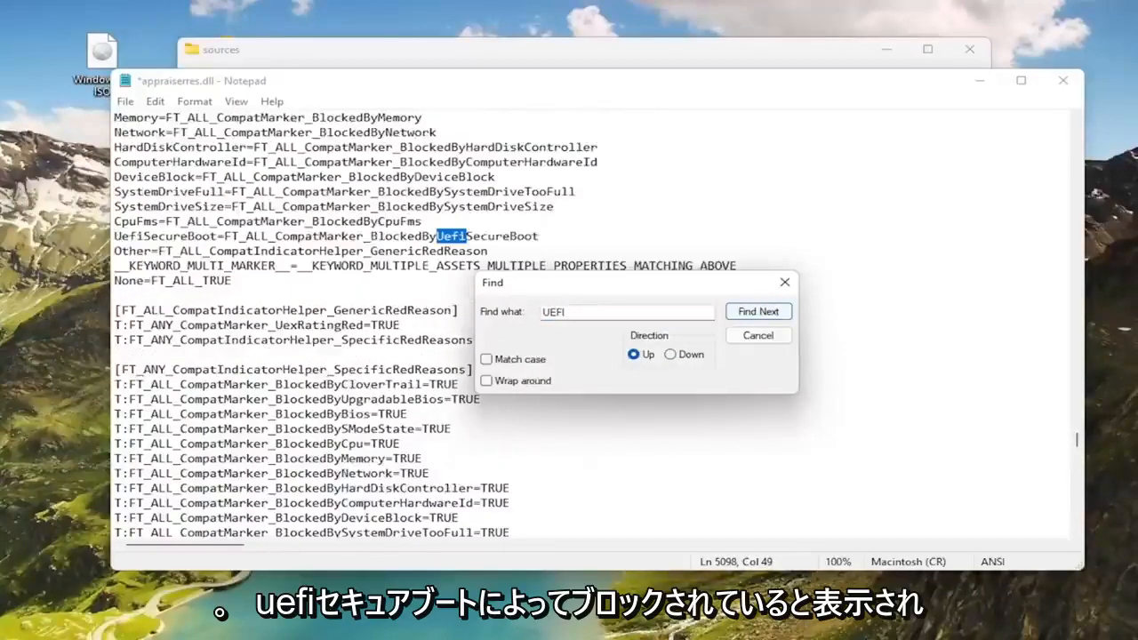
pyautogui.click(758, 311)
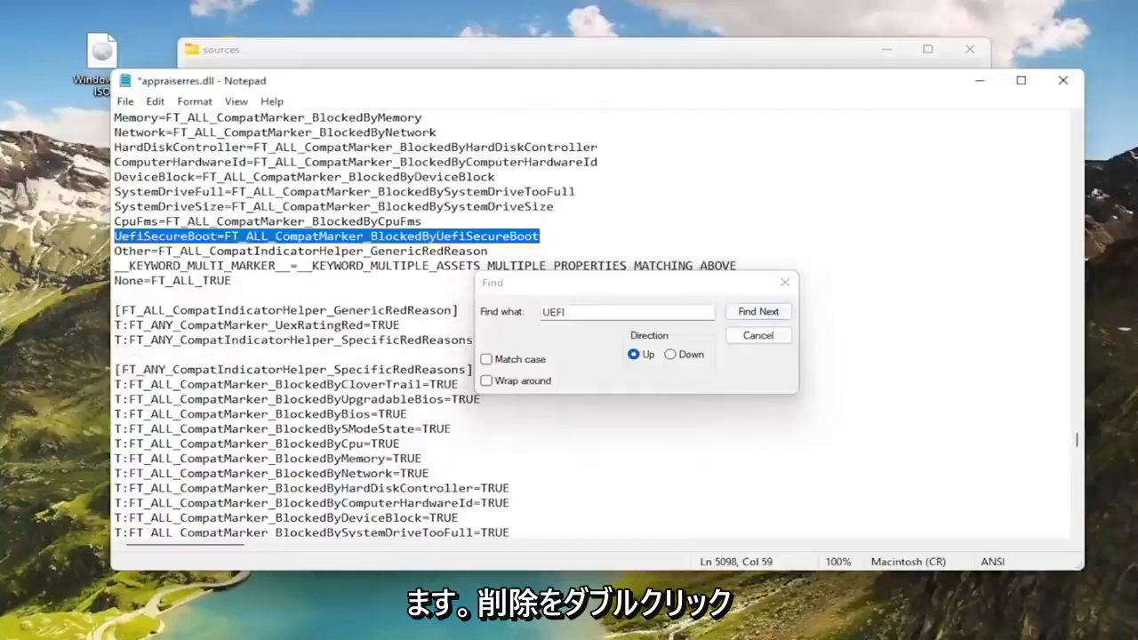
pyautogui.click(758, 311)
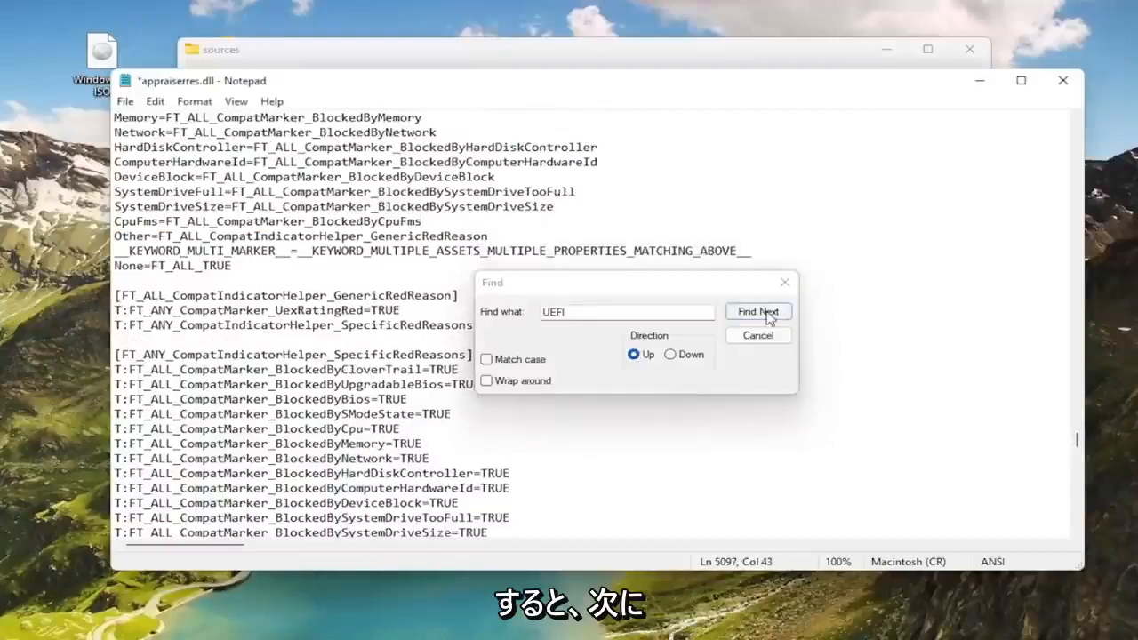
pyautogui.click(757, 311)
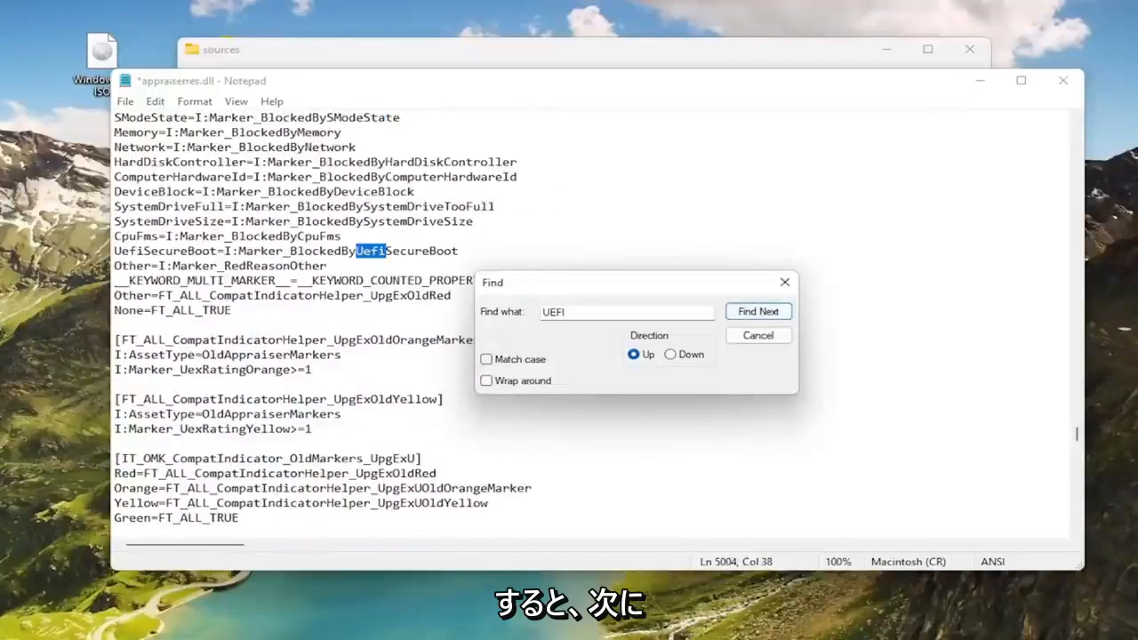
pyautogui.click(757, 310)
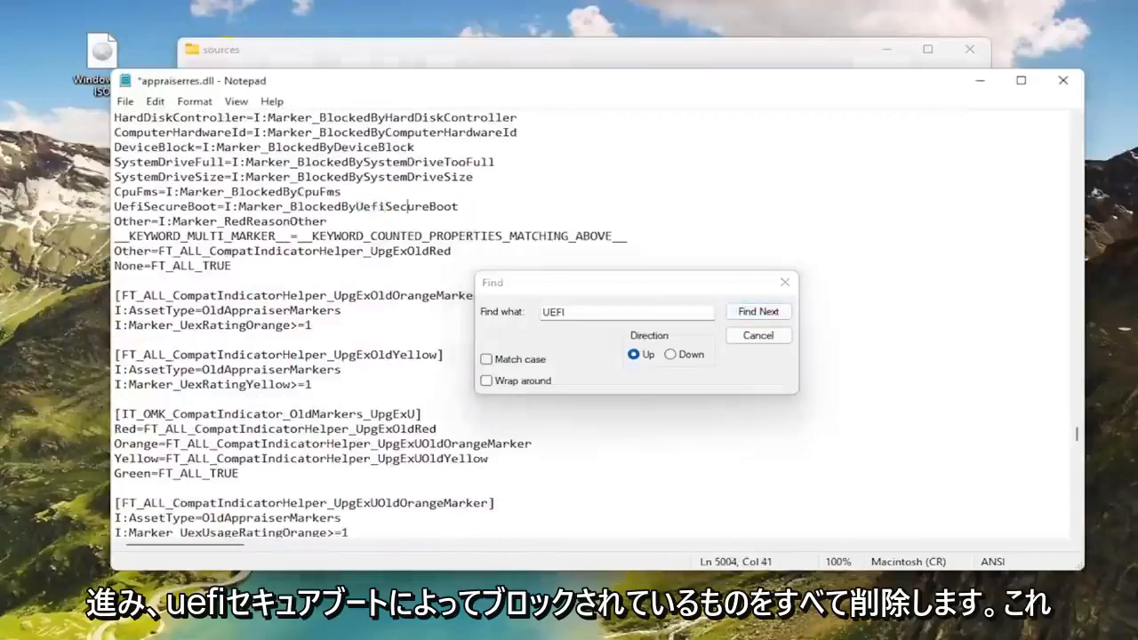
pyautogui.click(758, 311)
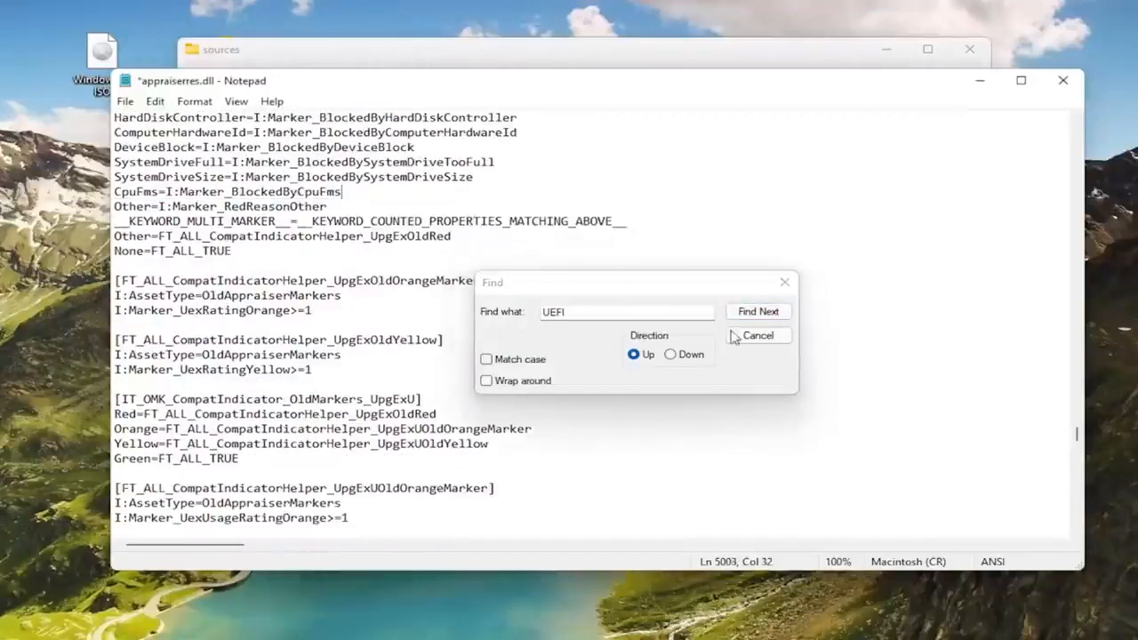
pyautogui.click(758, 311)
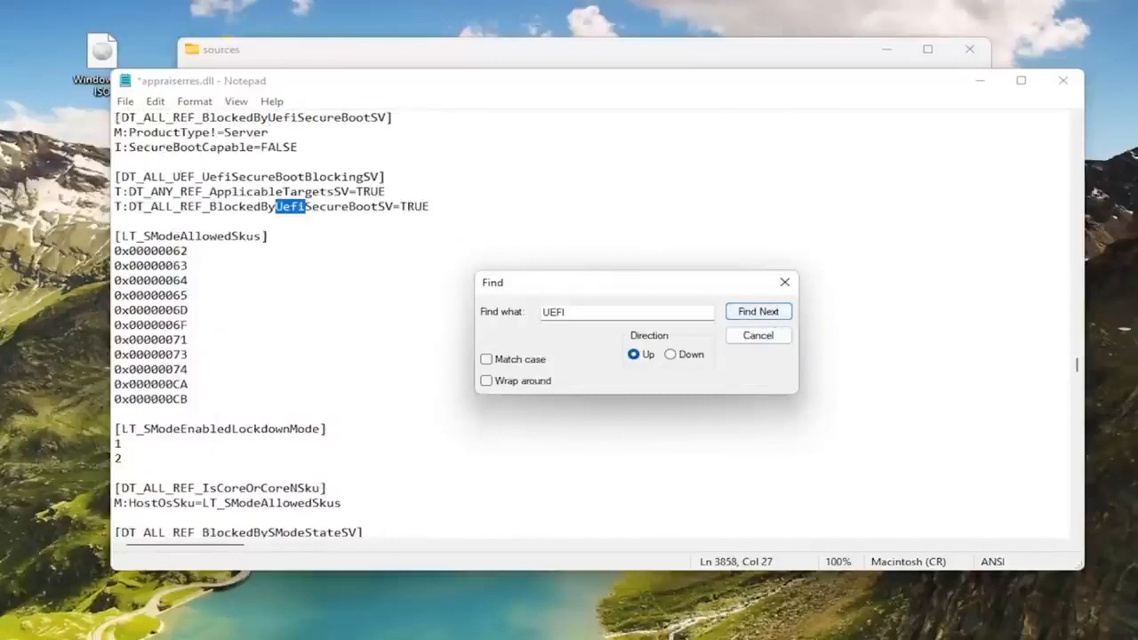
pyautogui.click(758, 310)
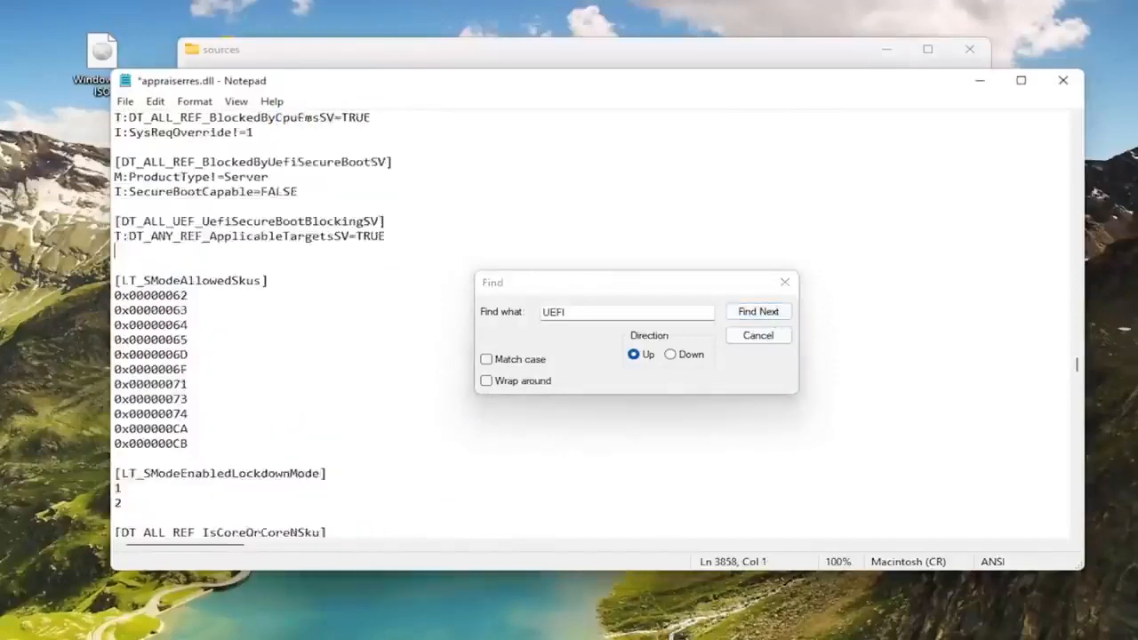
# - Remove the BlockedByUefiSecureBootSV section headers and a UefiSecureBoot asset type line
pyautogui.scroll(3)
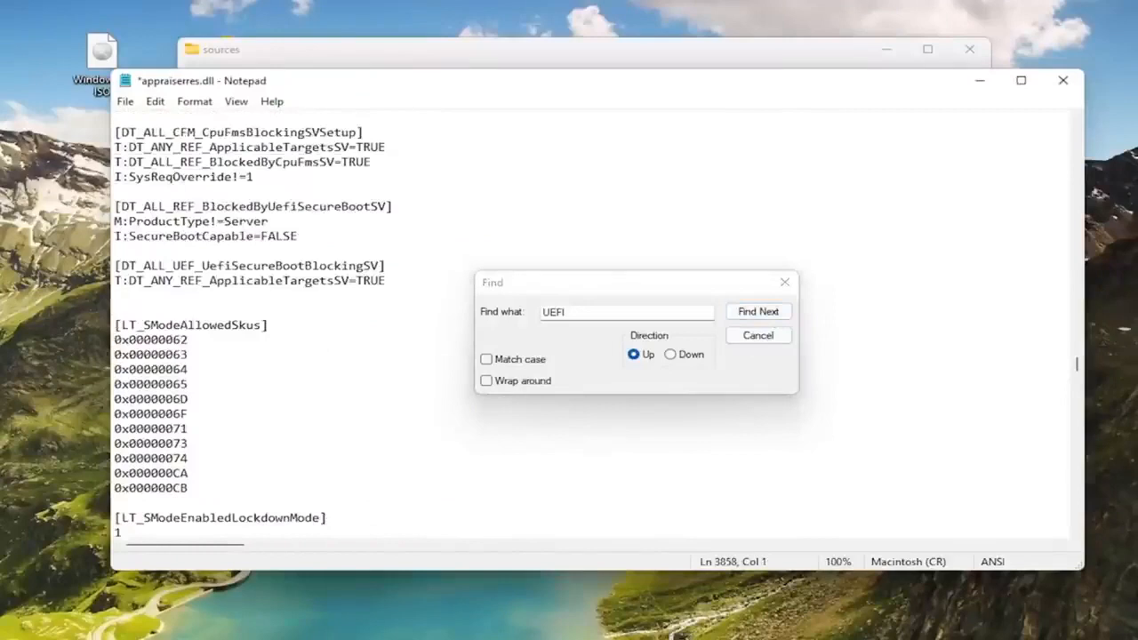
pyautogui.click(758, 311)
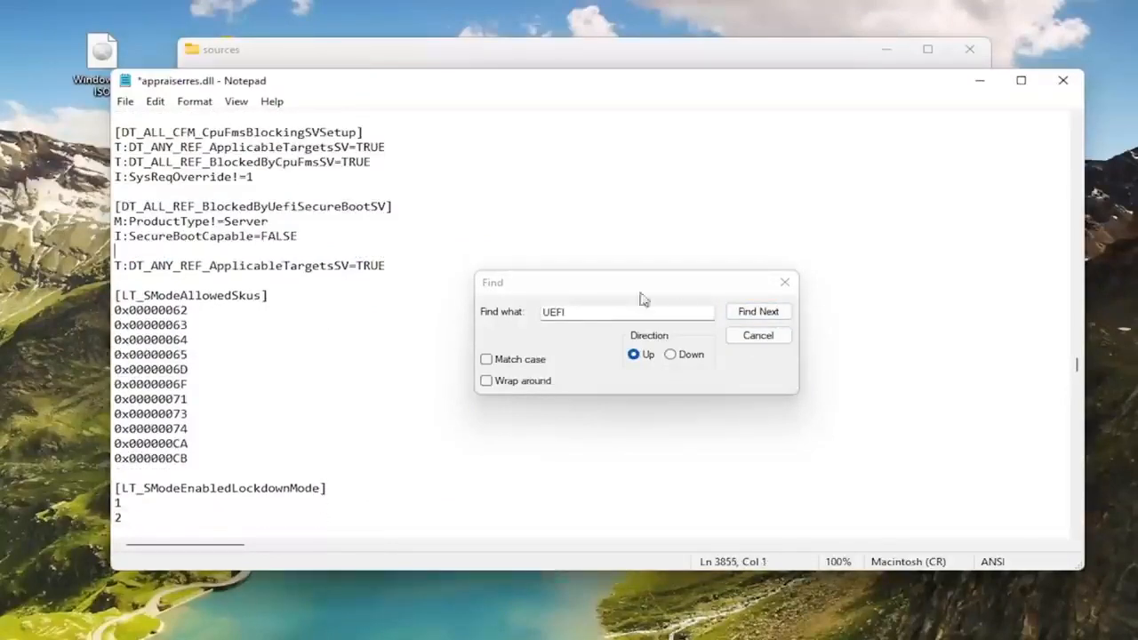
pyautogui.click(758, 310)
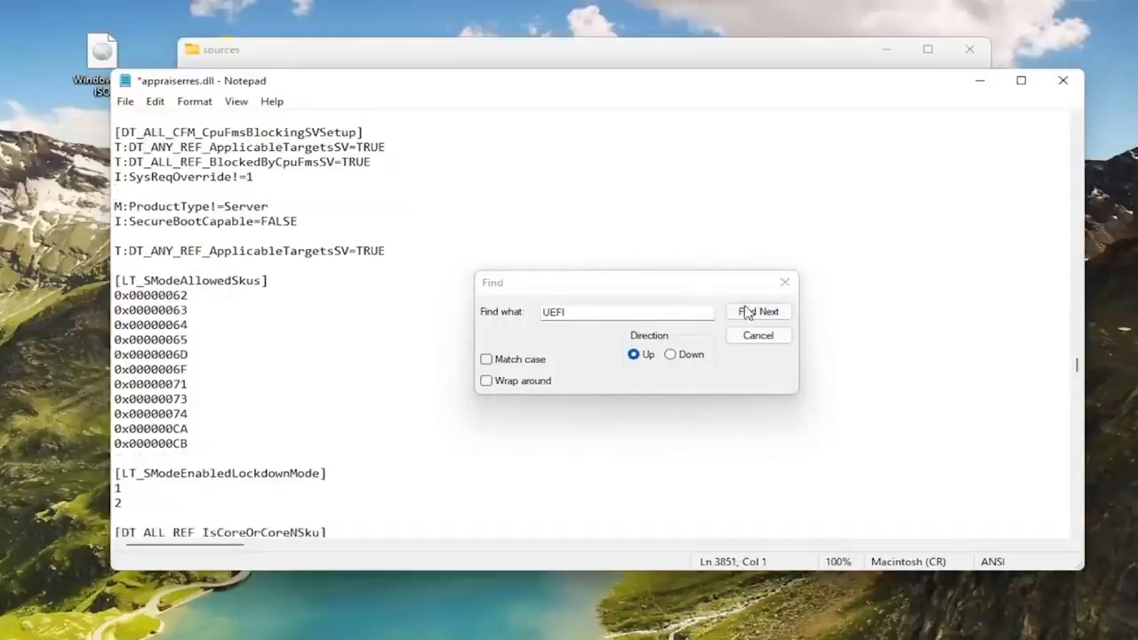
pyautogui.click(757, 311)
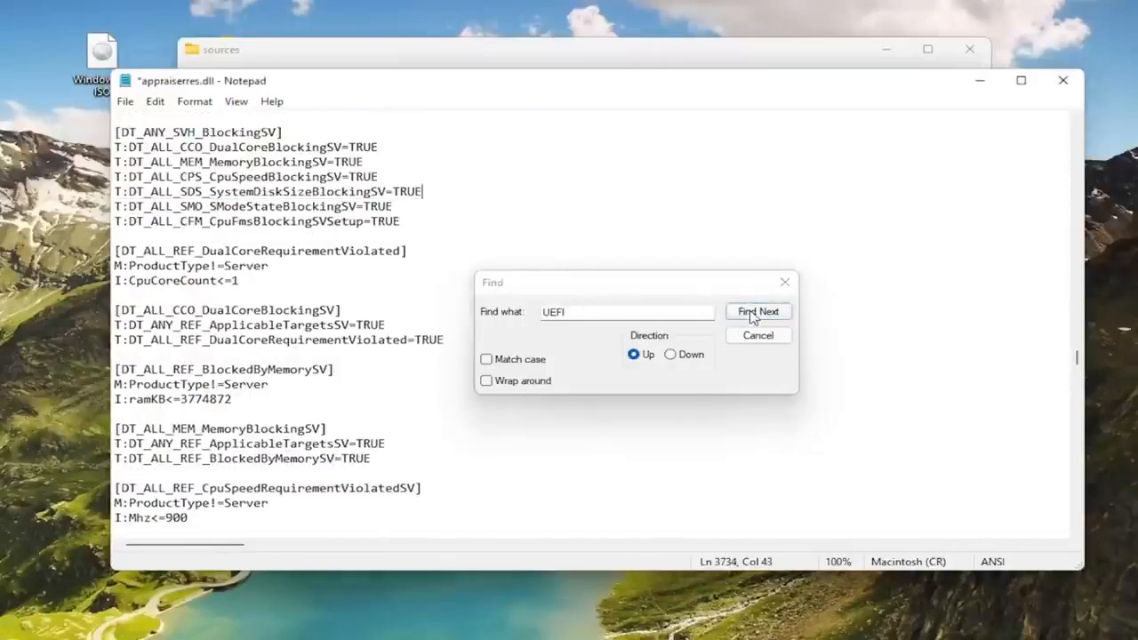
pyautogui.click(758, 311)
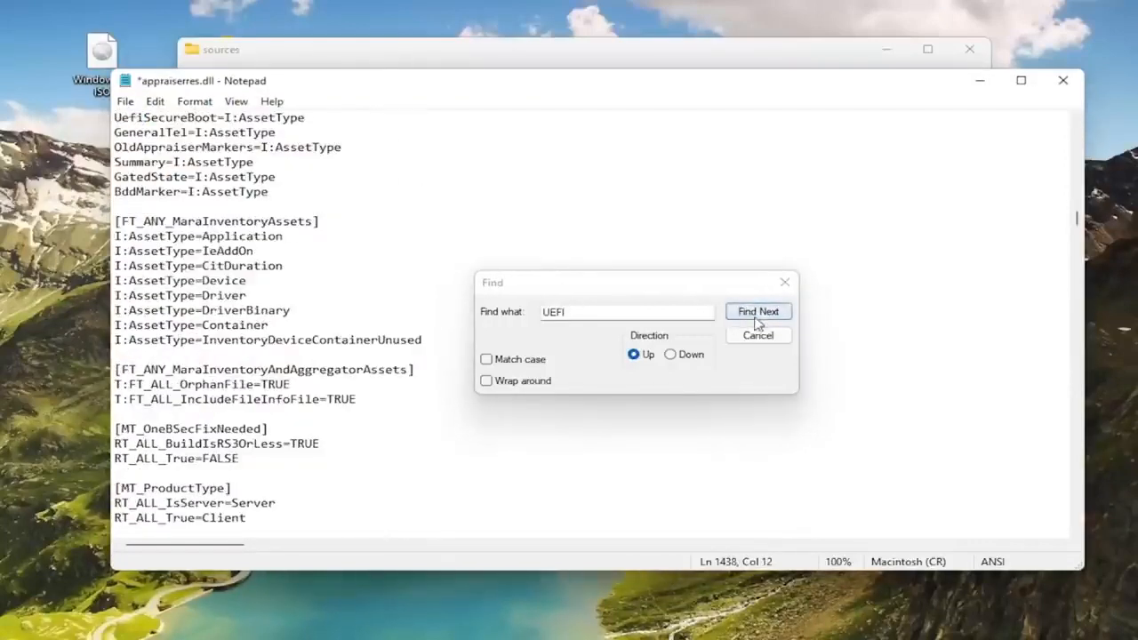
pyautogui.click(758, 311)
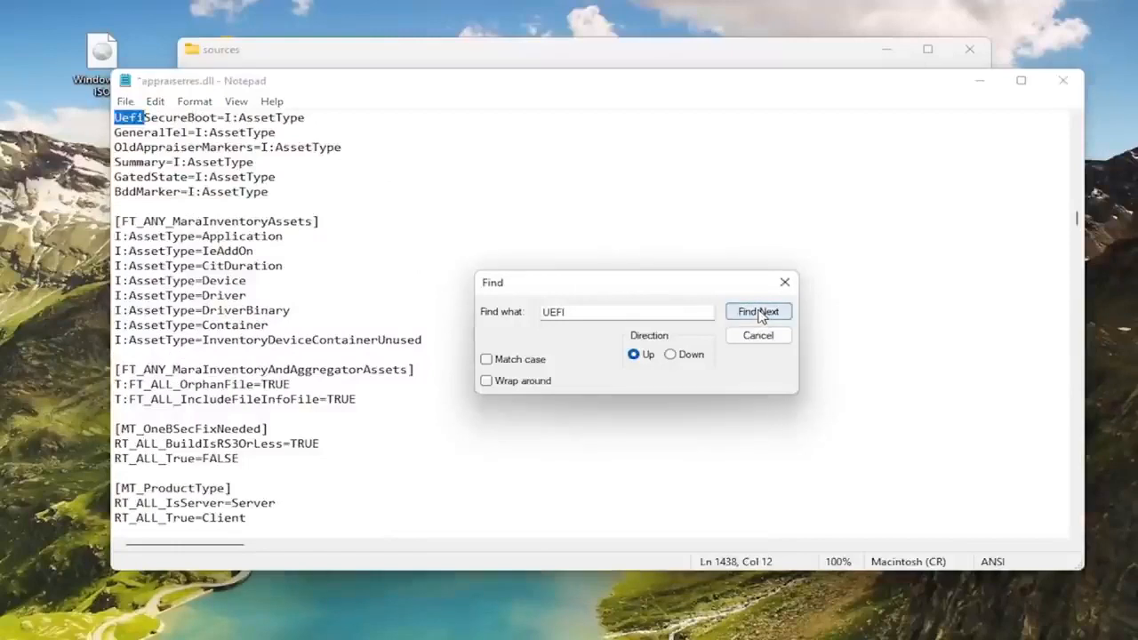
pyautogui.click(758, 311)
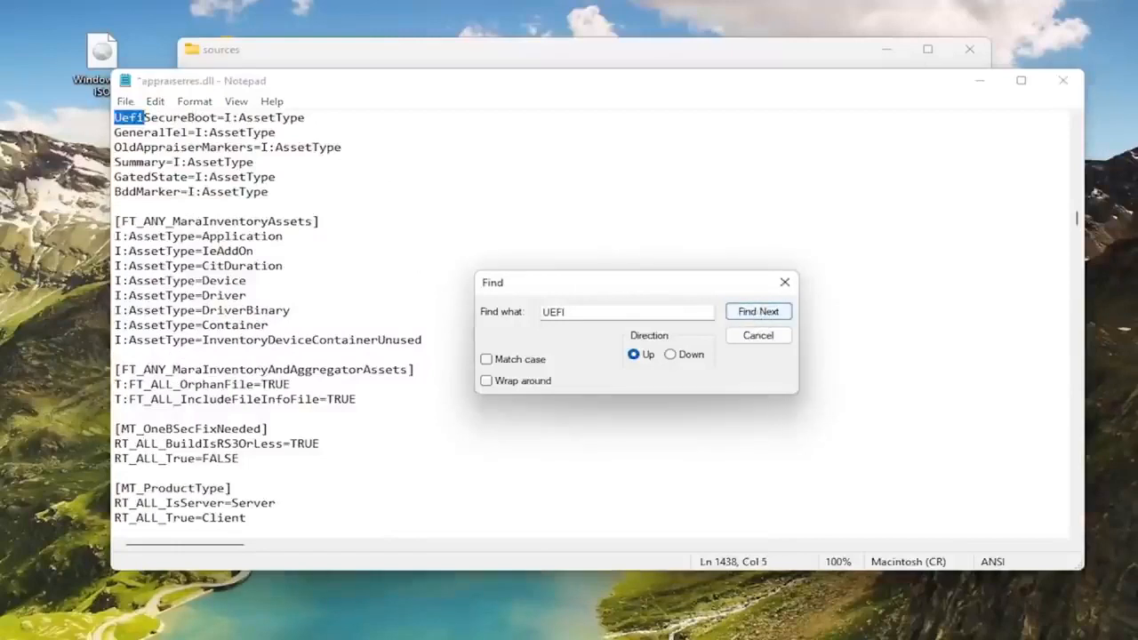
pyautogui.click(758, 311)
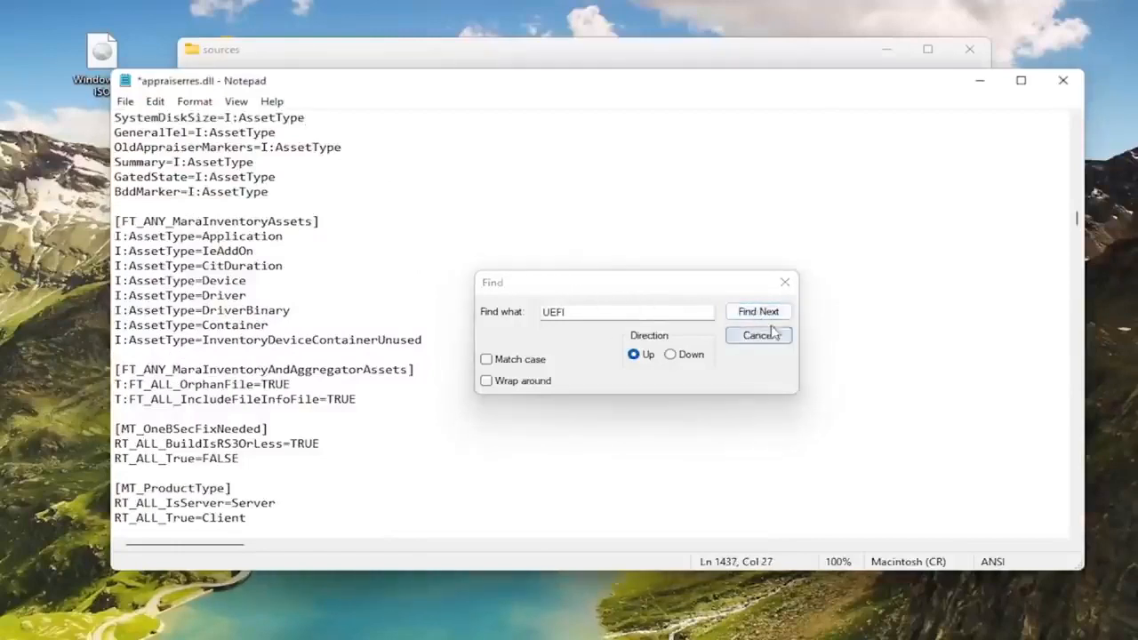
# - Continue through UEFI matches, removing the UefiSecureBoot list entry
pyautogui.click(757, 311)
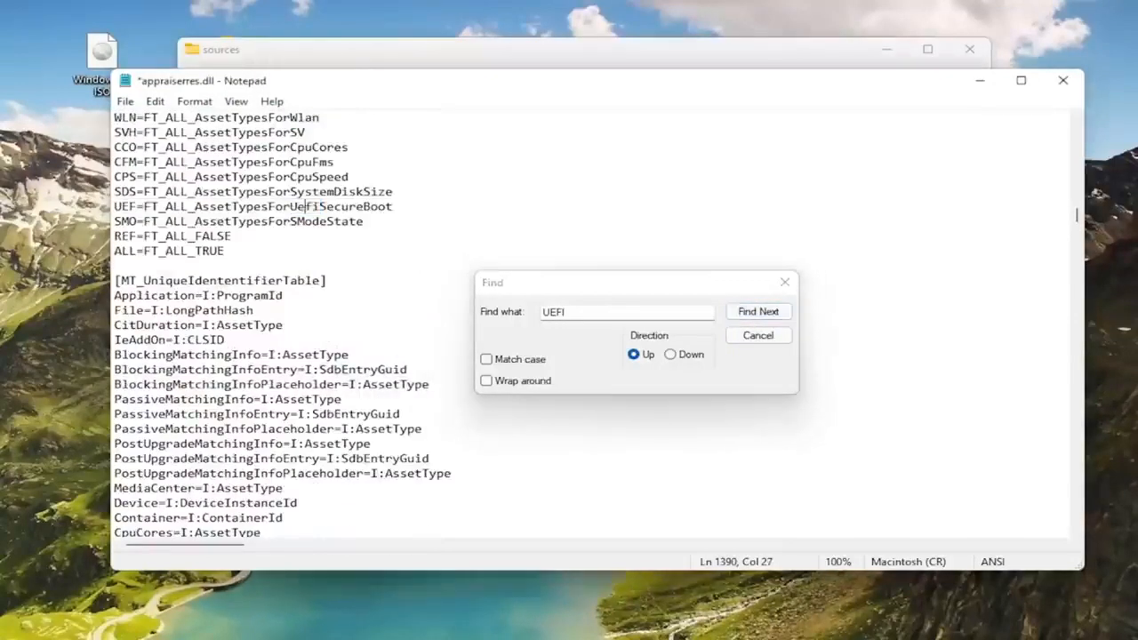
pyautogui.click(757, 311)
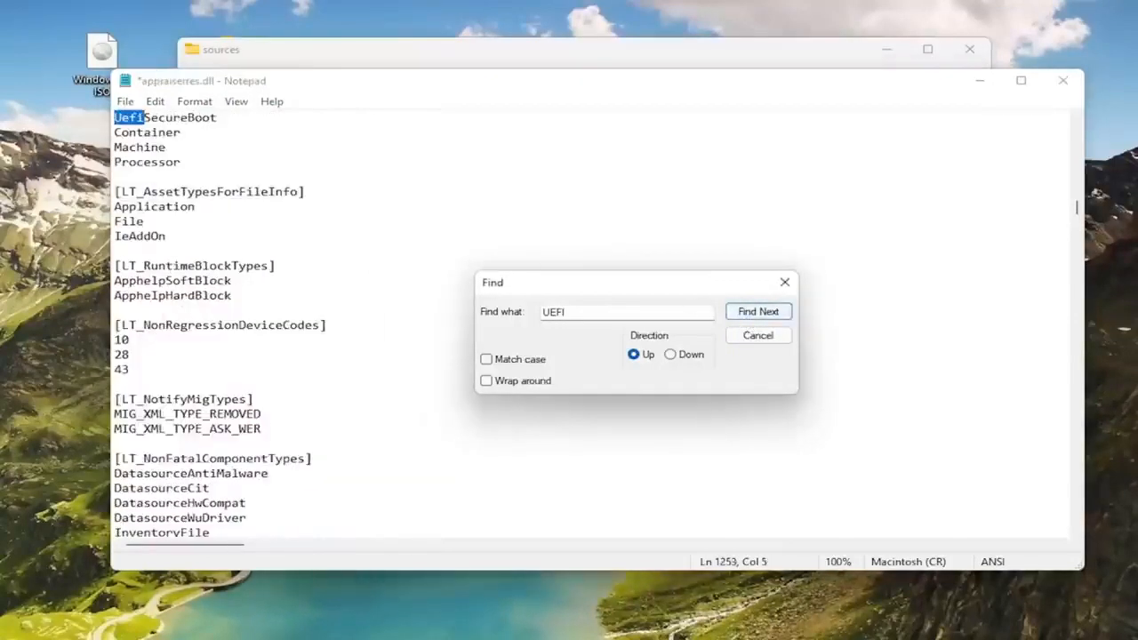
pyautogui.click(757, 311)
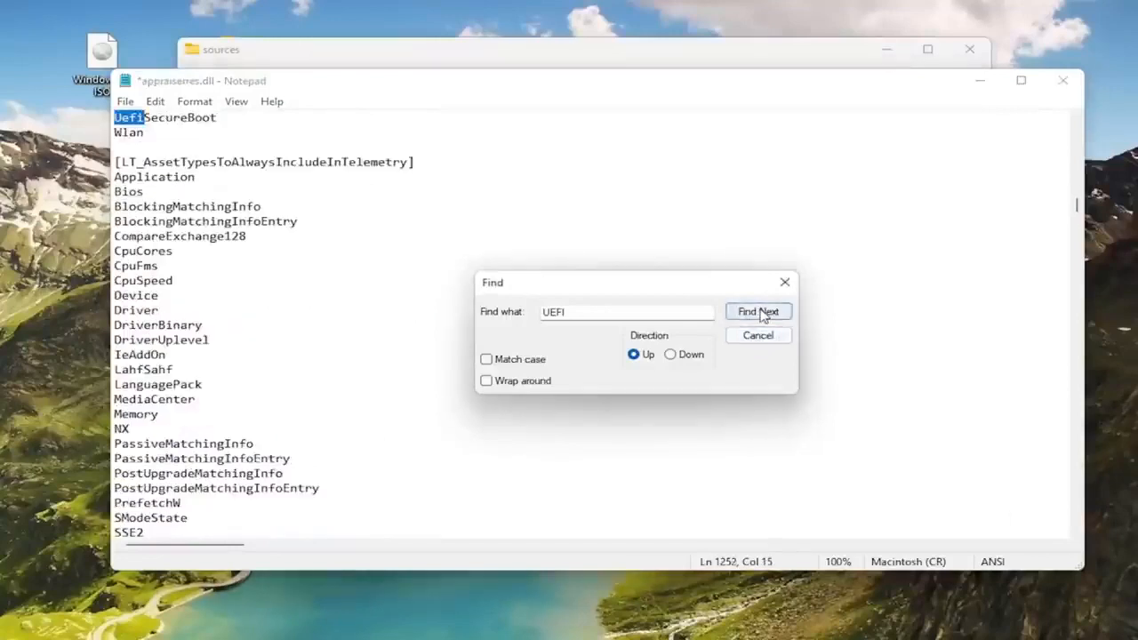
pyautogui.click(757, 311)
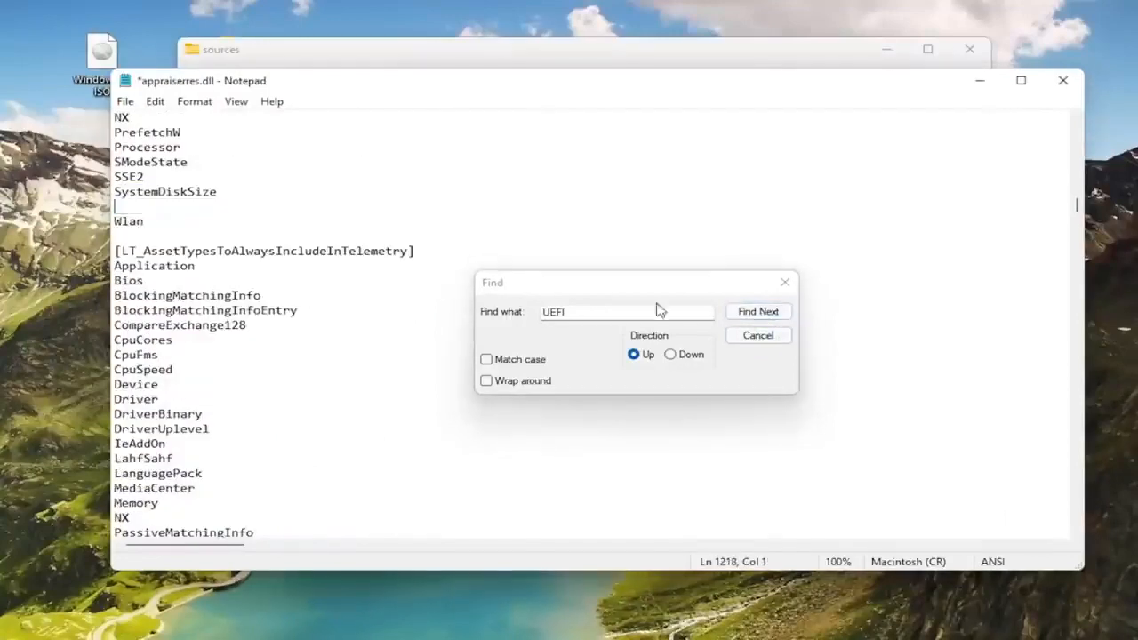
pyautogui.click(757, 311)
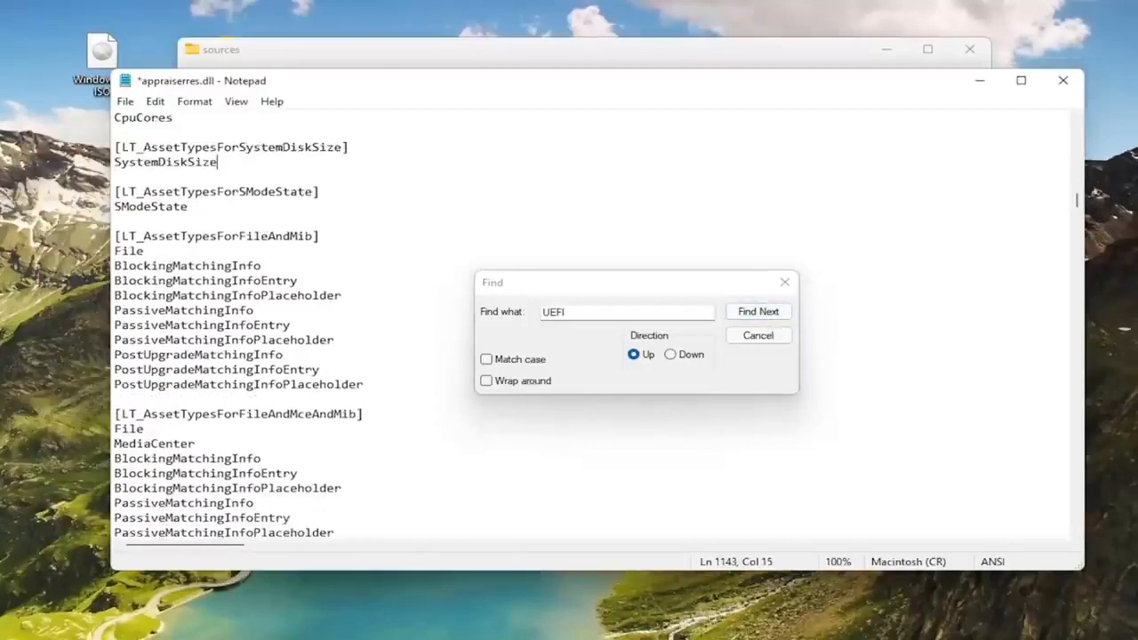
pyautogui.click(757, 311)
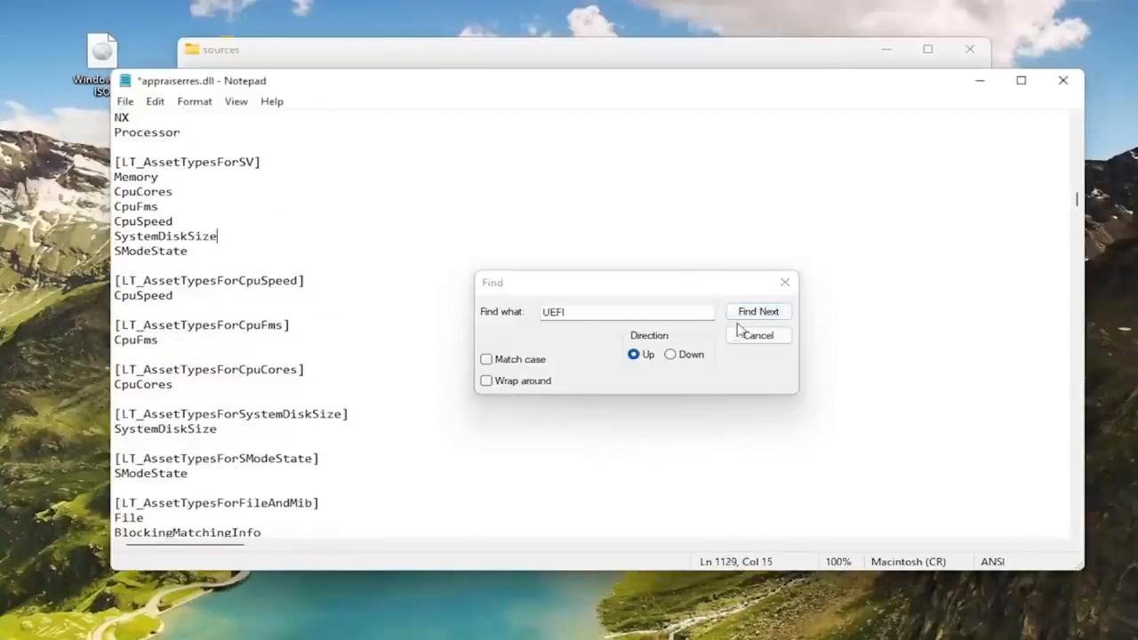
pyautogui.click(757, 311)
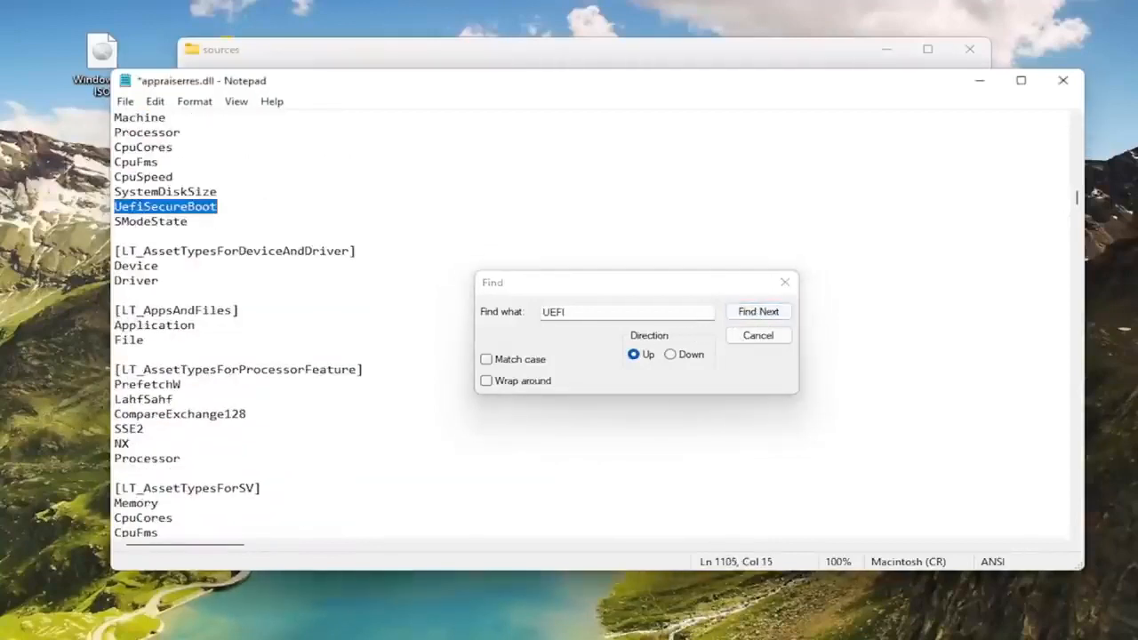
pyautogui.click(757, 311)
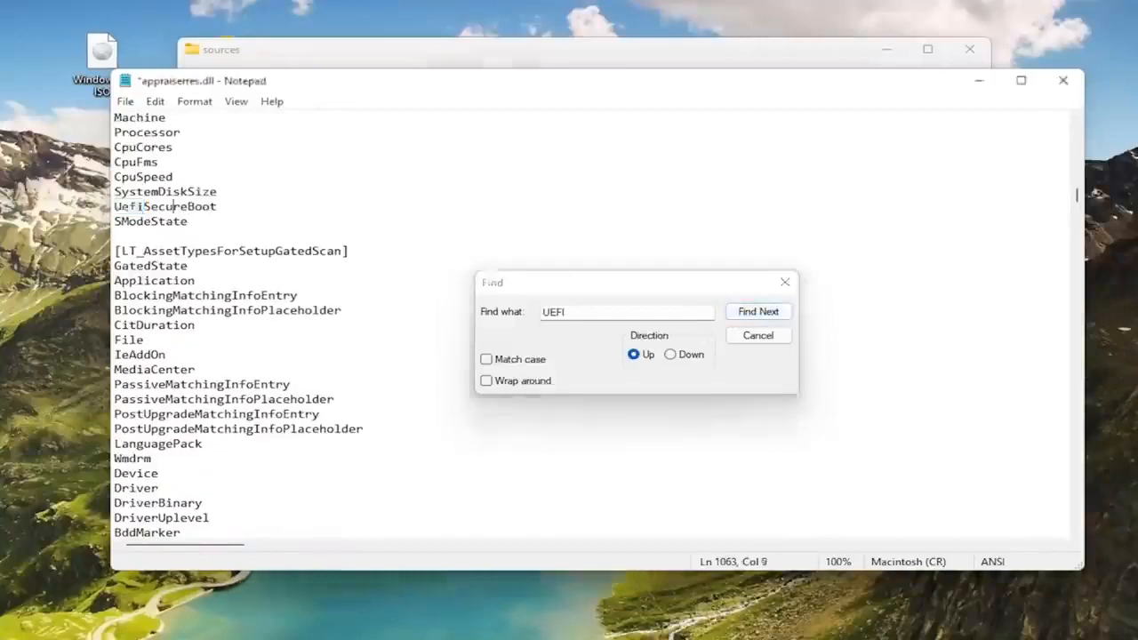
# - Delete the last BlockedByUefiSecureBoot section and asset type lines until no UEFI matches remain
pyautogui.click(757, 311)
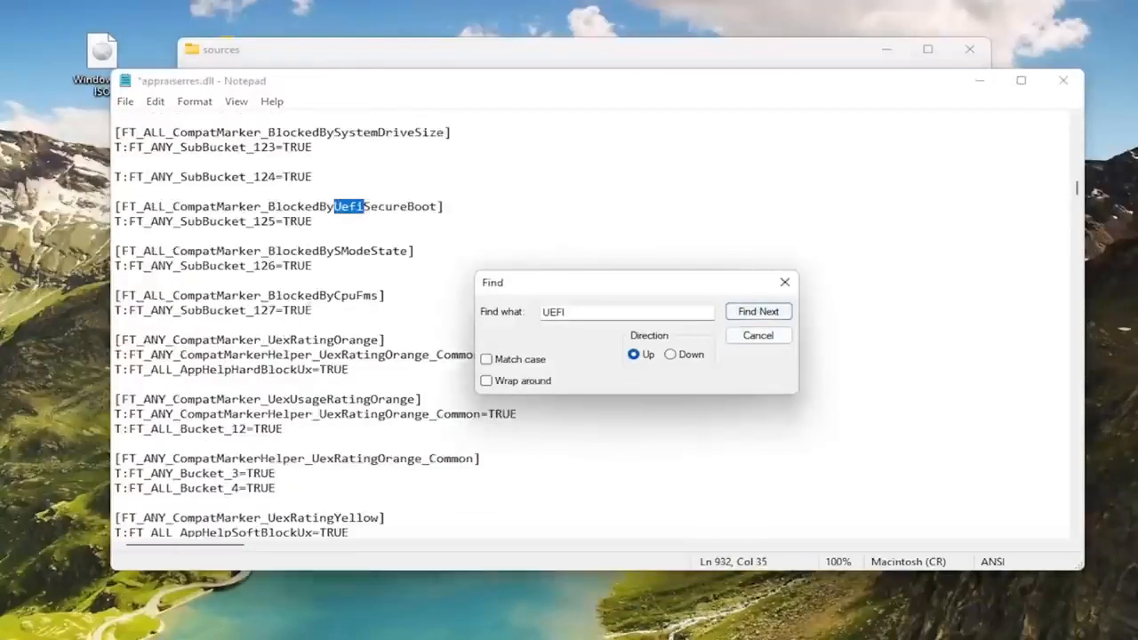
pyautogui.click(757, 311)
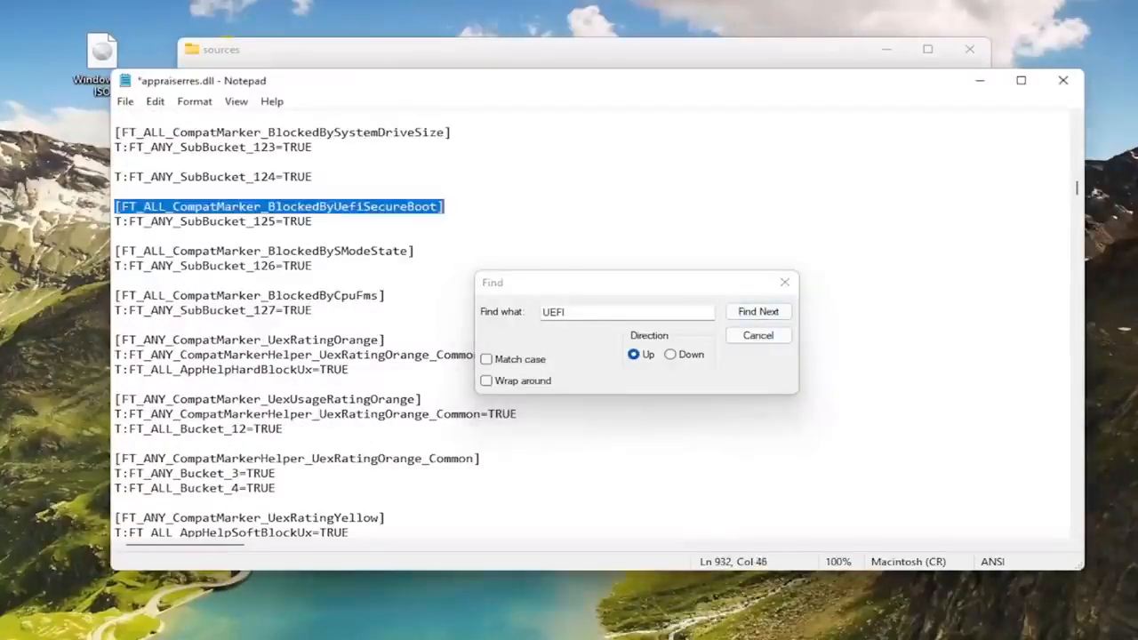
pyautogui.click(758, 311)
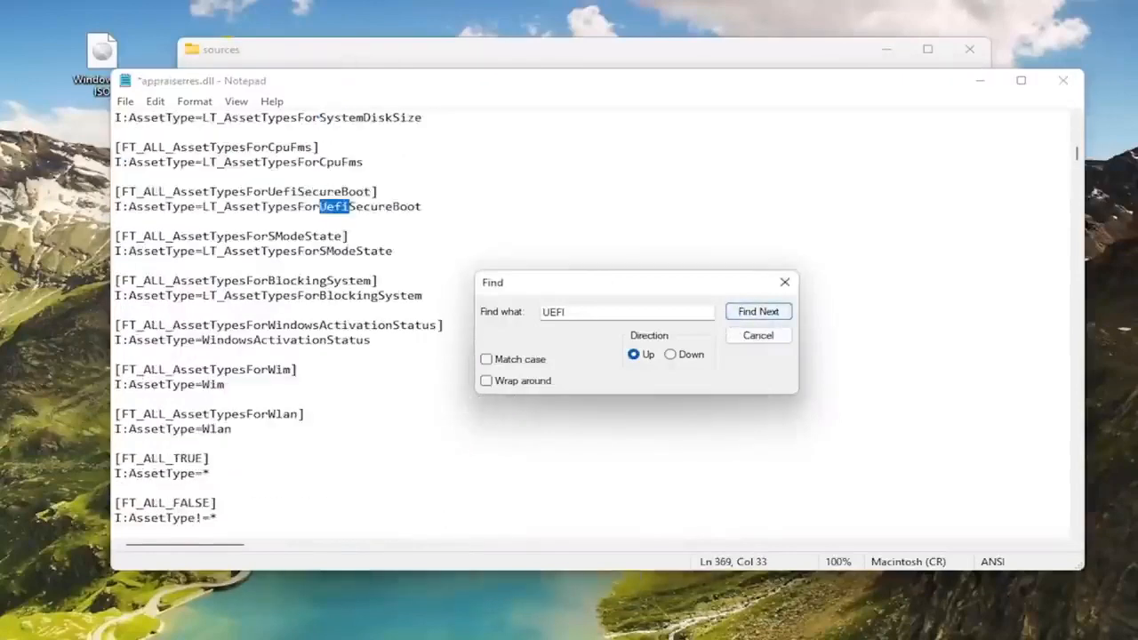
pyautogui.click(758, 311)
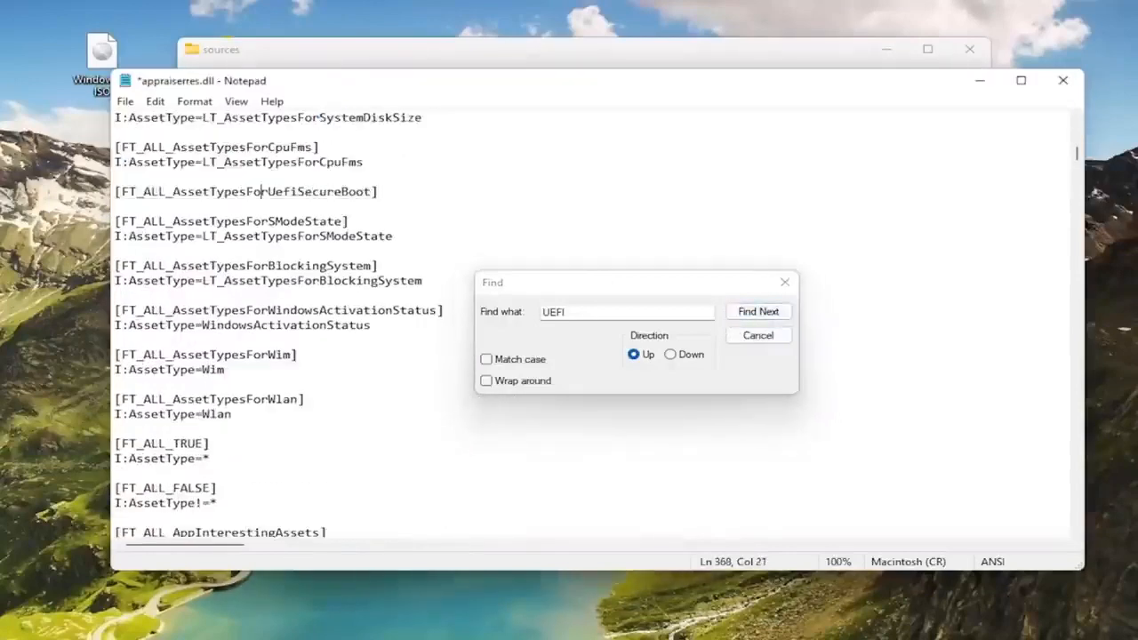
pyautogui.click(758, 311)
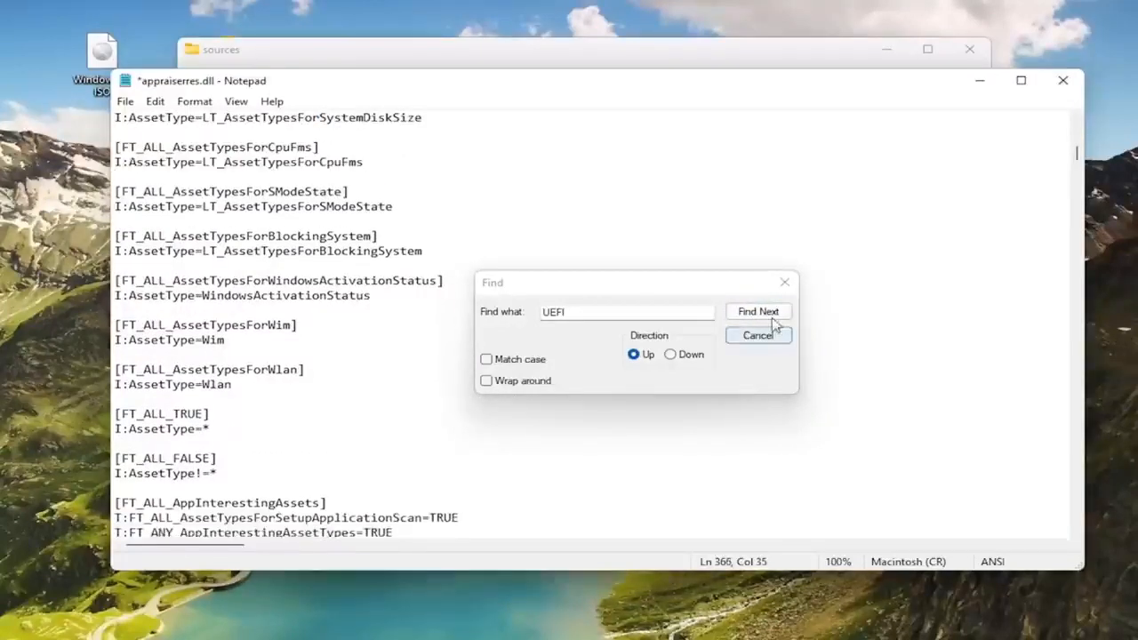
pyautogui.click(758, 311)
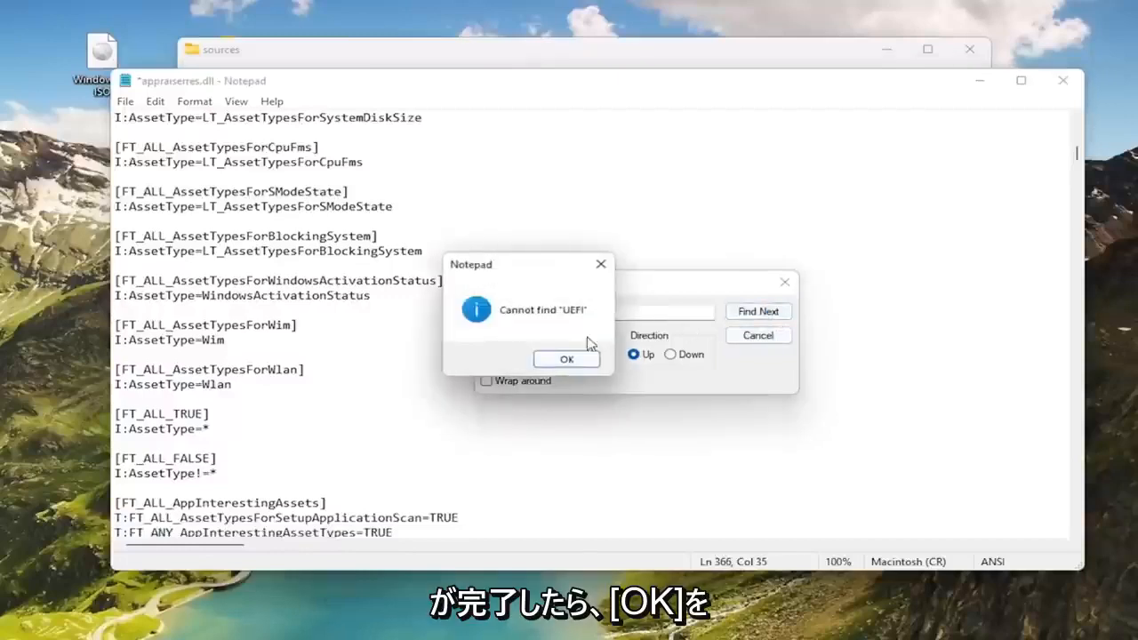
# - Dismiss the search and save appraiserres.dll over the original in Windows 11 ISO\sources
pyautogui.click(566, 358)
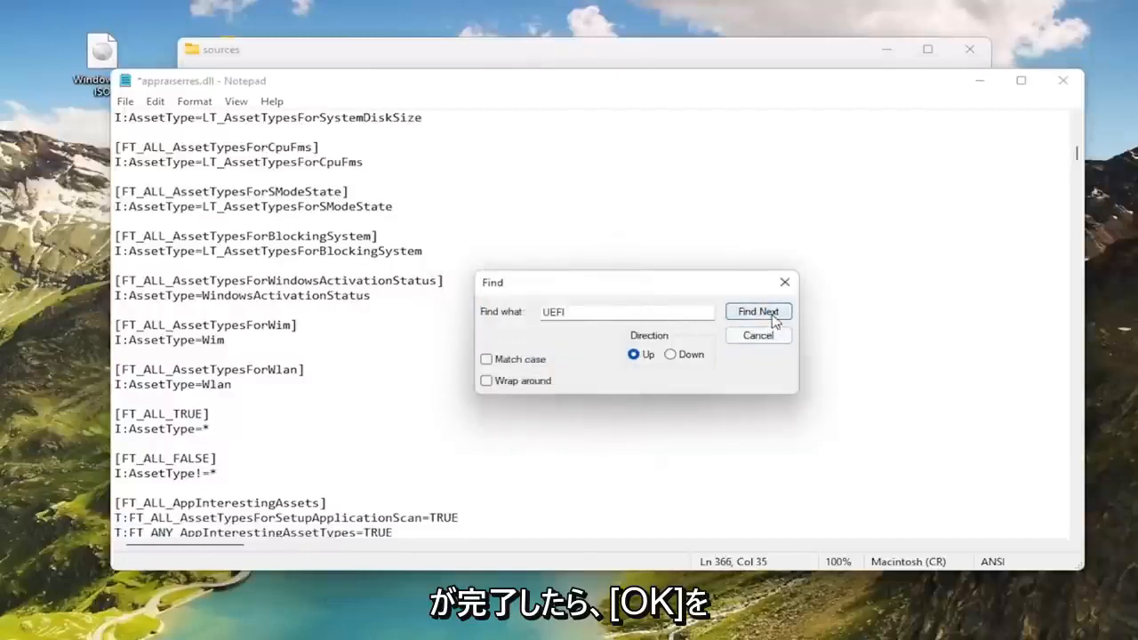
pyautogui.click(757, 335)
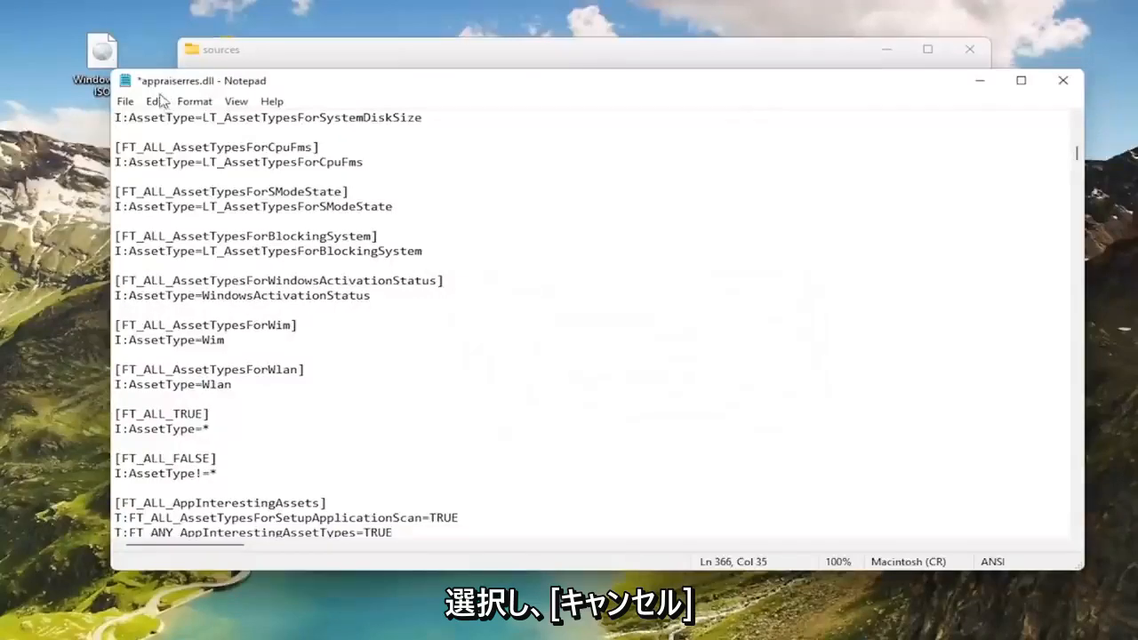
pyautogui.click(125, 100)
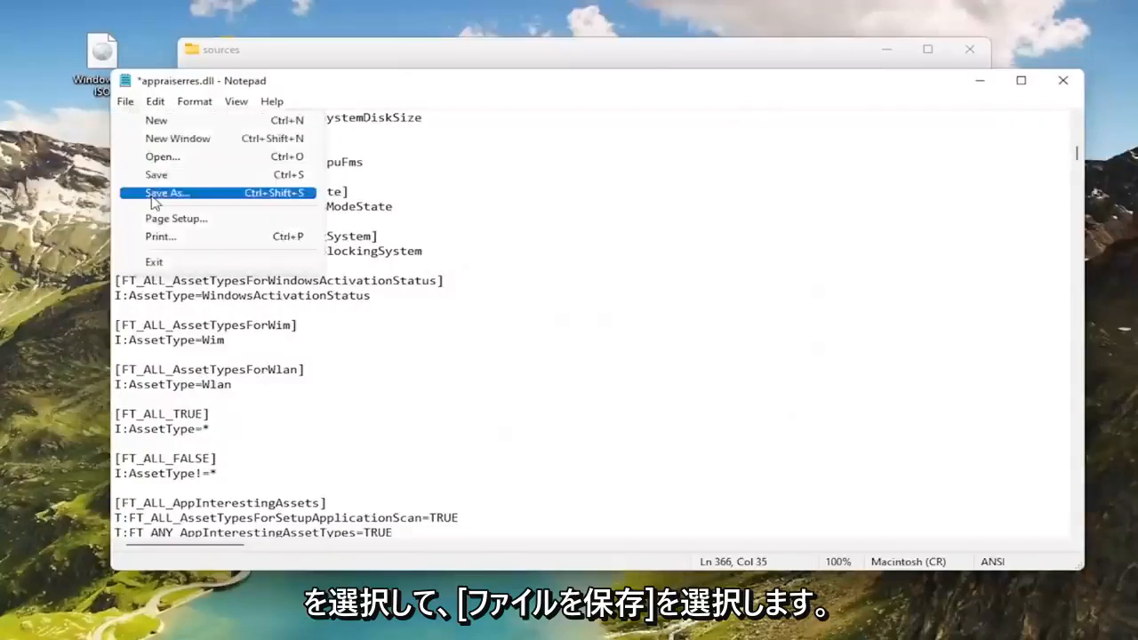
pyautogui.click(168, 193)
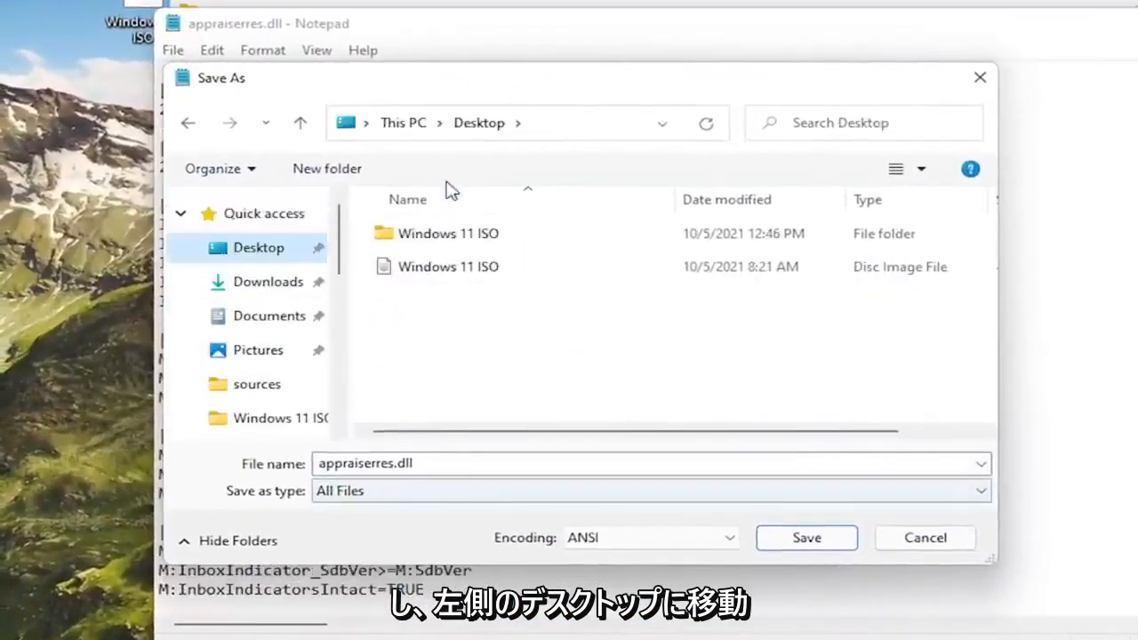
pyautogui.click(447, 233)
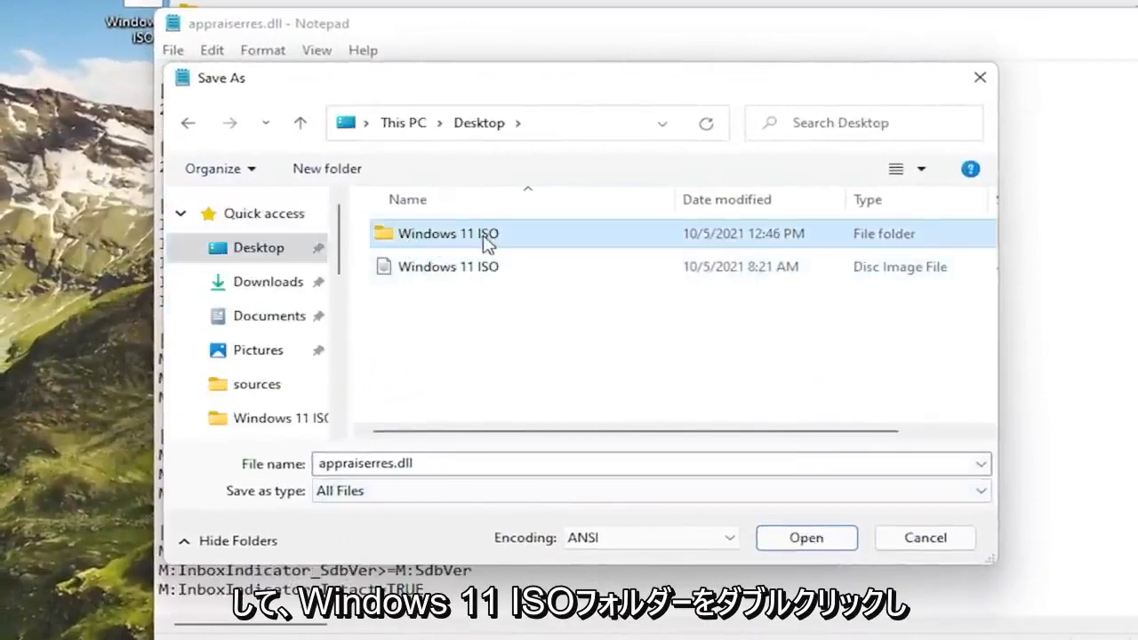
pyautogui.doubleClick(448, 233)
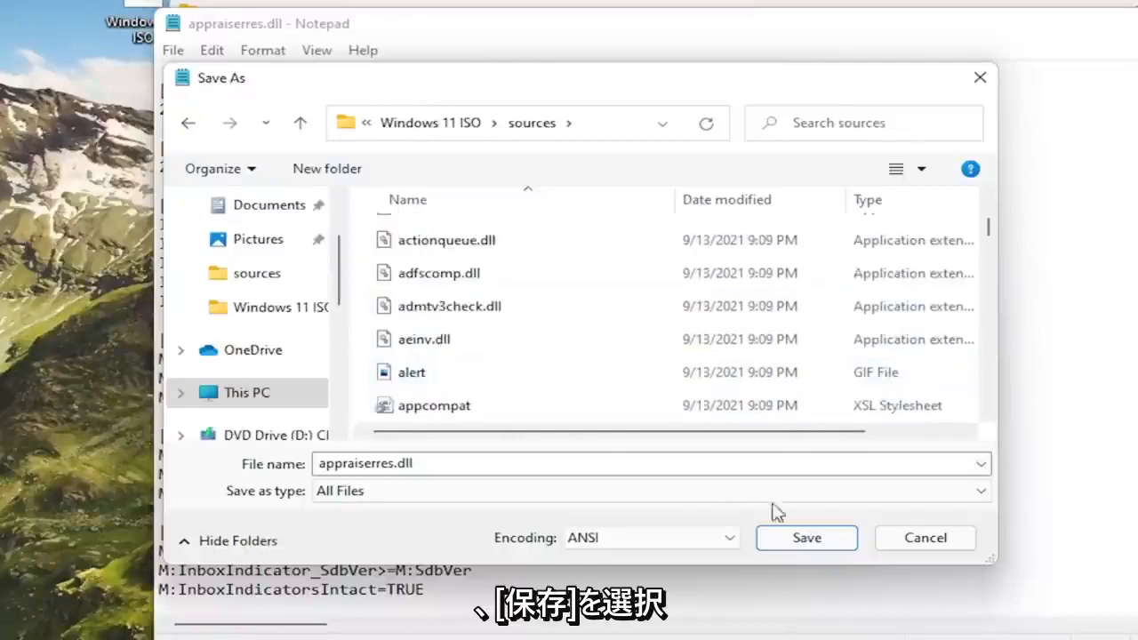
pyautogui.click(805, 537)
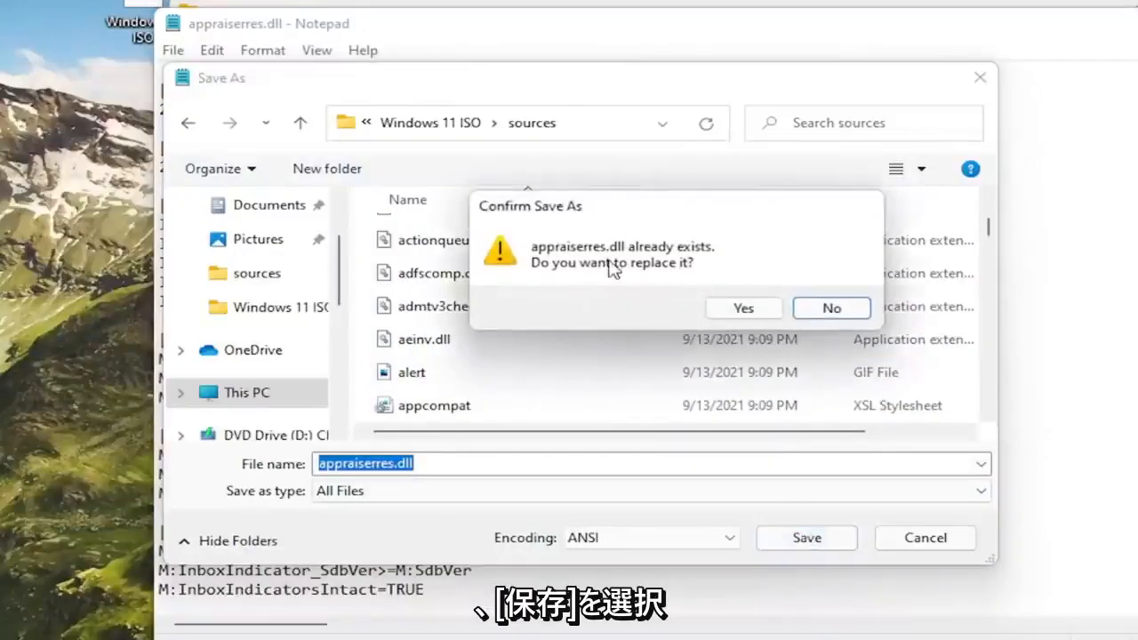
pyautogui.moveTo(729, 293)
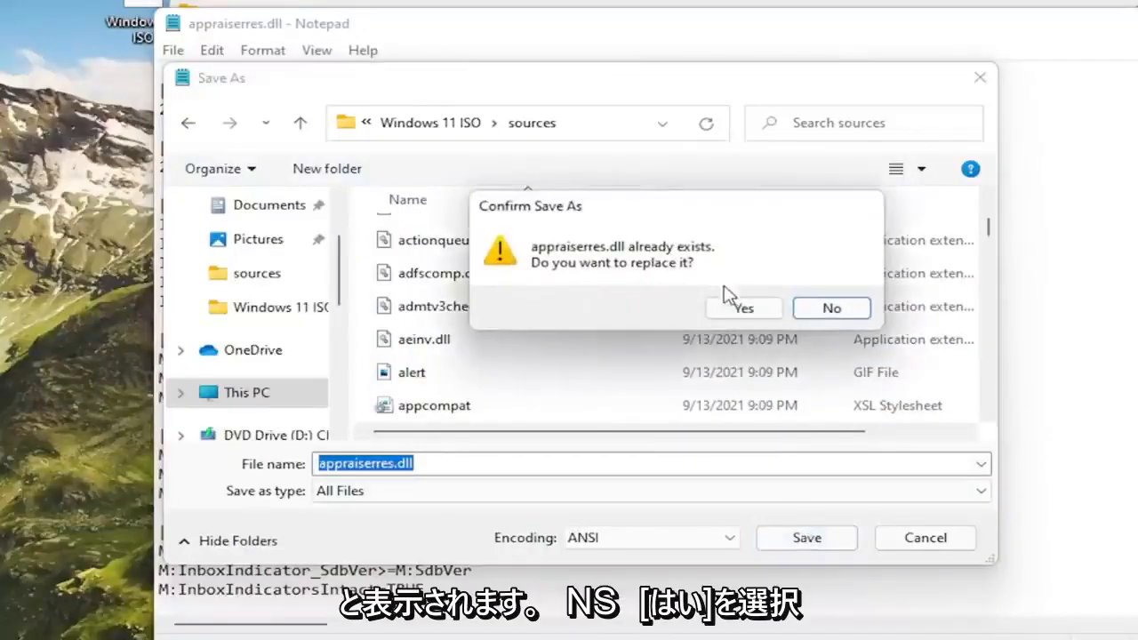
pyautogui.click(743, 307)
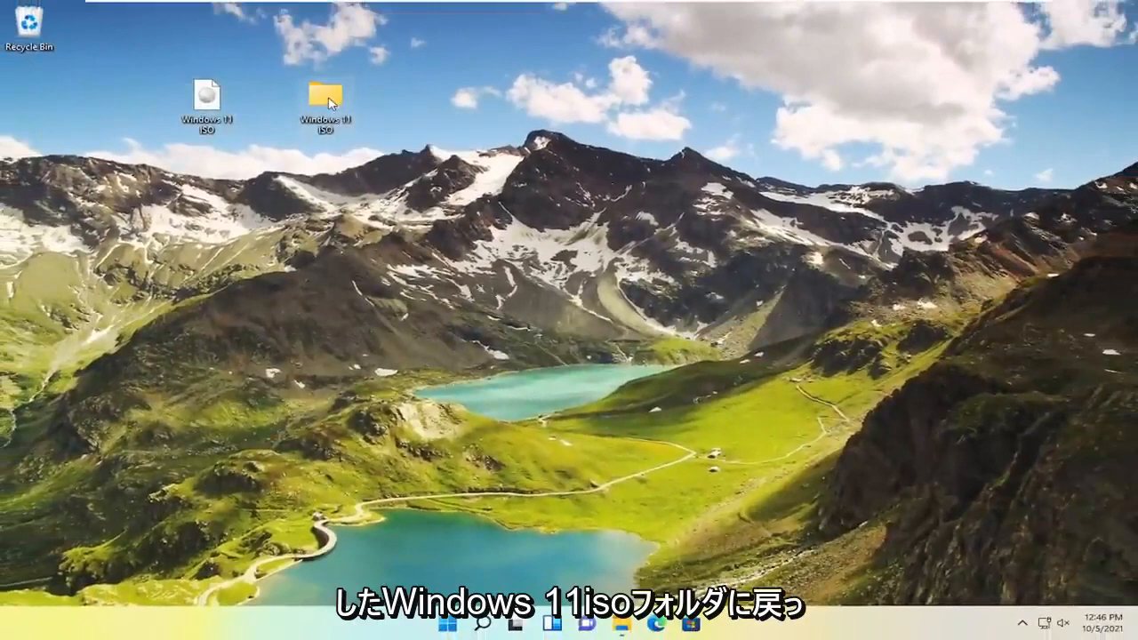
# - Open the desktop Windows 11 ISO folder and launch its setup program
pyautogui.doubleClick(326, 93)
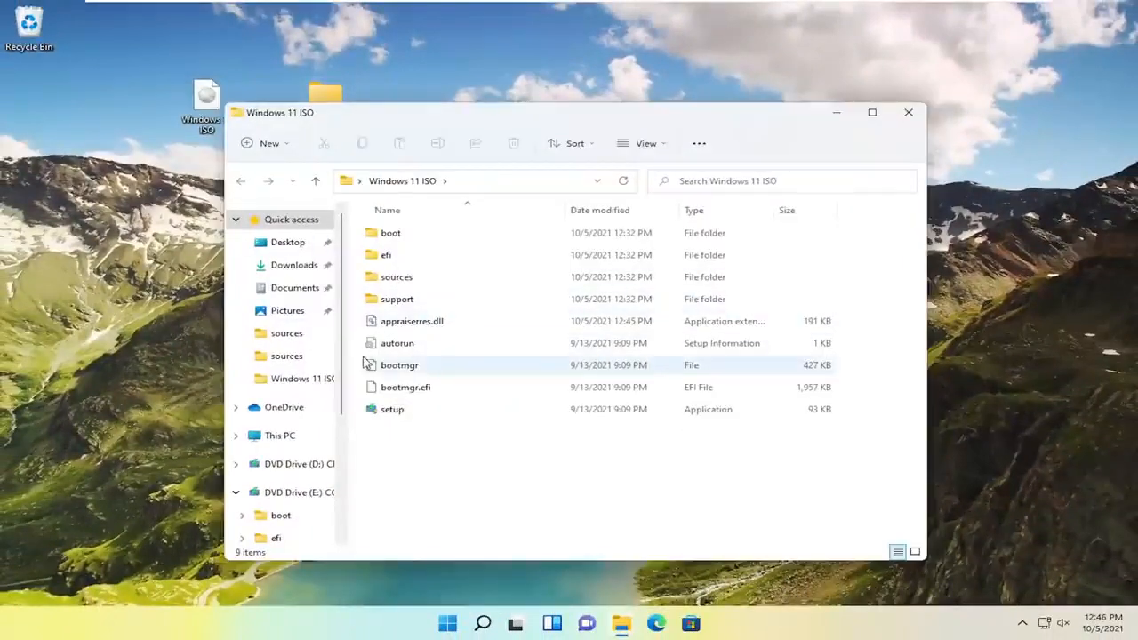
pyautogui.doubleClick(392, 409)
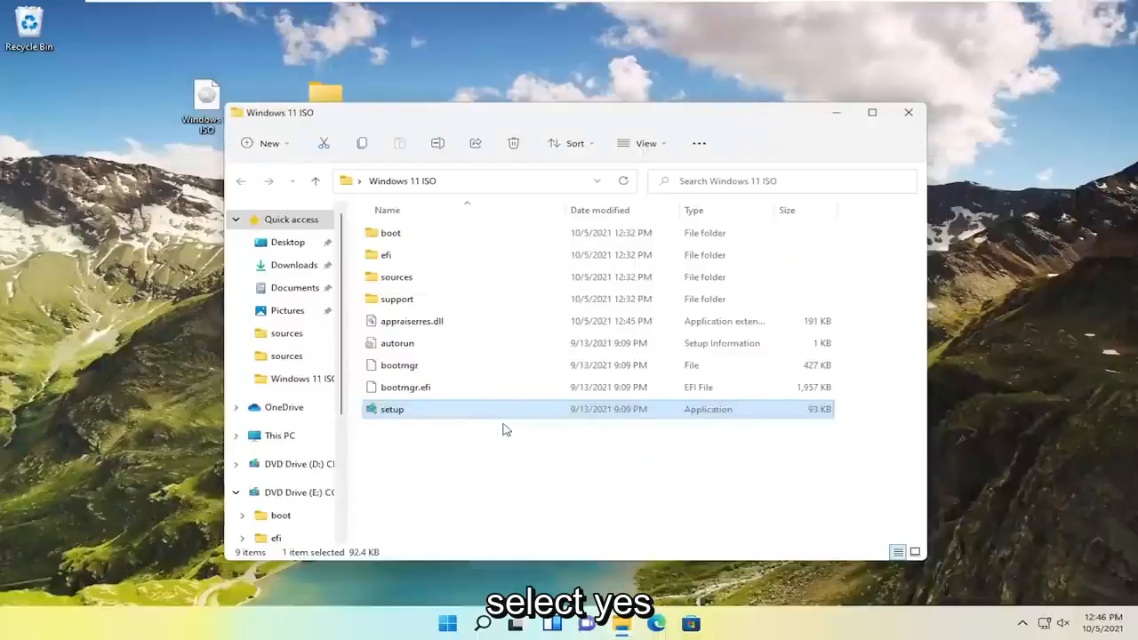
pyautogui.doubleClick(392, 408)
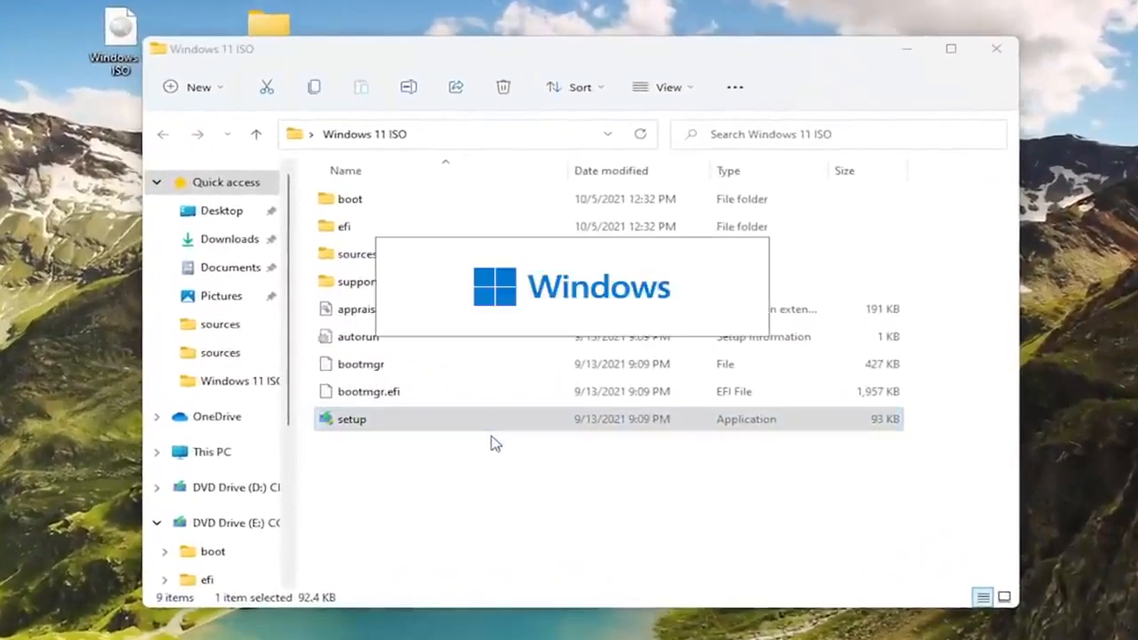
# - Launch Windows 11 Setup and opt out of helping improve the installation
pyautogui.doubleClick(351, 418)
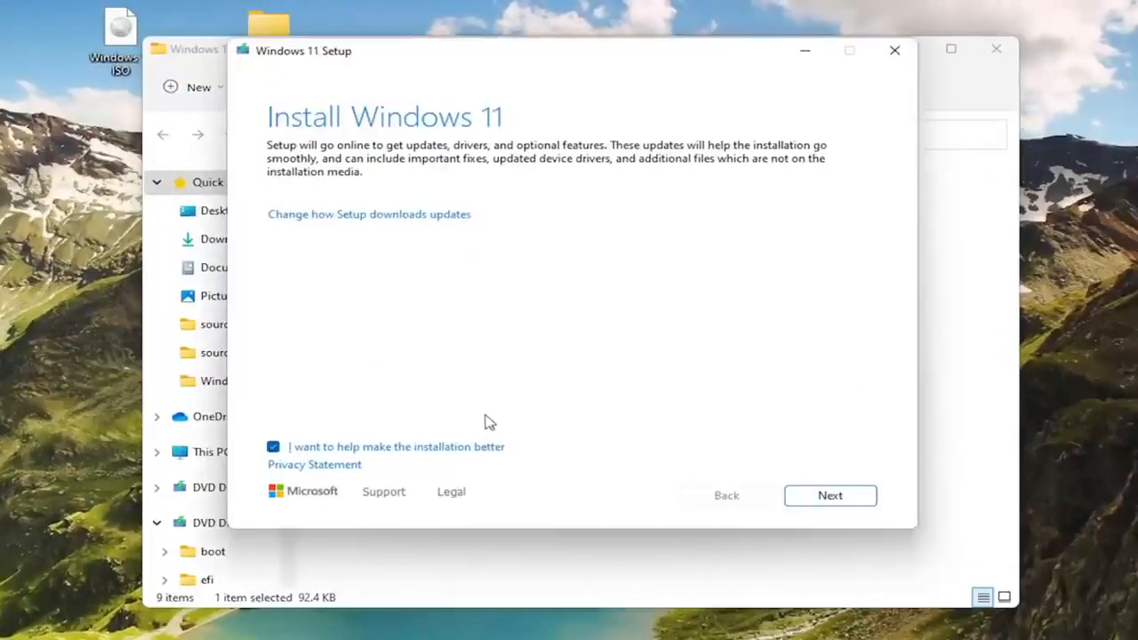
pyautogui.click(272, 447)
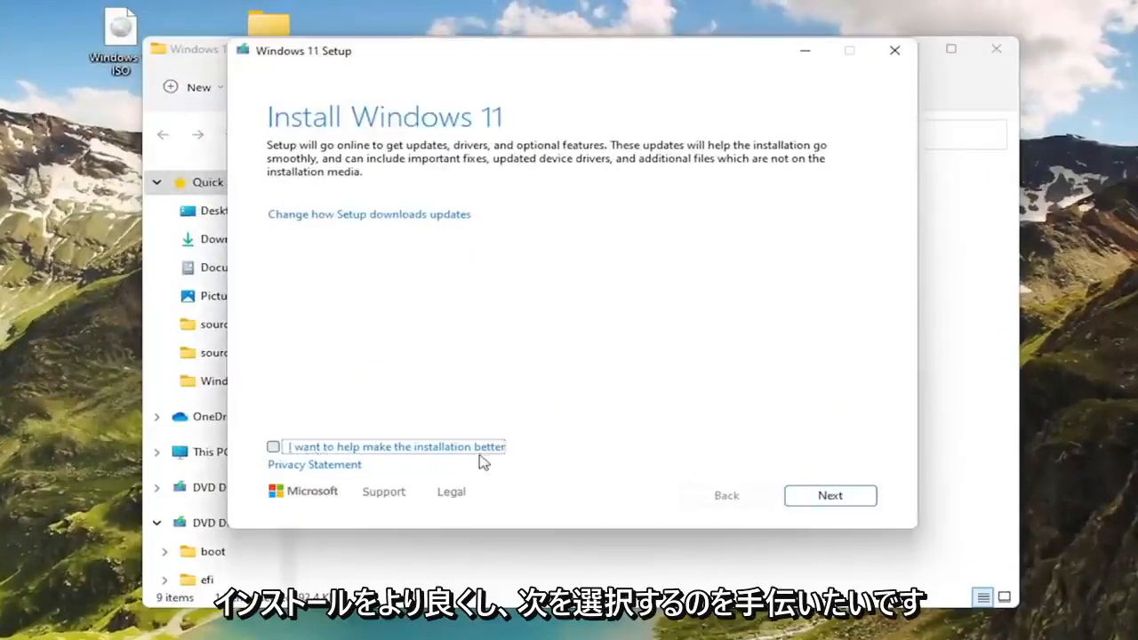
pyautogui.click(828, 495)
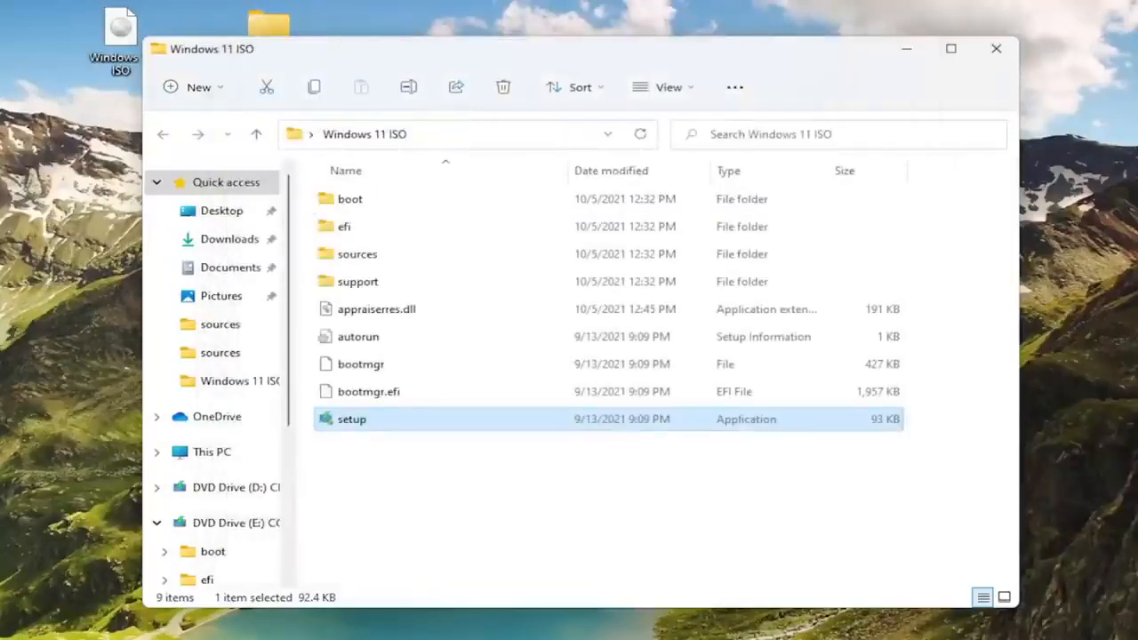
# - Relaunch Setup and accept the license terms so it begins checking for updates
pyautogui.doubleClick(351, 419)
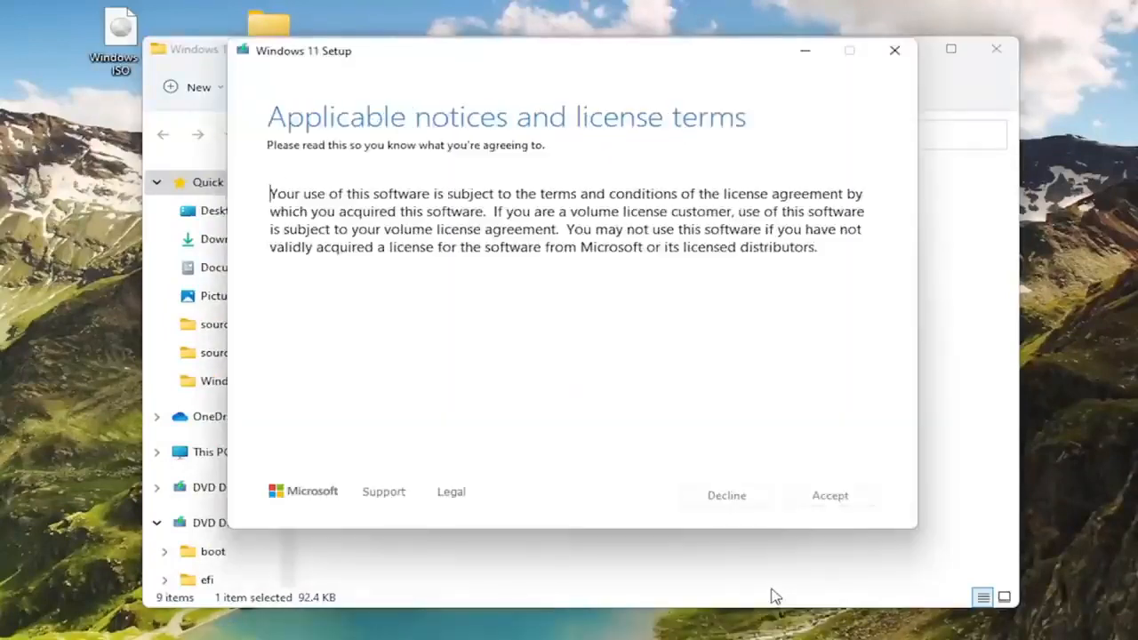
pyautogui.moveTo(767, 598)
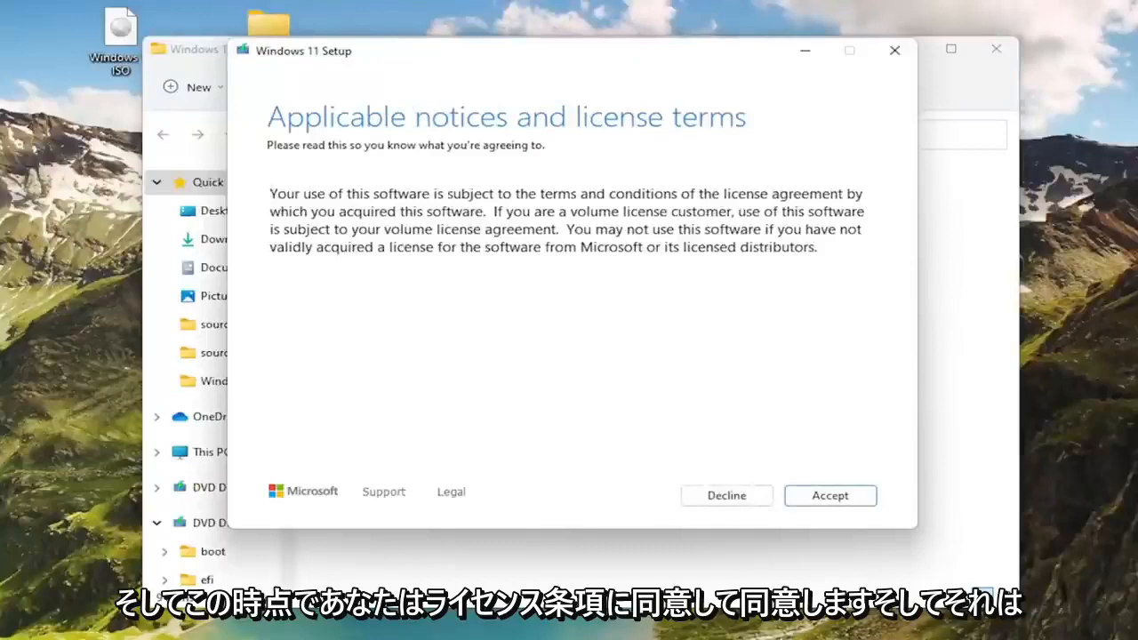
pyautogui.click(828, 495)
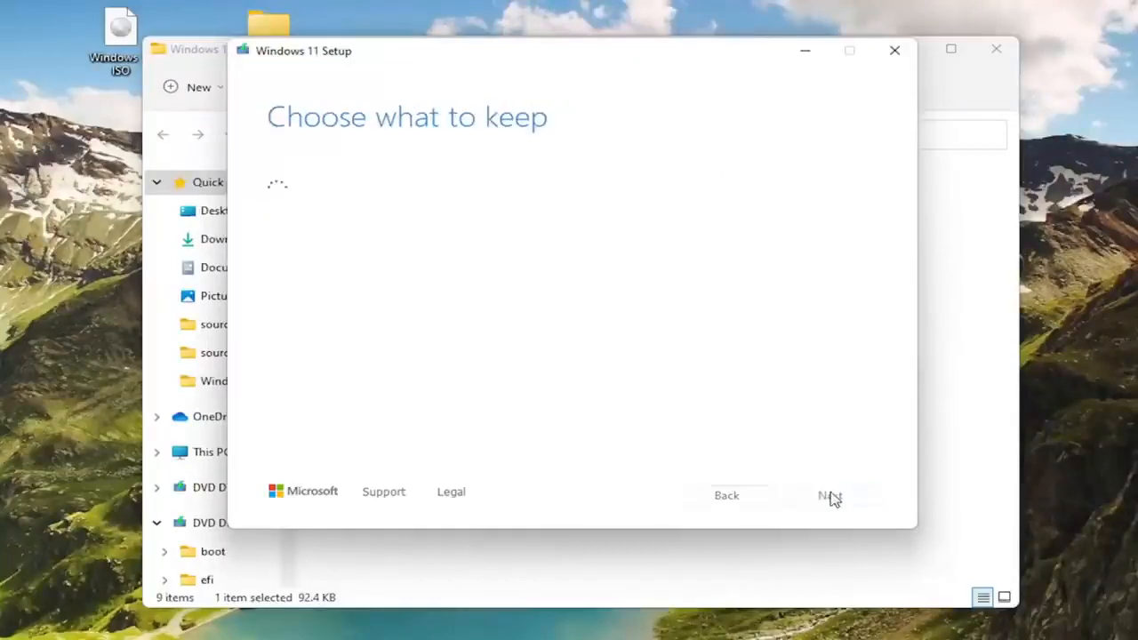
pyautogui.click(828, 495)
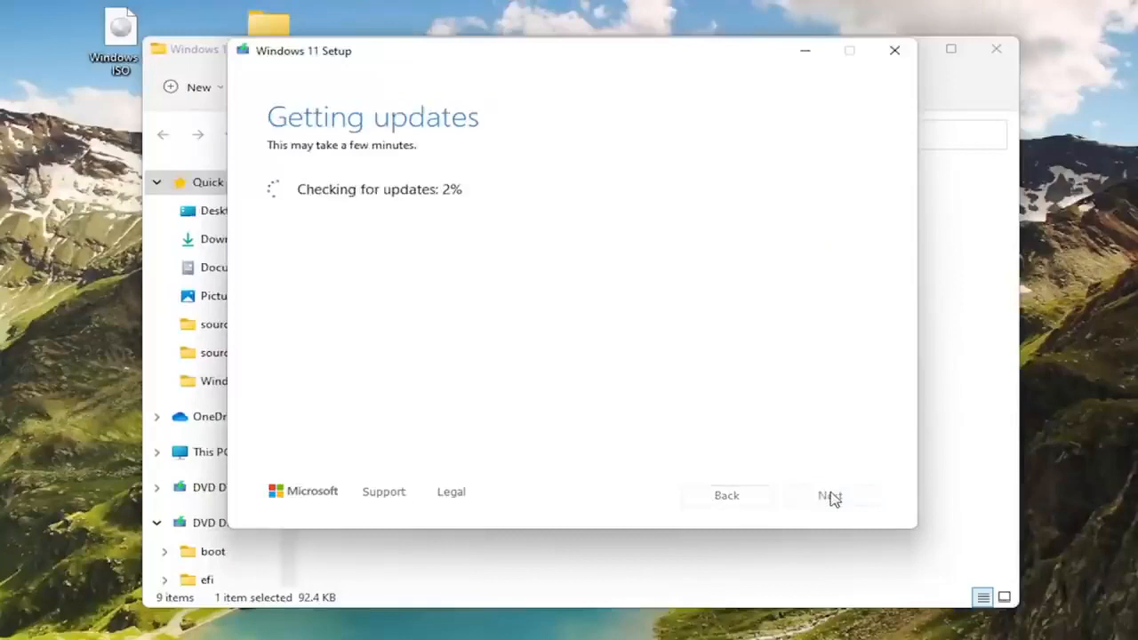
pyautogui.moveTo(487, 132)
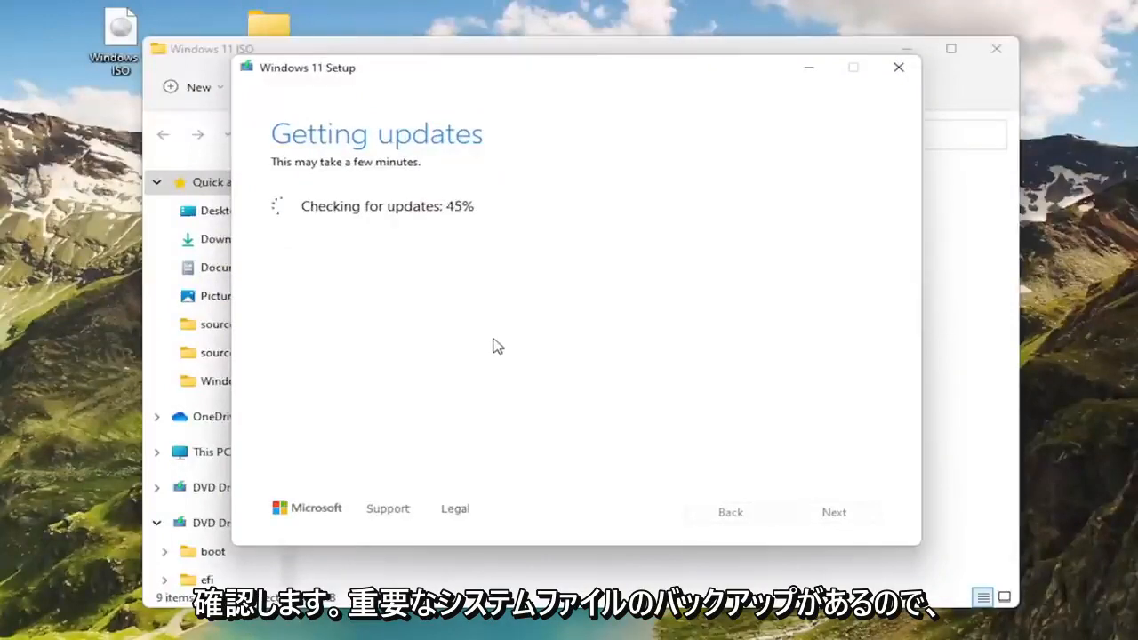
pyautogui.moveTo(360, 249)
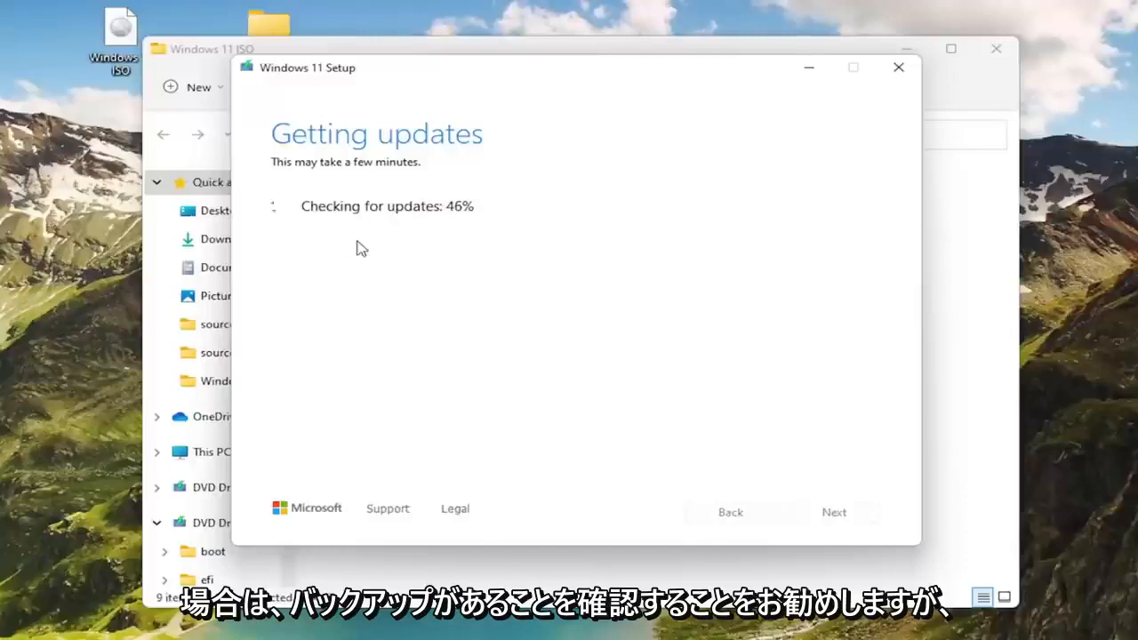